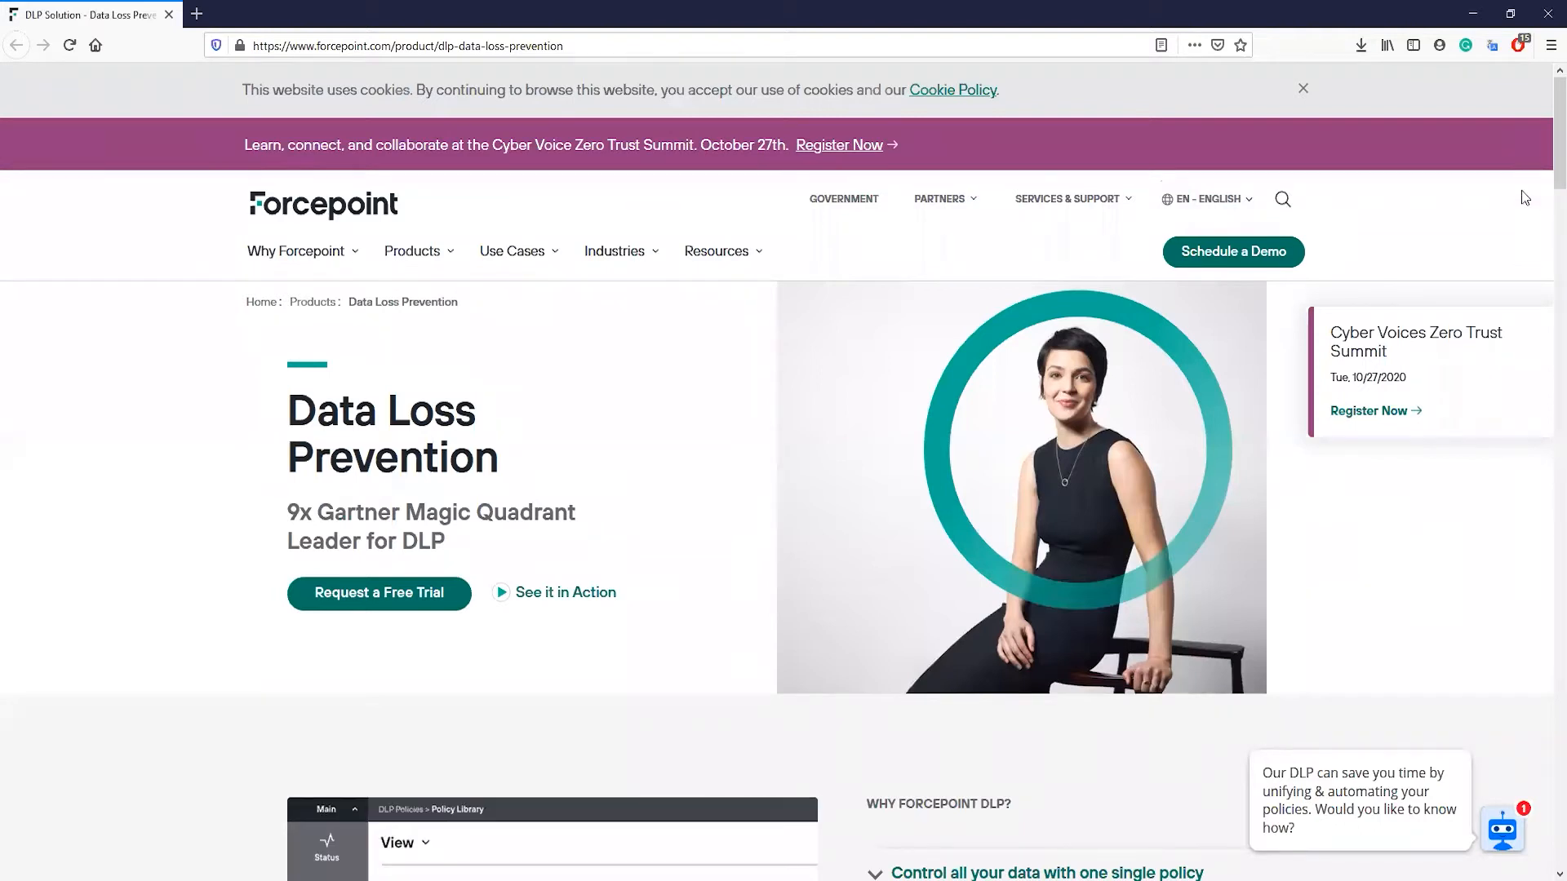
# Scroll through the Forcepoint Email Security product page.
pyautogui.scroll(-3)
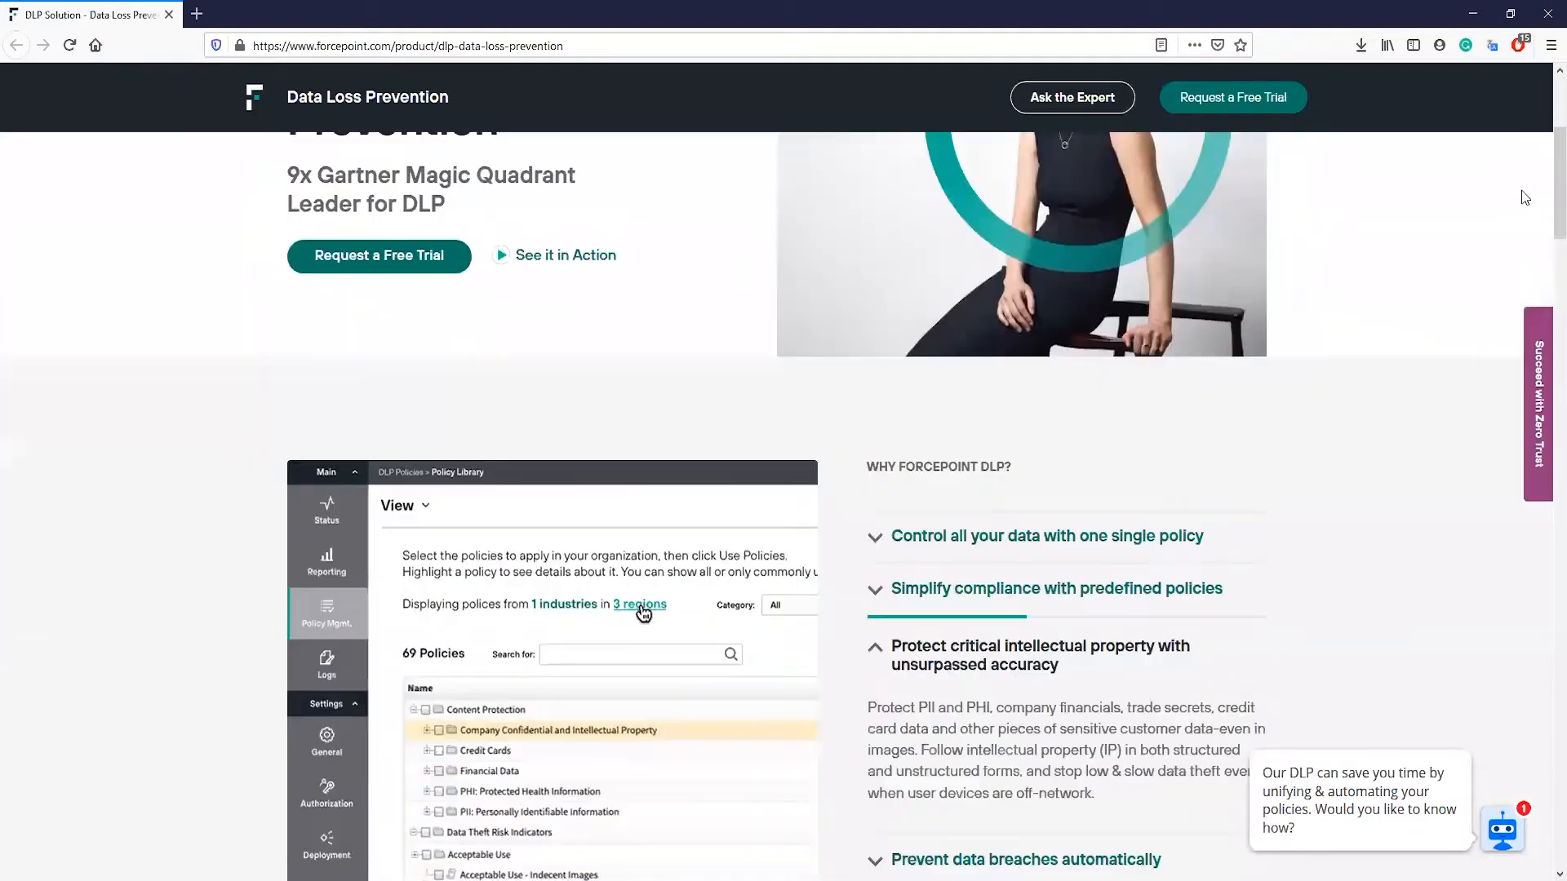
pyautogui.scroll(-3)
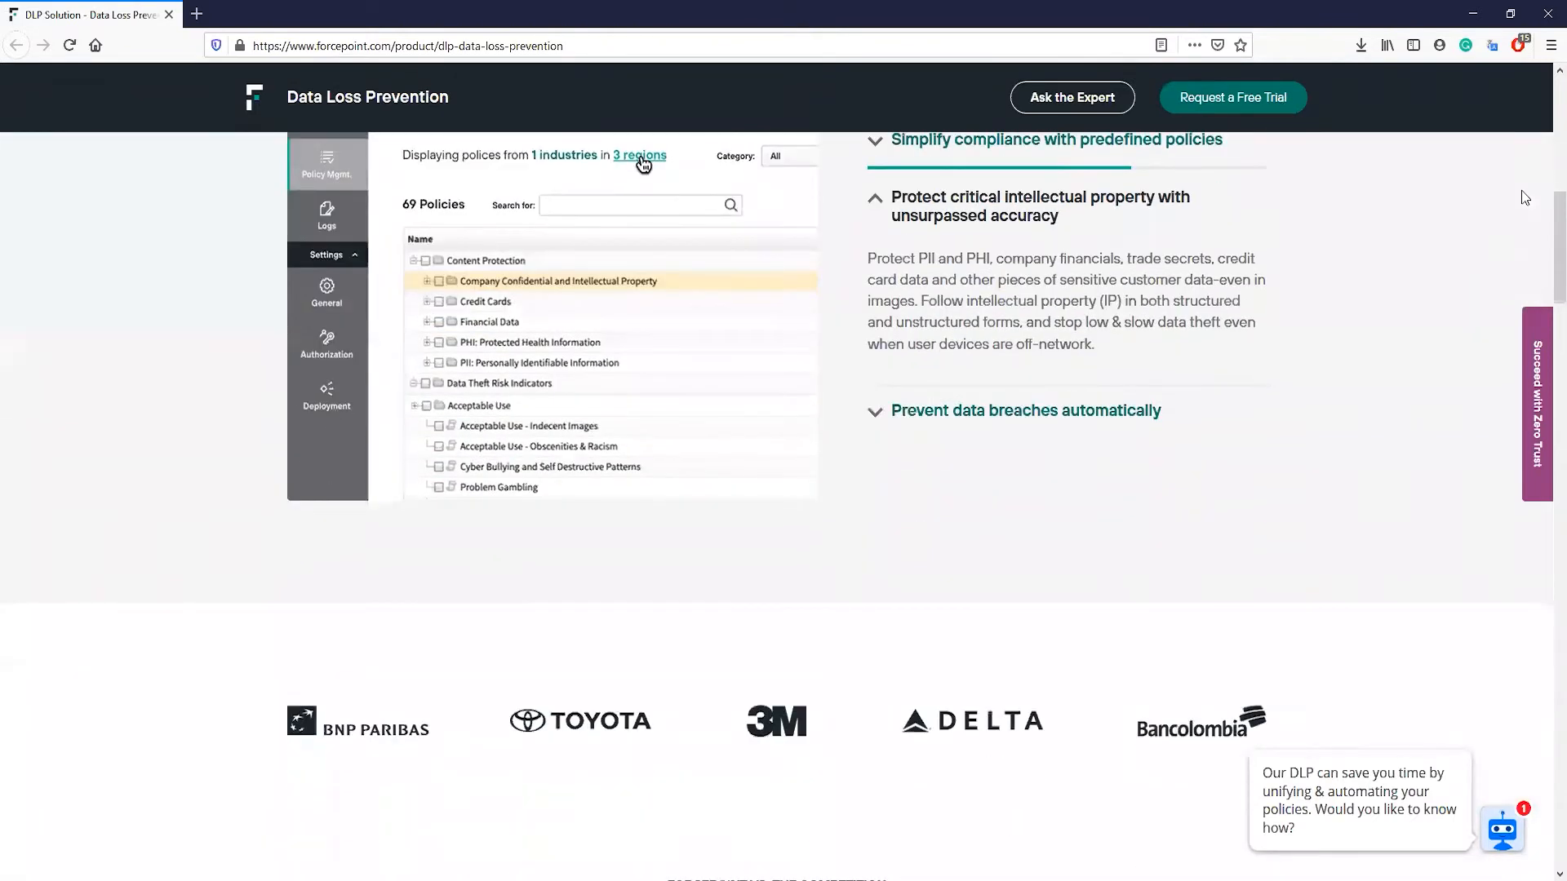
pyautogui.scroll(-3)
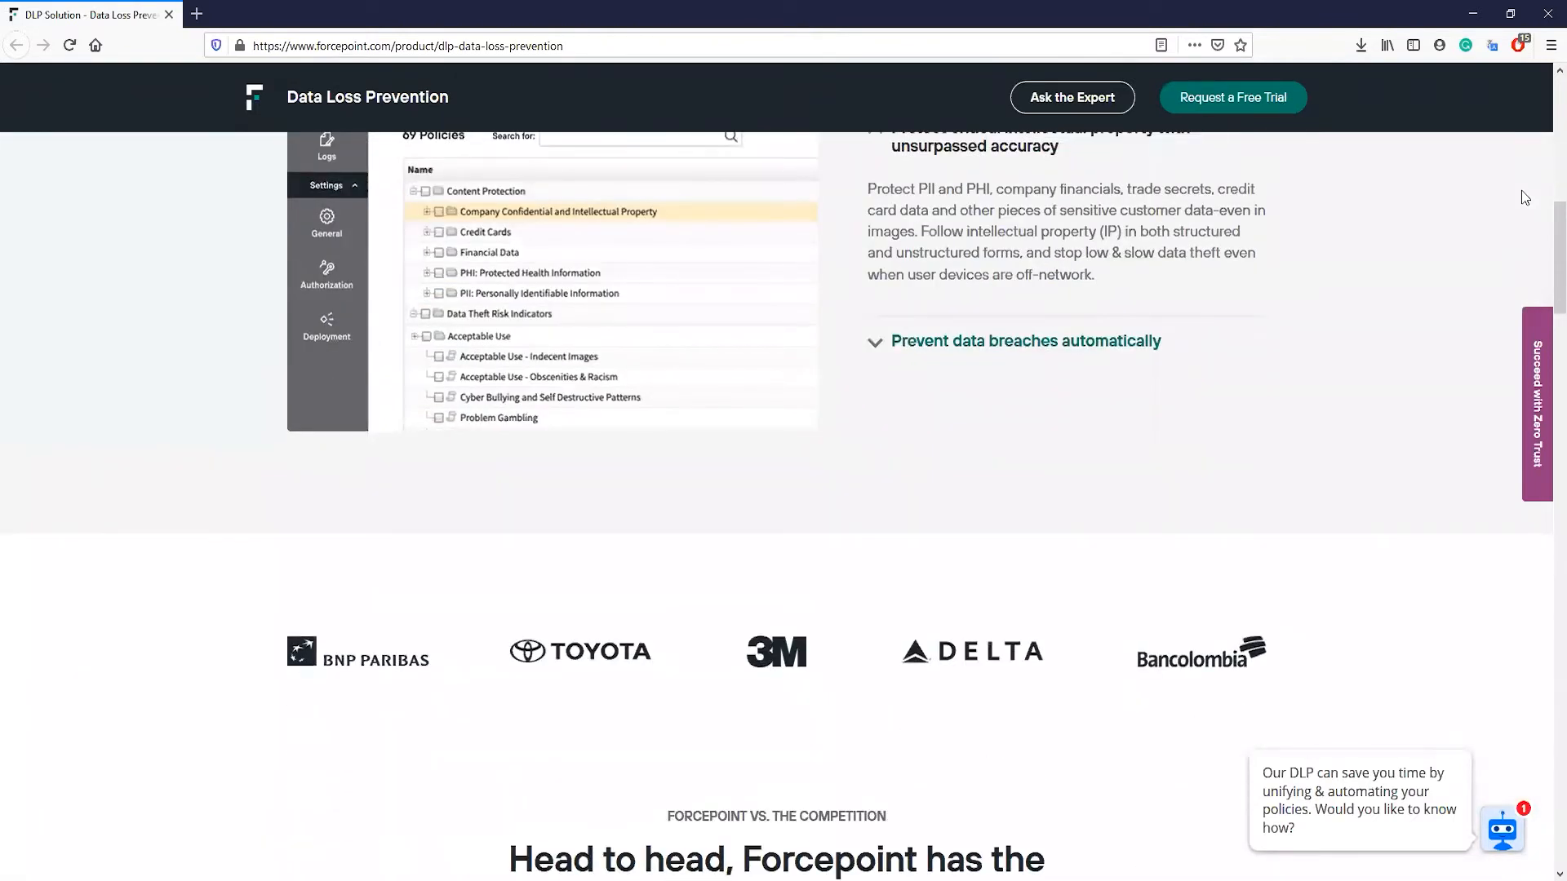
pyautogui.scroll(-3)
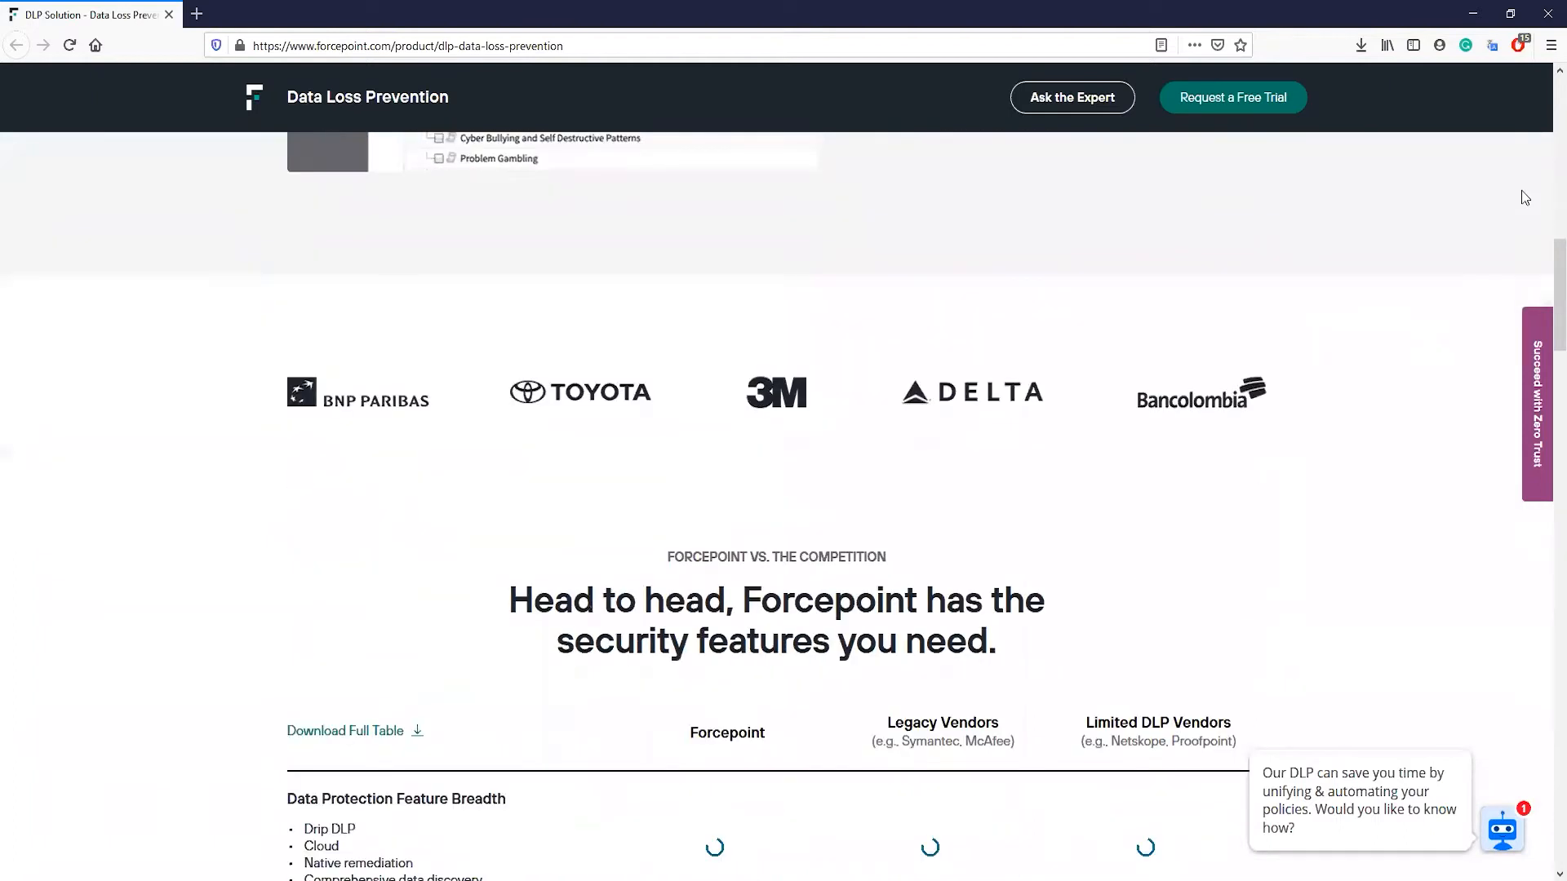
pyautogui.scroll(-3)
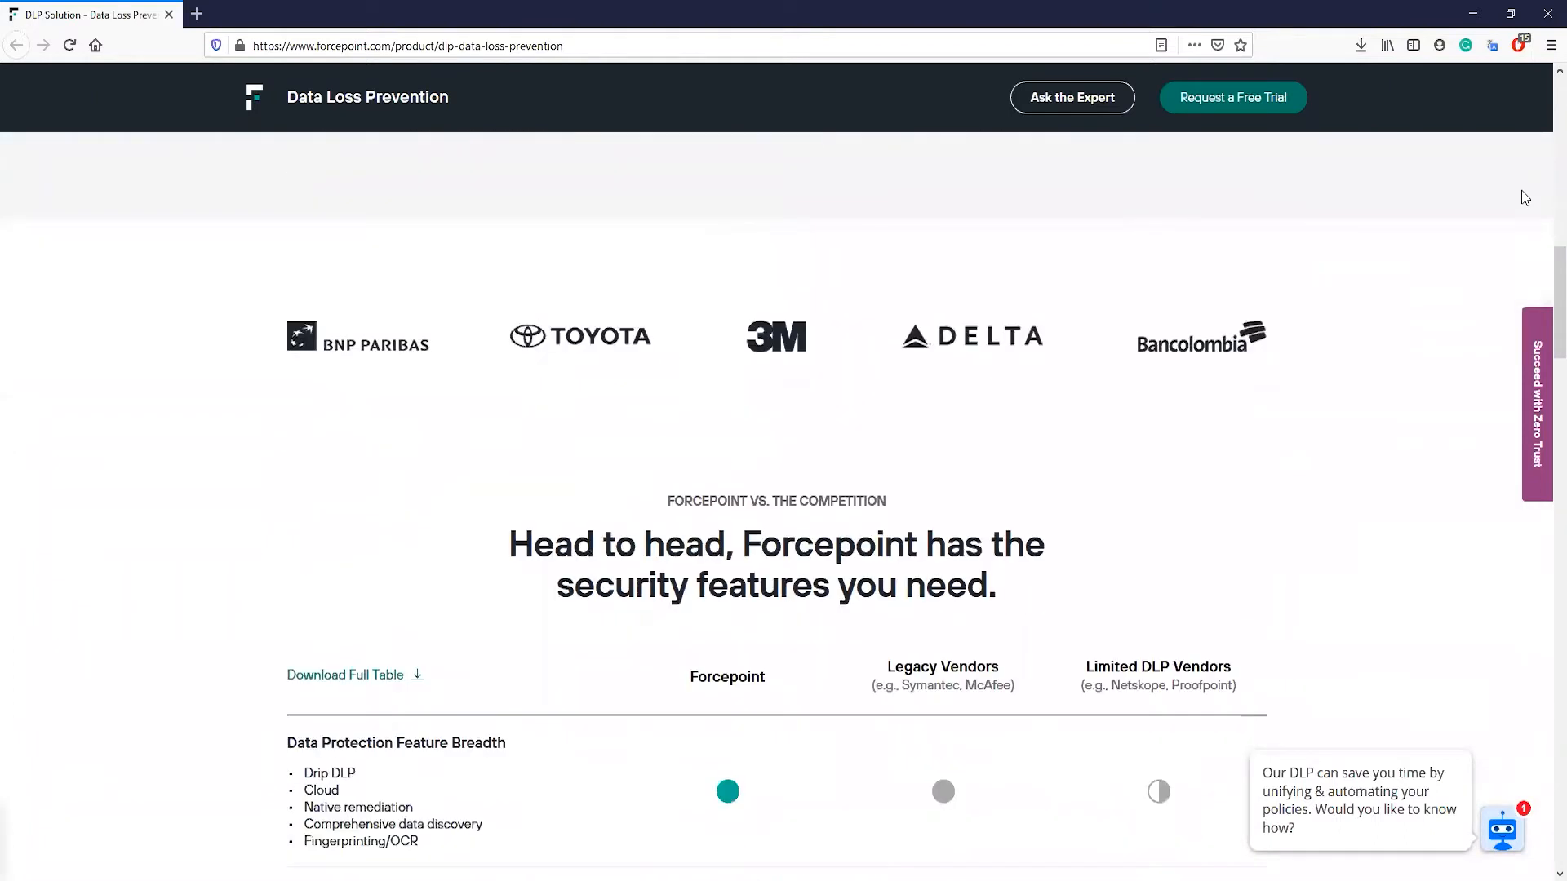
pyautogui.scroll(-3)
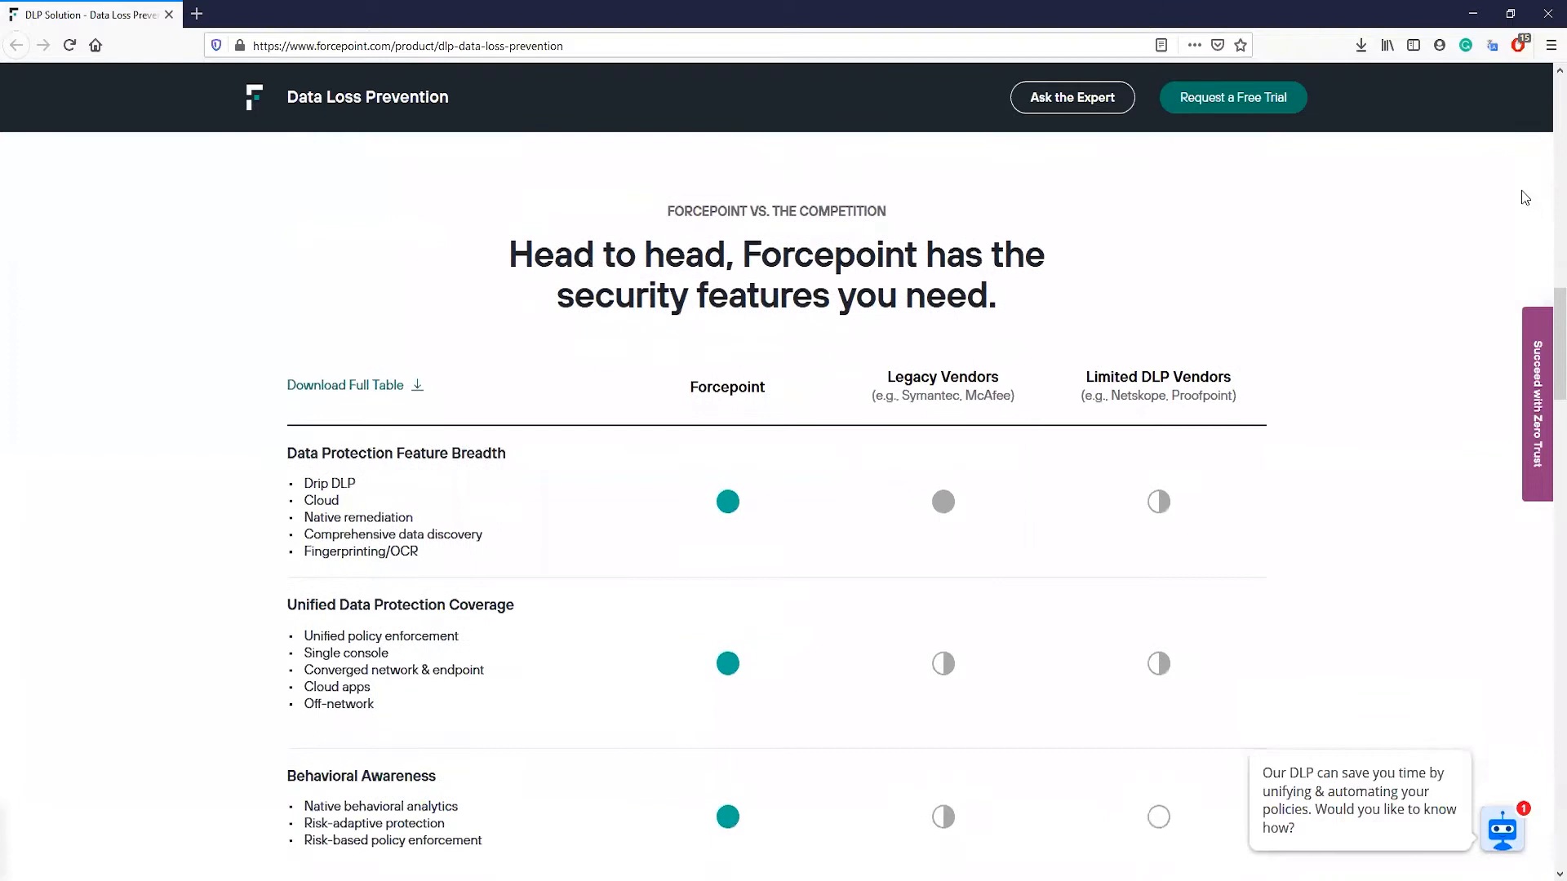
pyautogui.scroll(-3)
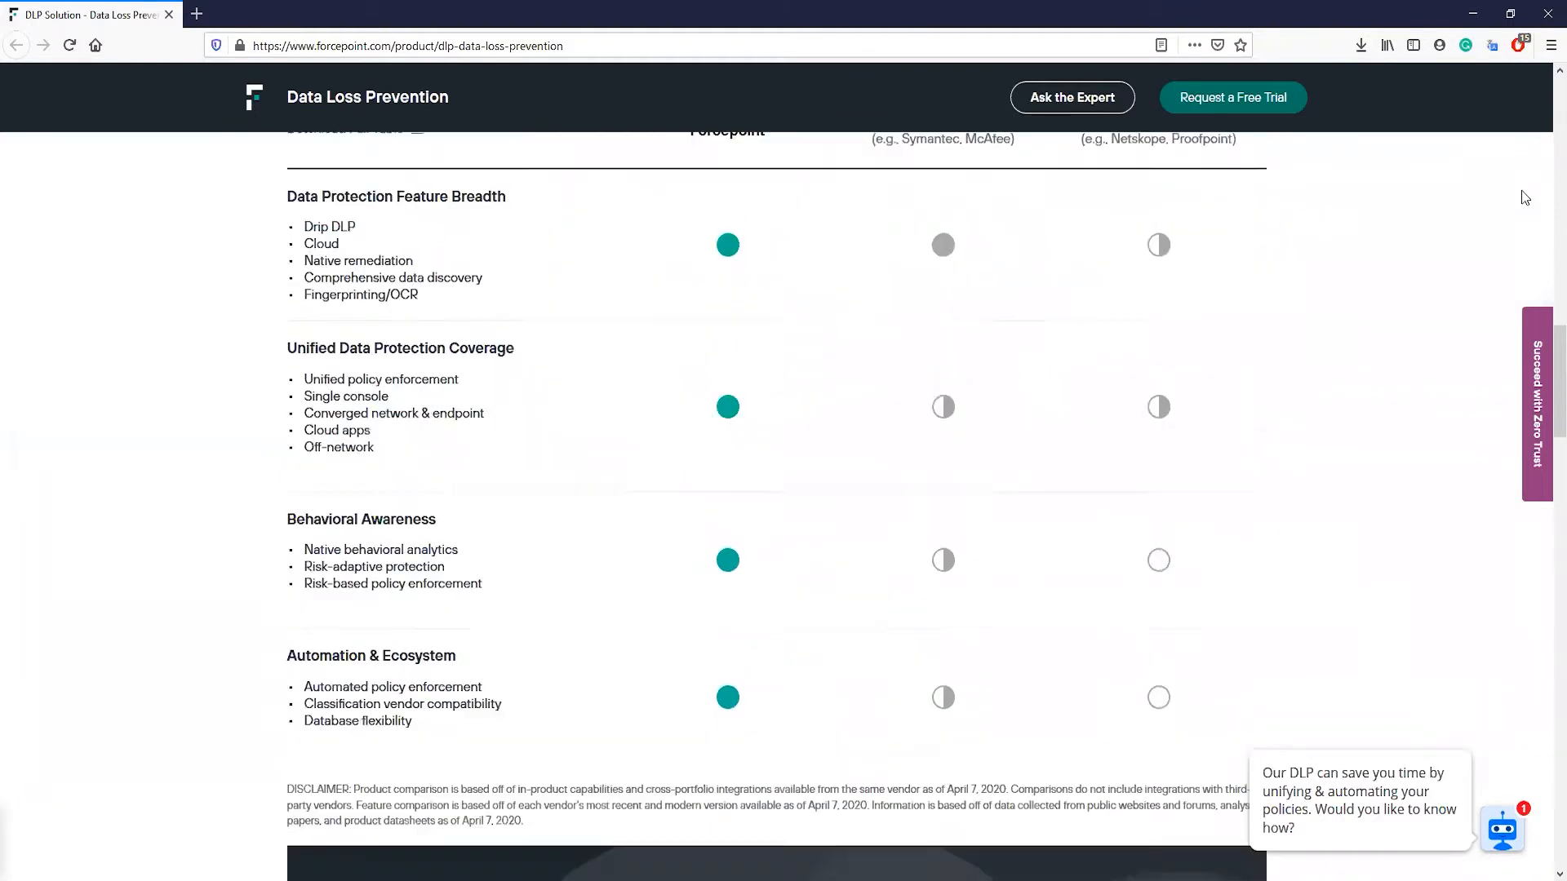
pyautogui.scroll(-3)
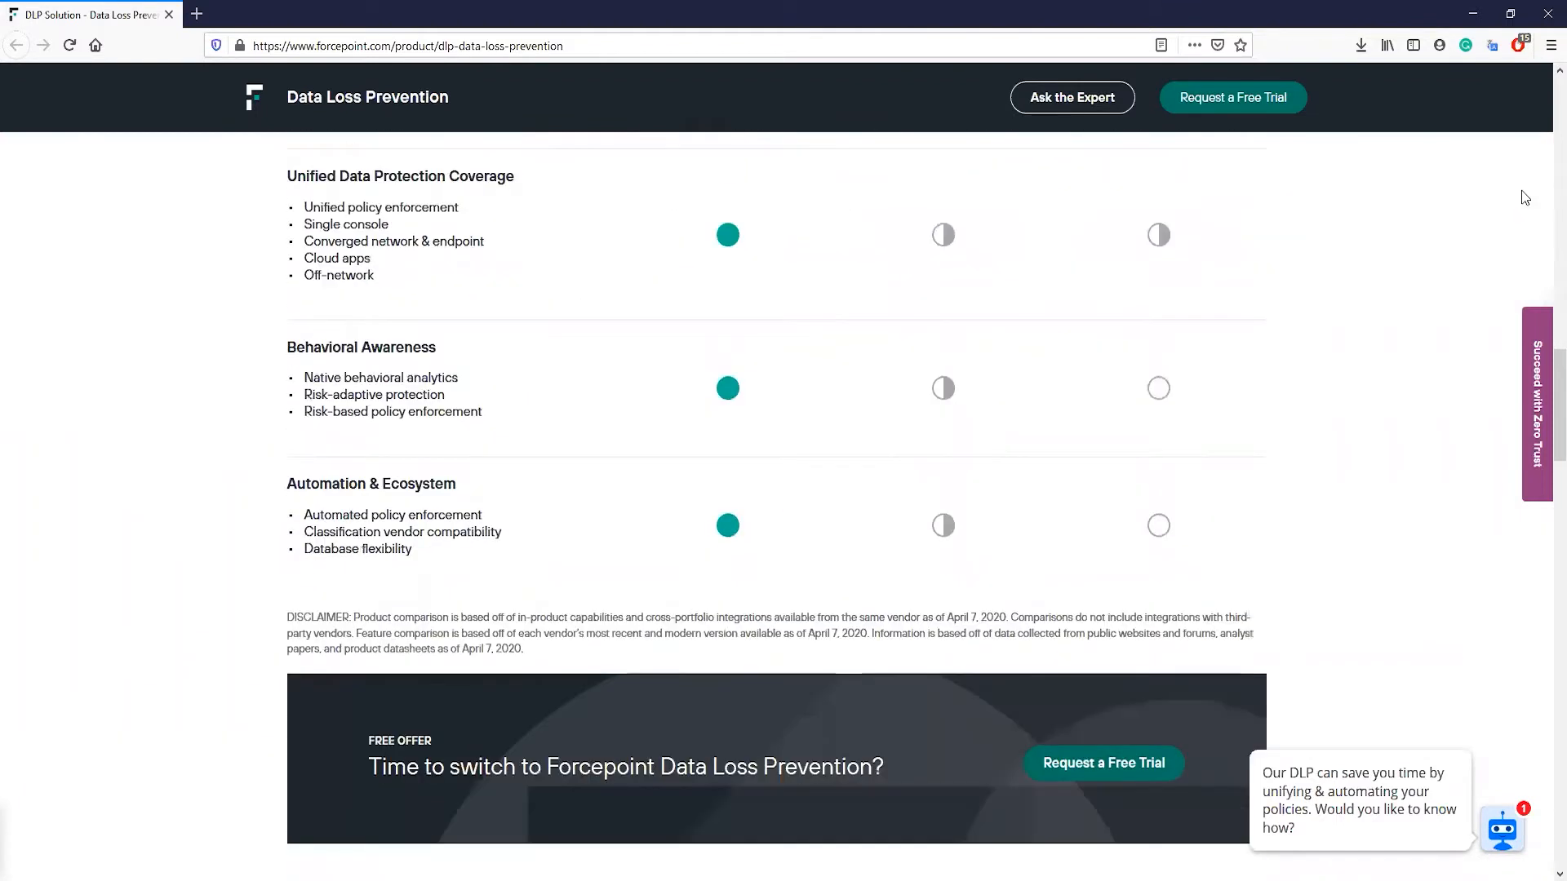
pyautogui.scroll(-3)
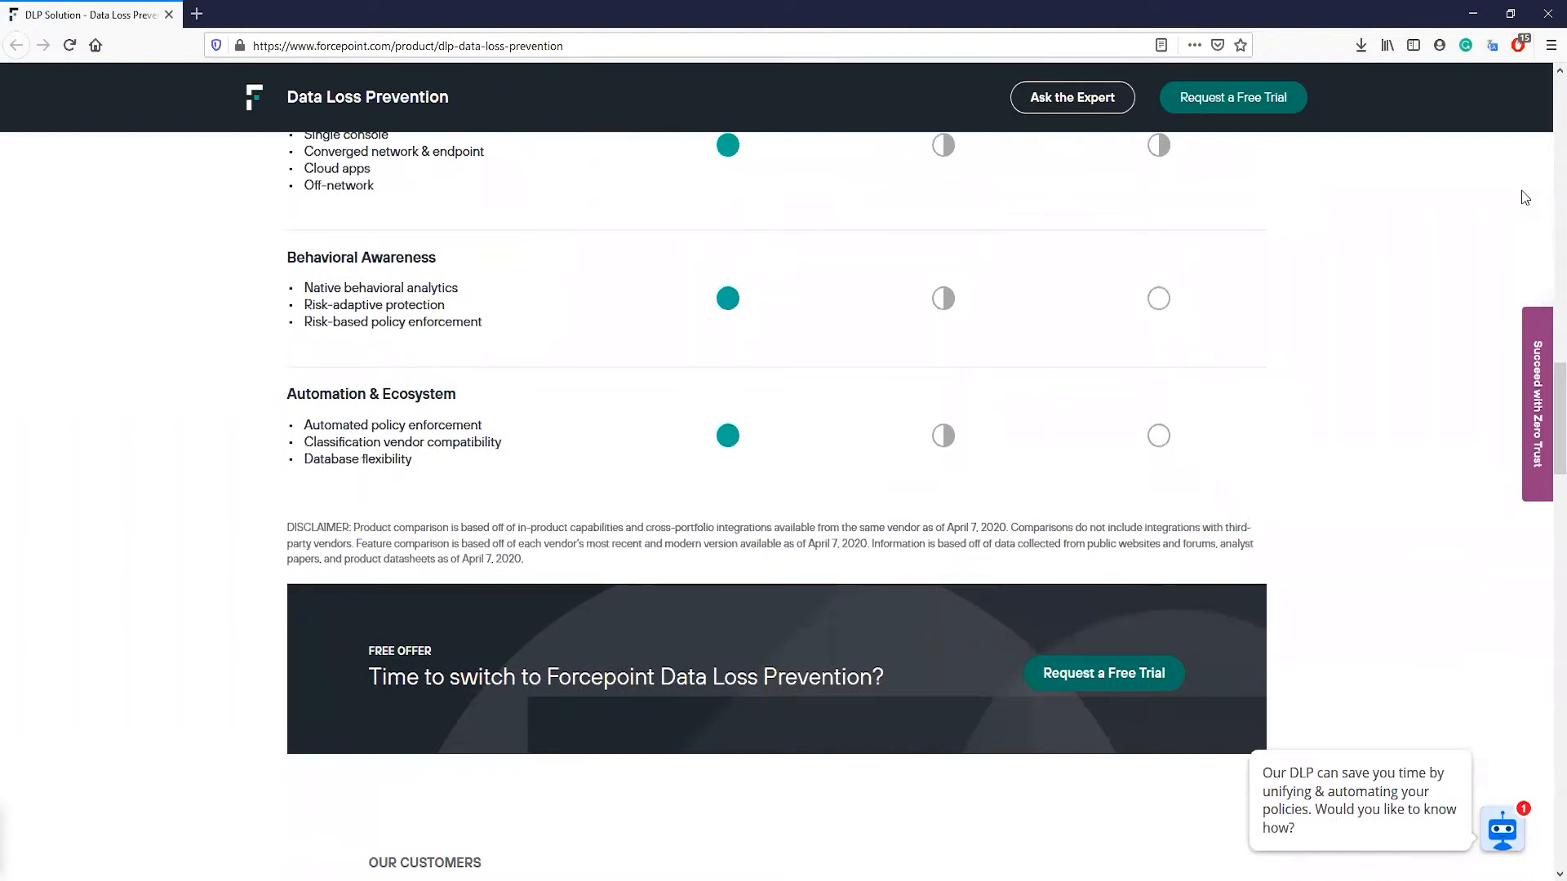
pyautogui.scroll(-3)
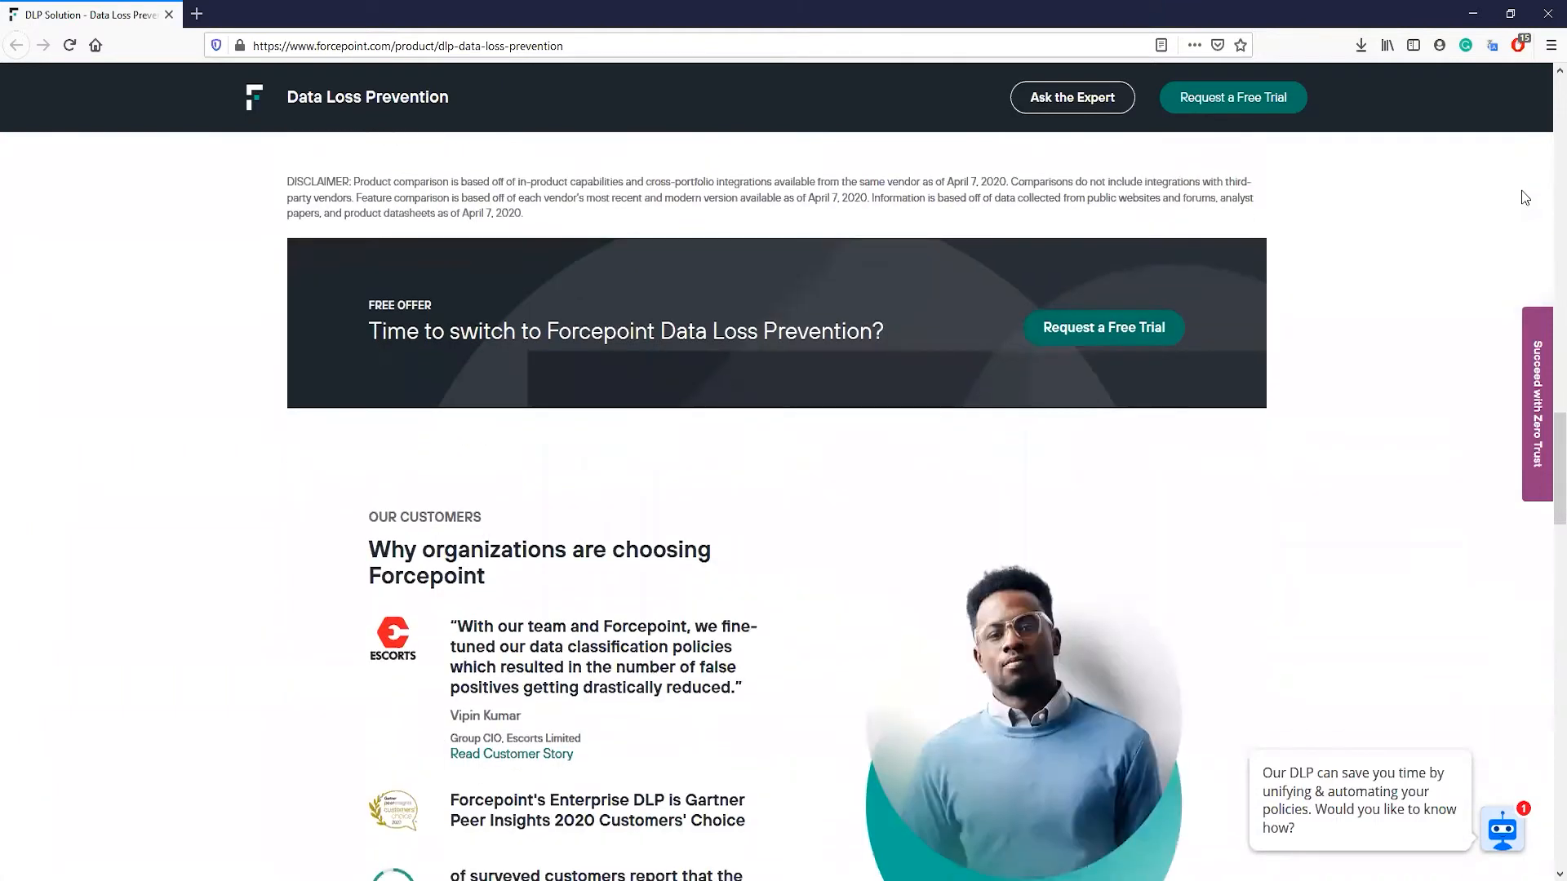
pyautogui.scroll(-3)
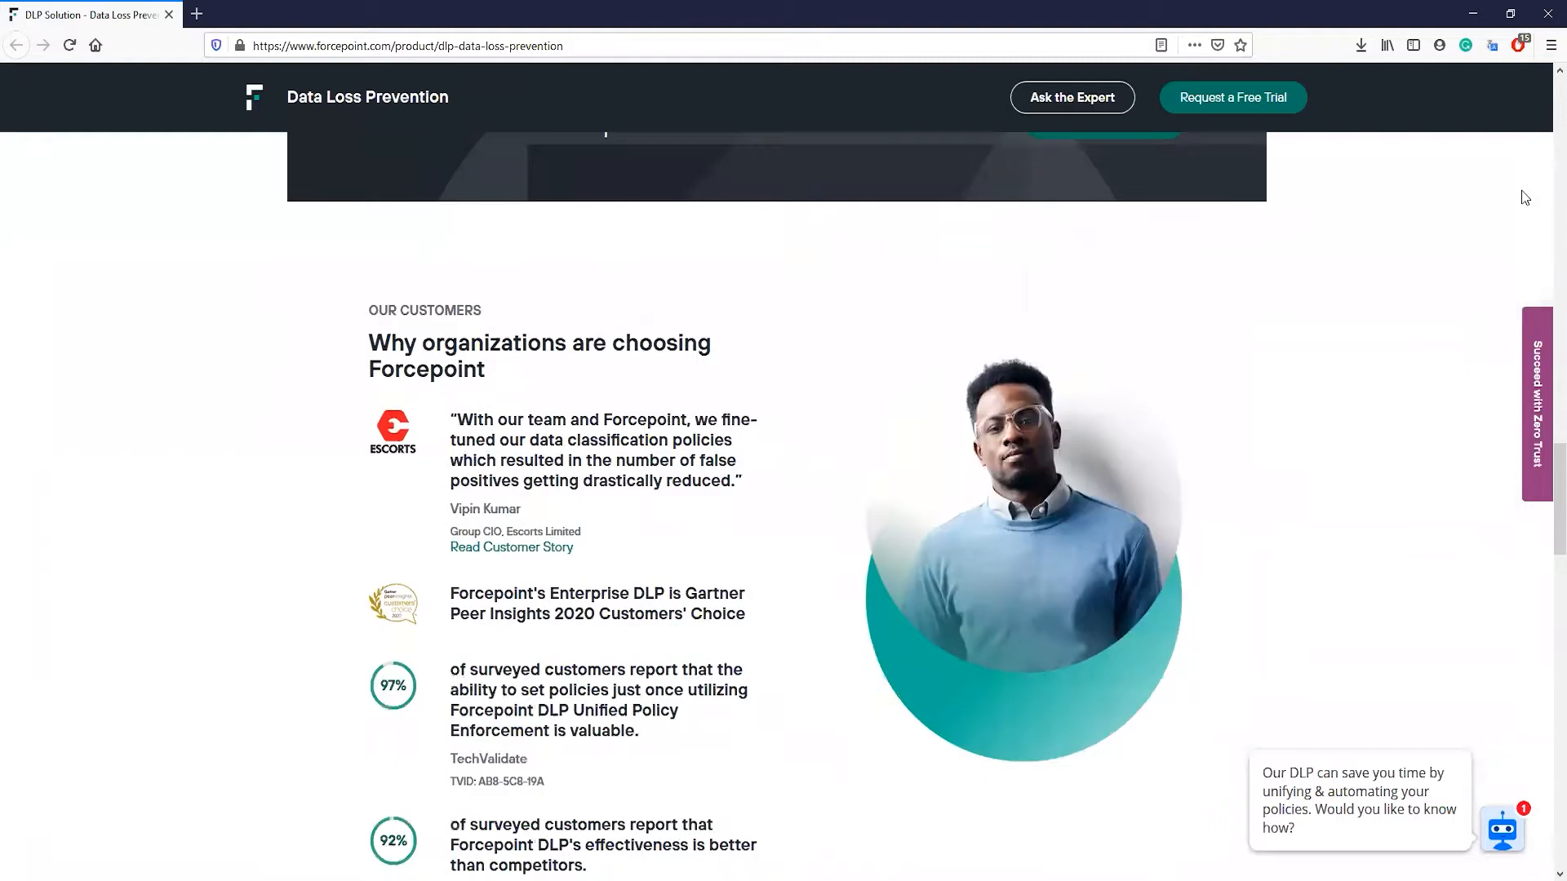
pyautogui.scroll(-3)
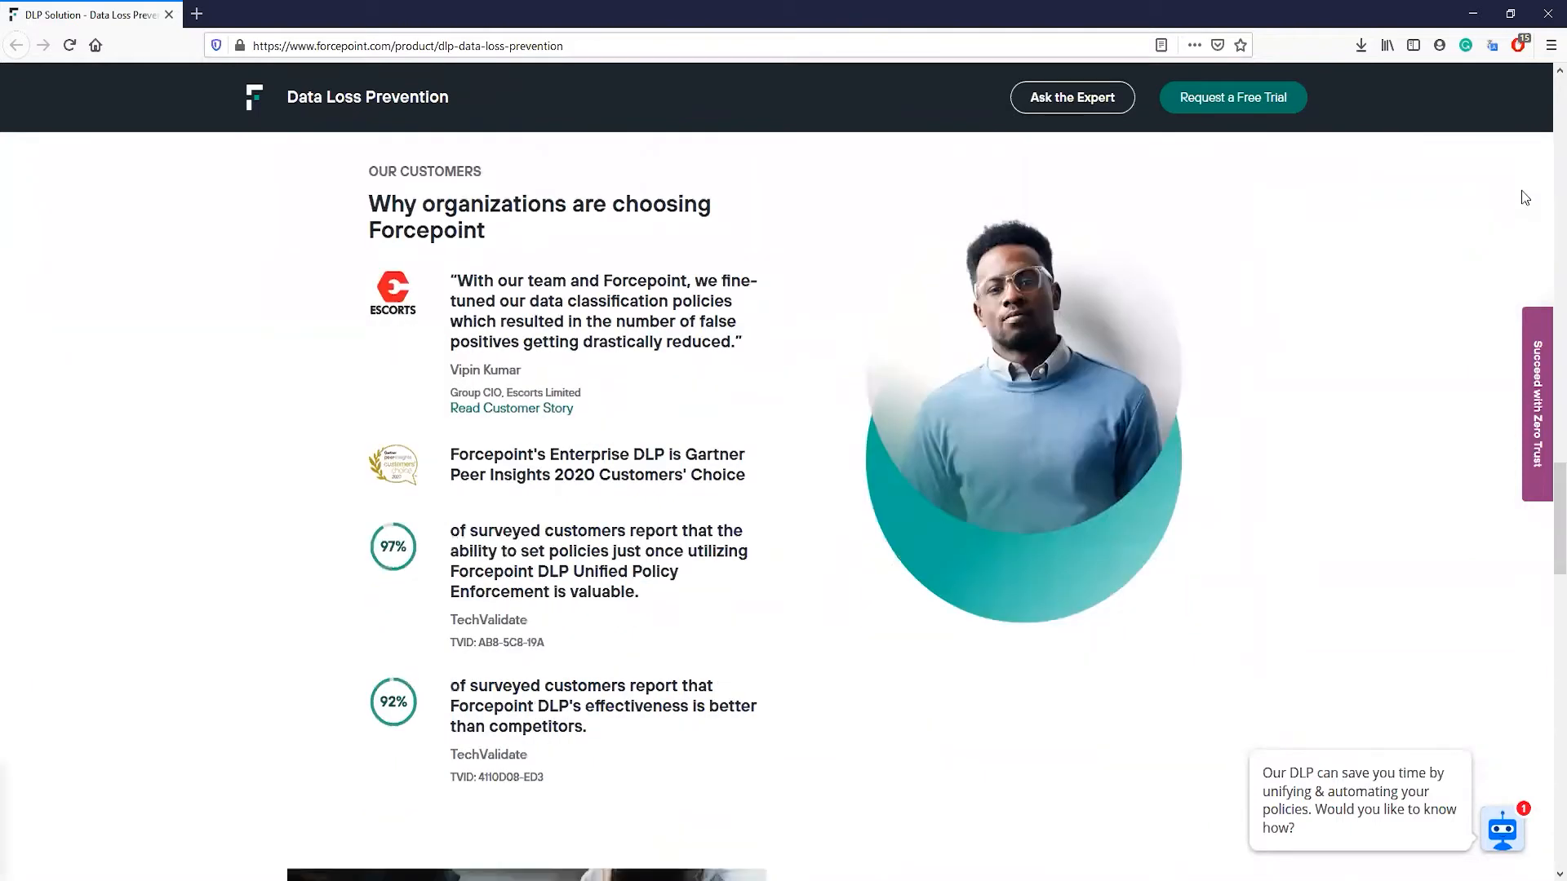
pyautogui.scroll(-3)
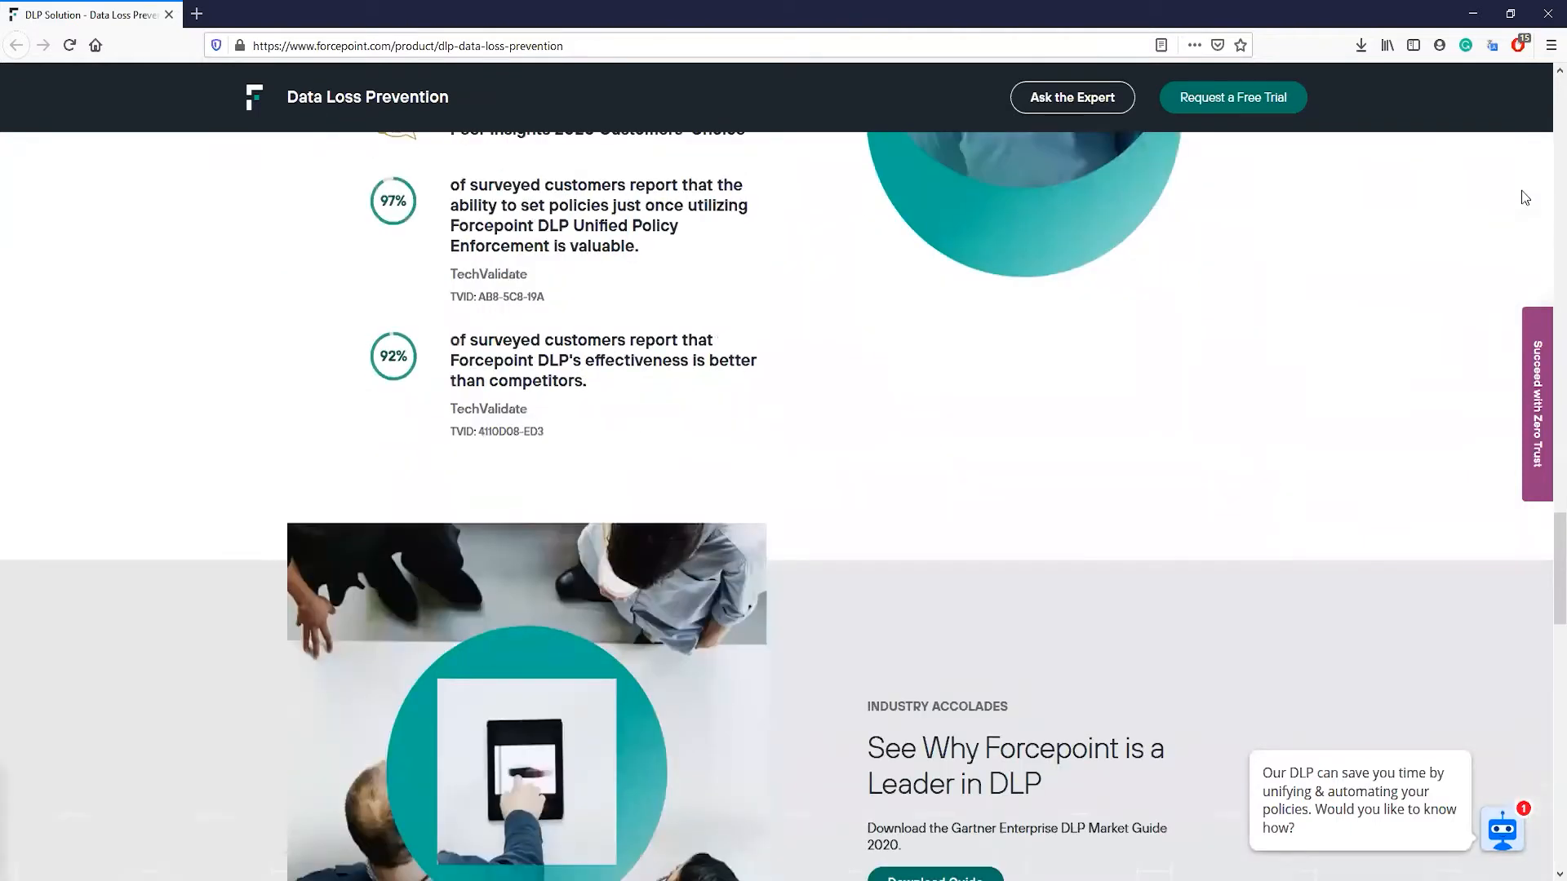
pyautogui.scroll(-3)
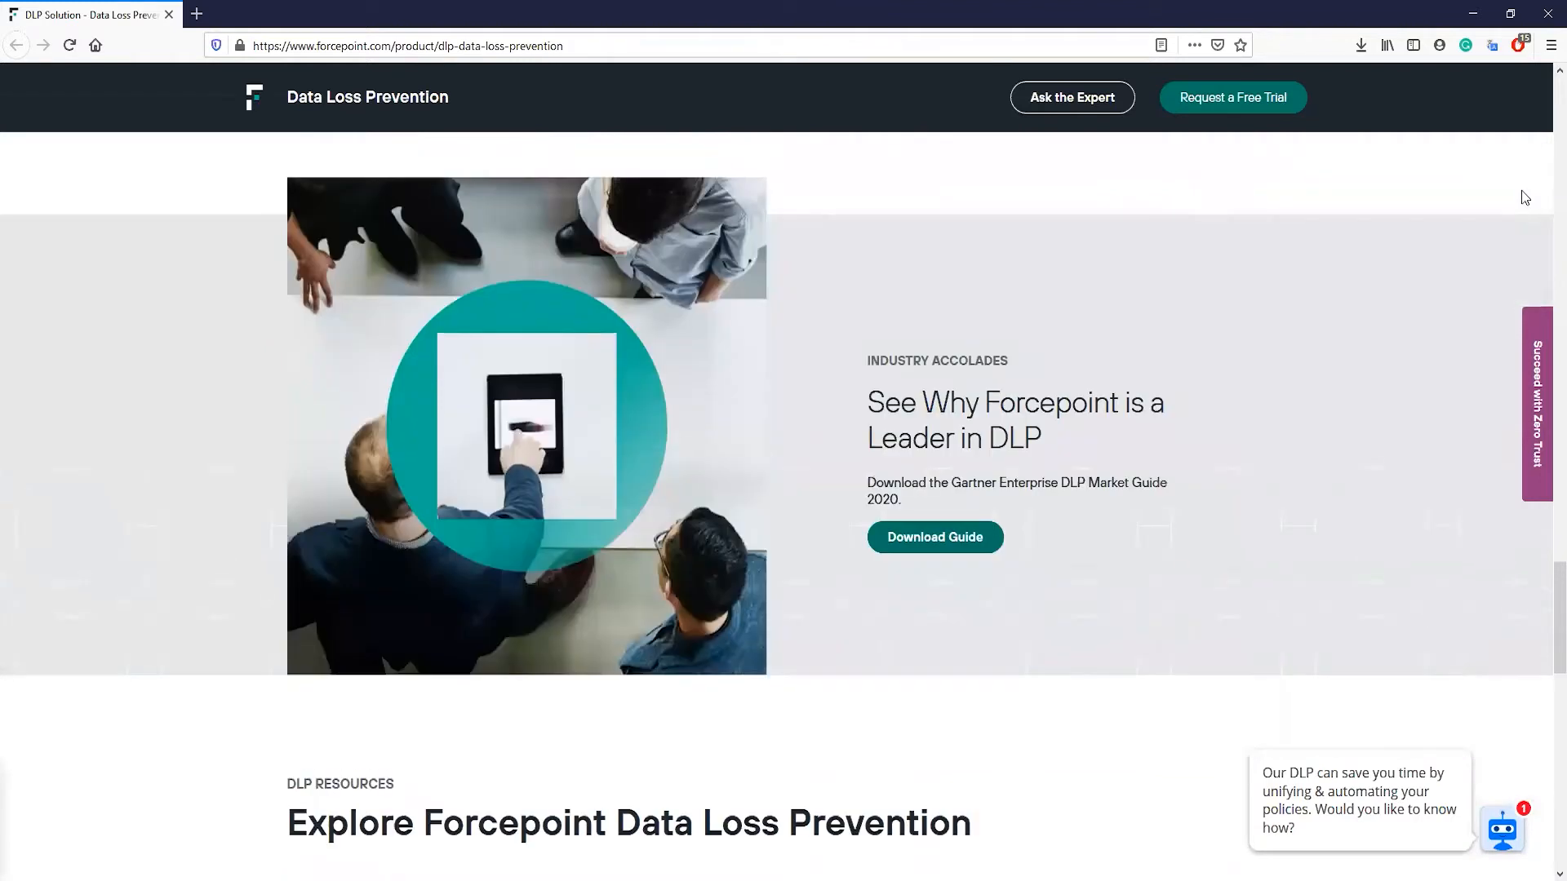
pyautogui.scroll(-3)
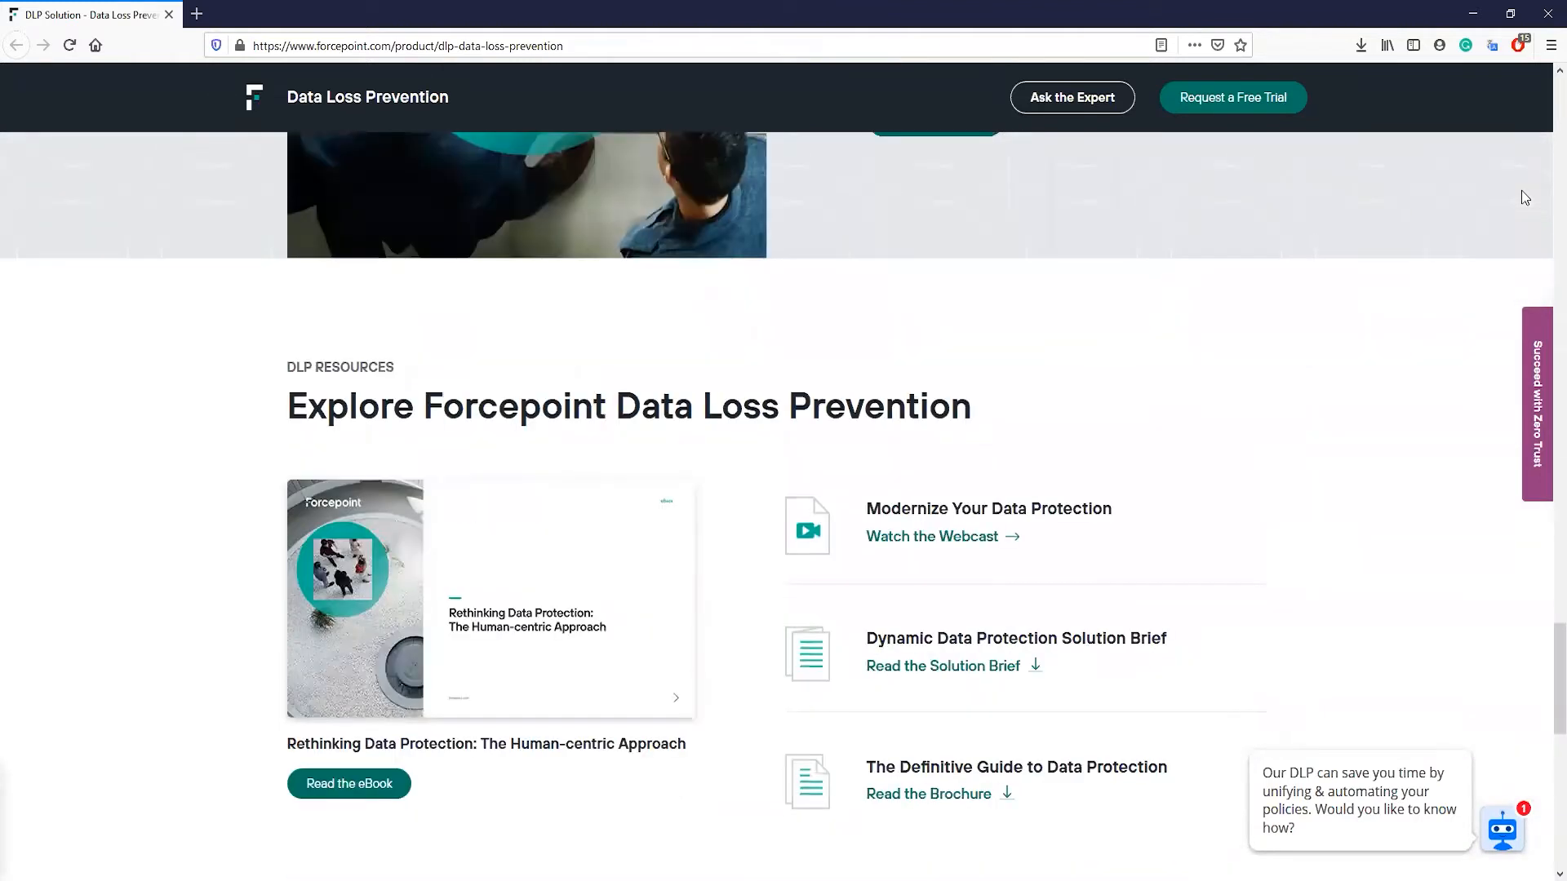
pyautogui.scroll(-3)
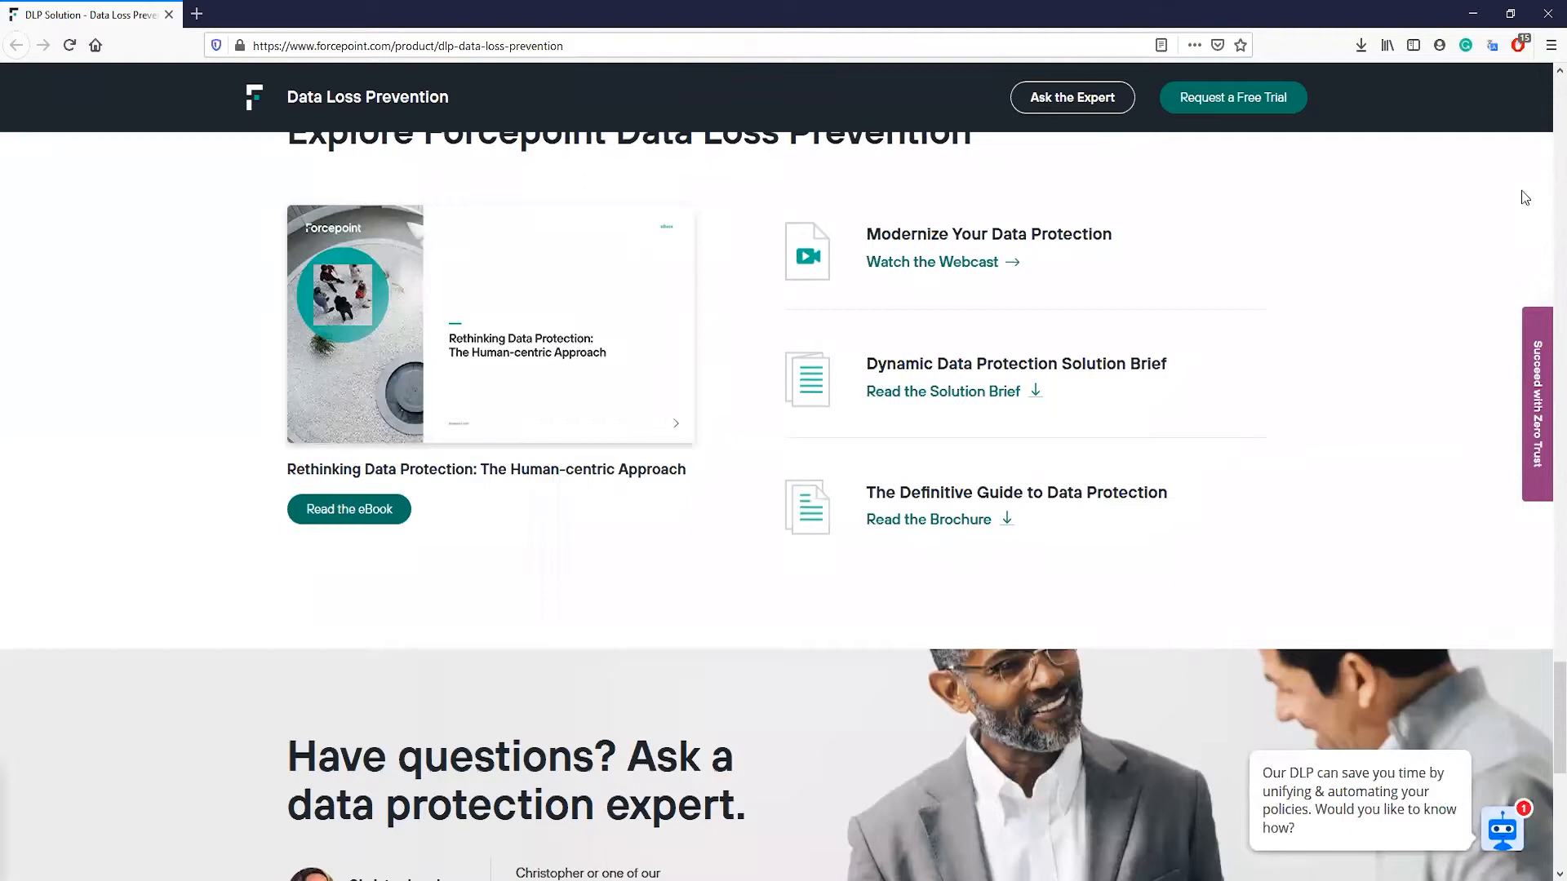
pyautogui.scroll(-3)
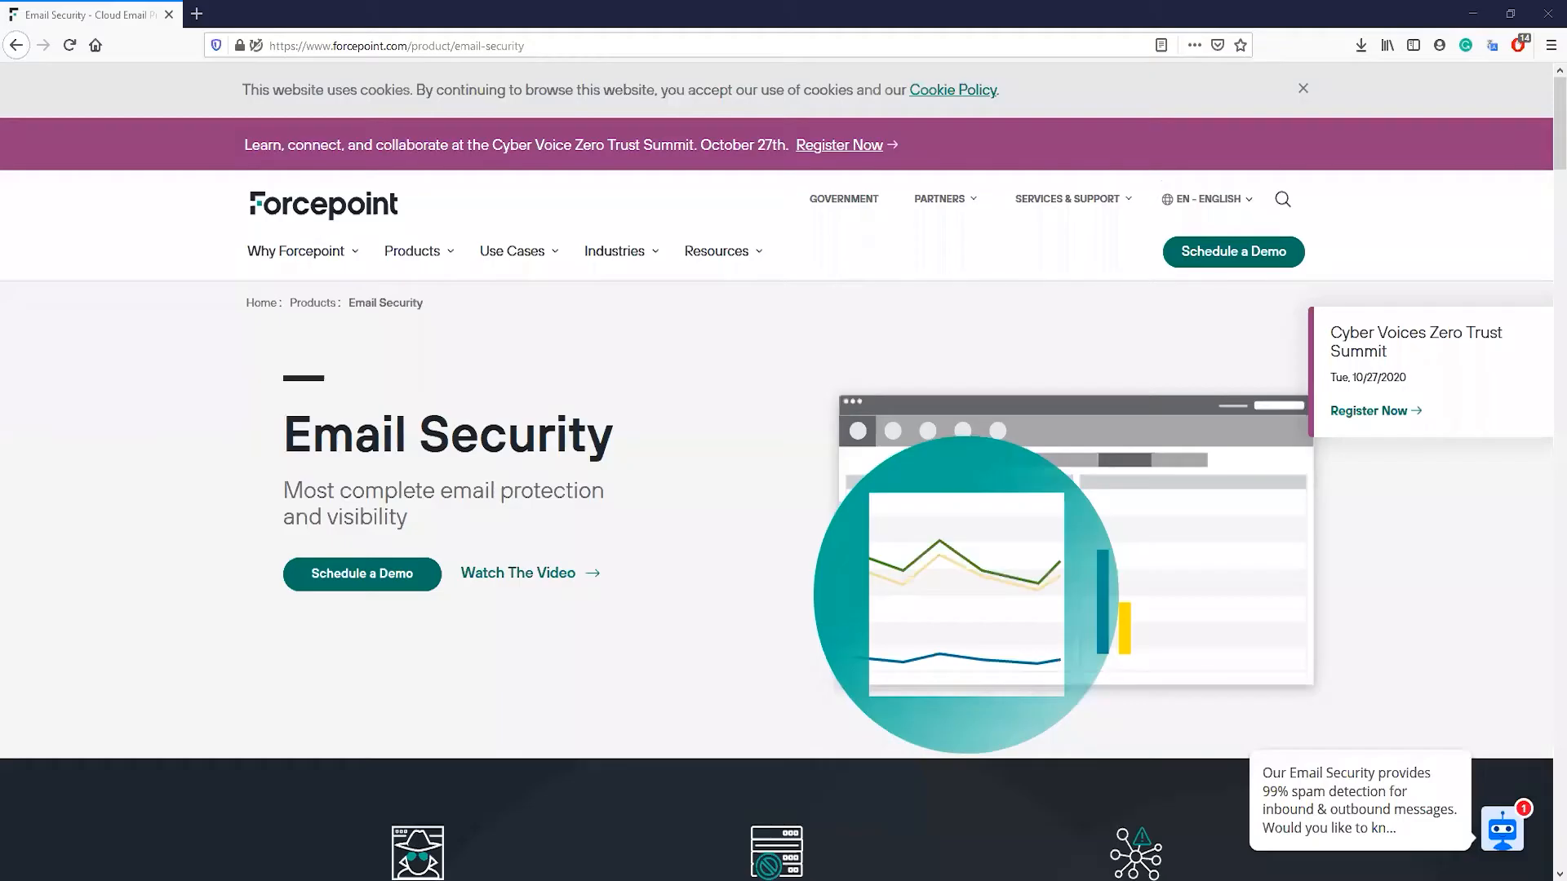
# Switch to the YouTube Forcepoint Data Loss Prevention playlist tab and scroll through it.
pyautogui.click(1303, 88)
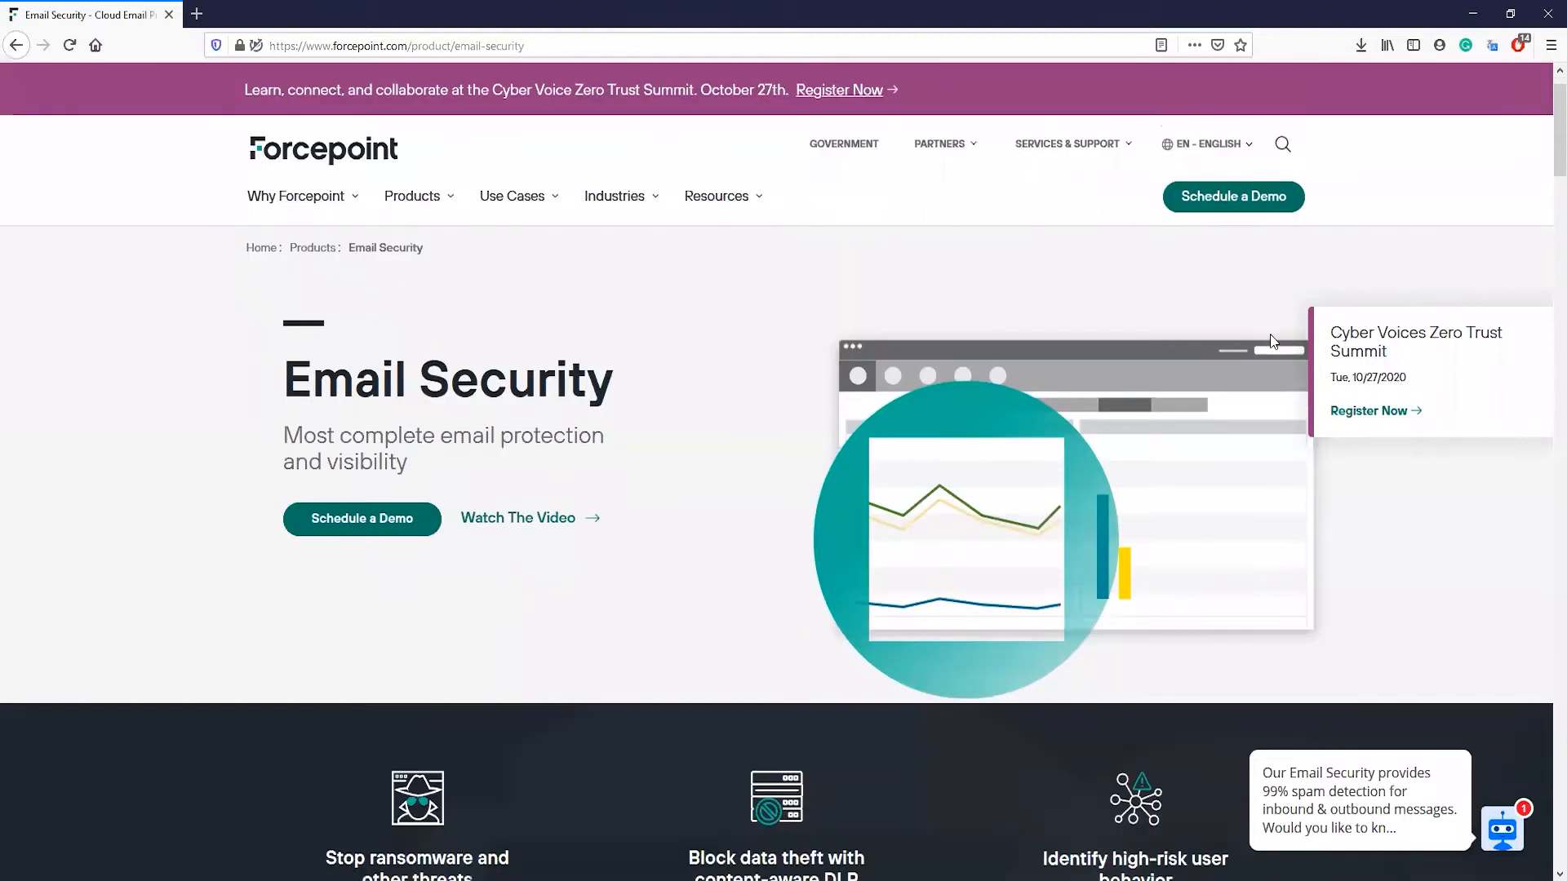
pyautogui.scroll(-3)
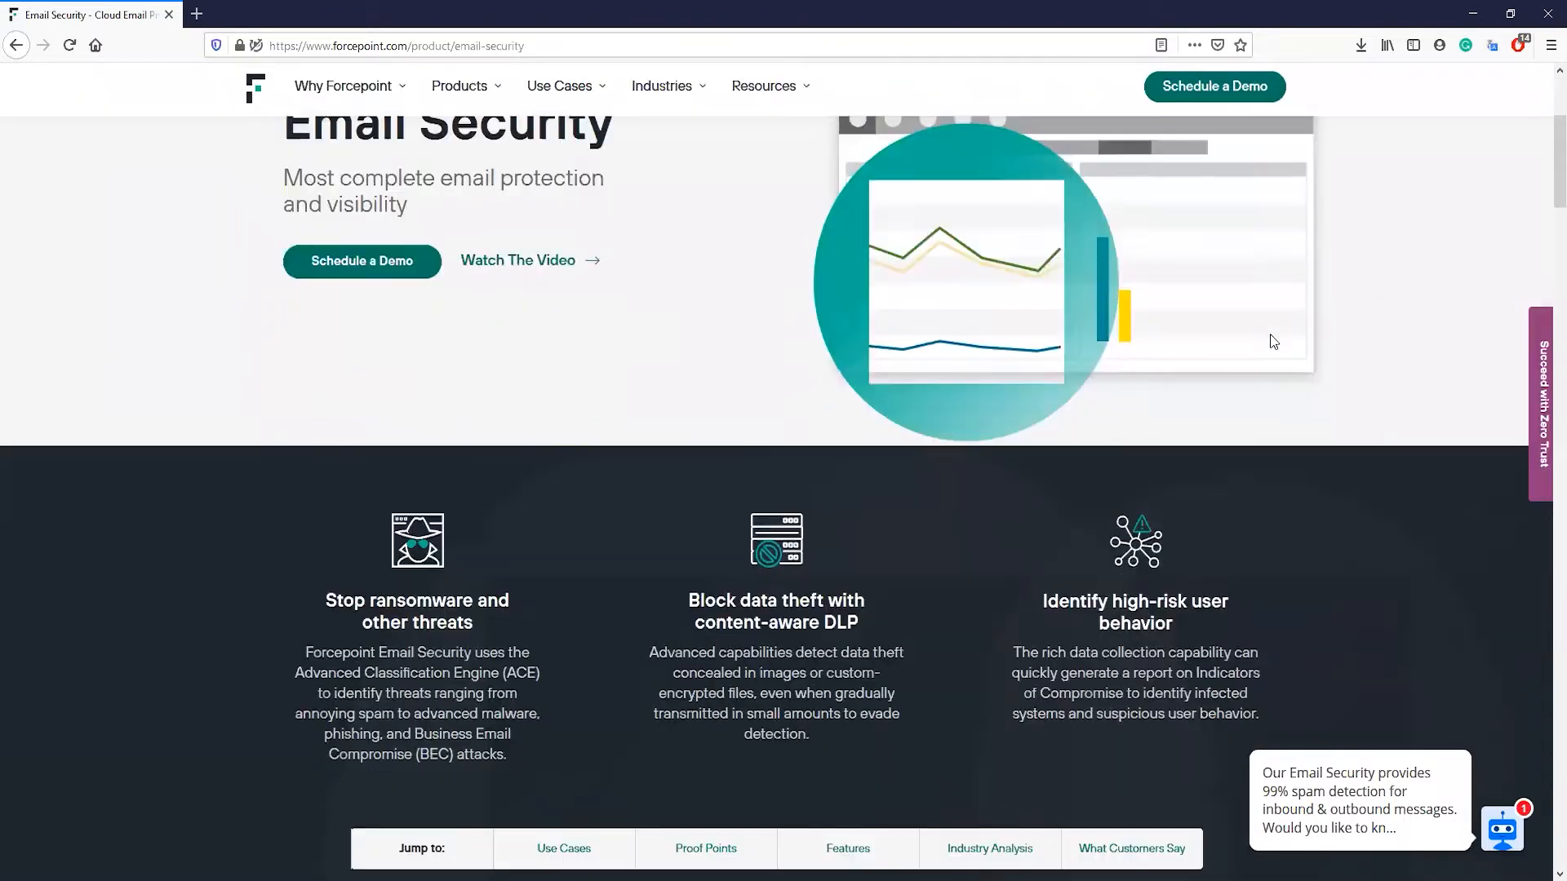
pyautogui.scroll(-3)
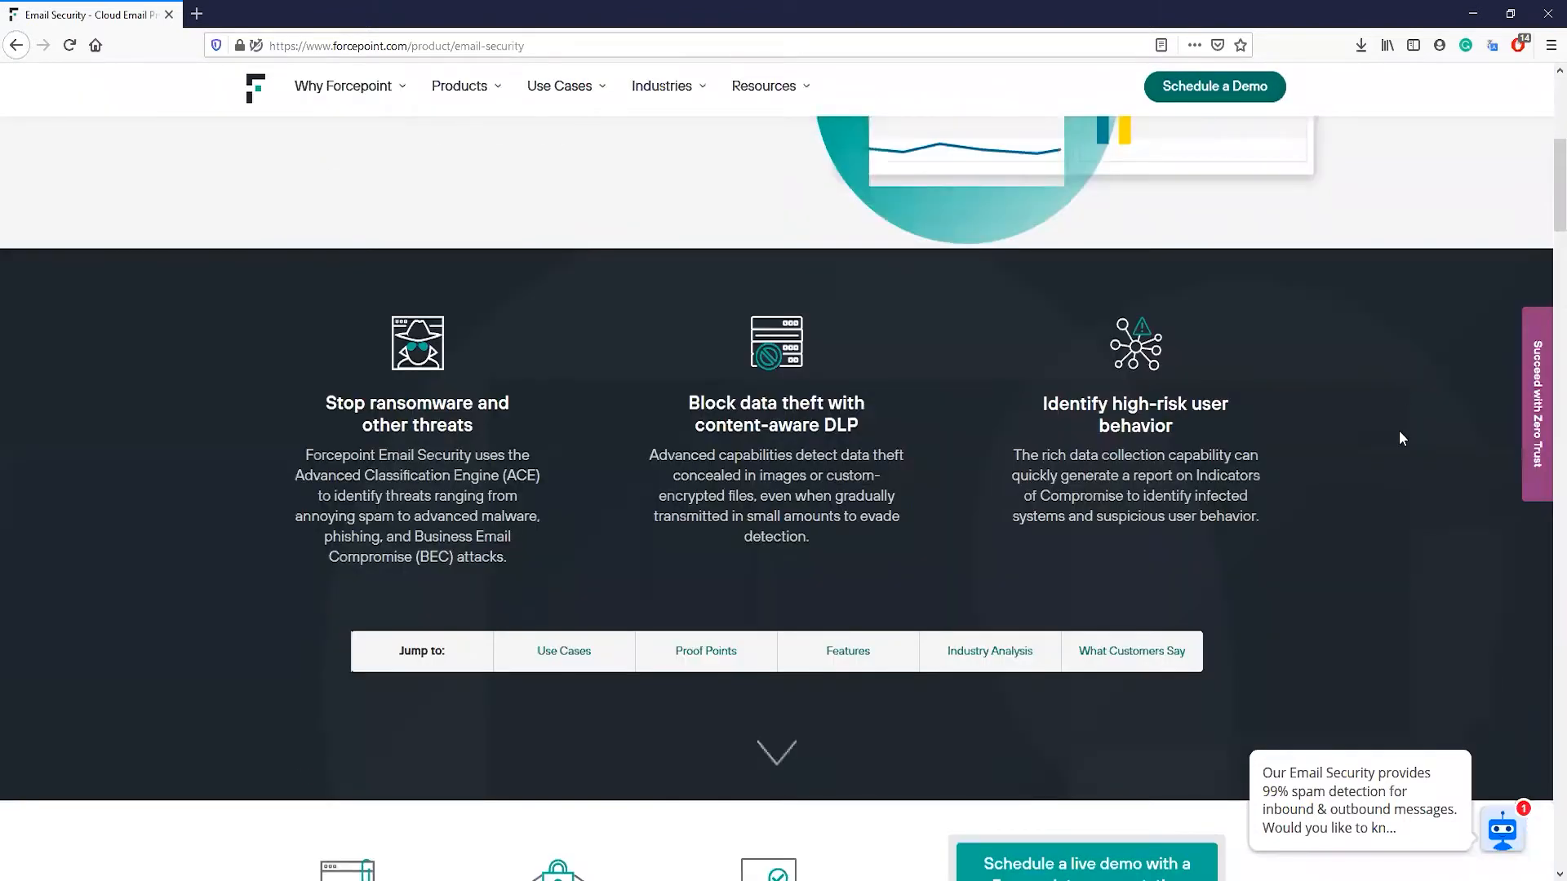
pyautogui.scroll(-3)
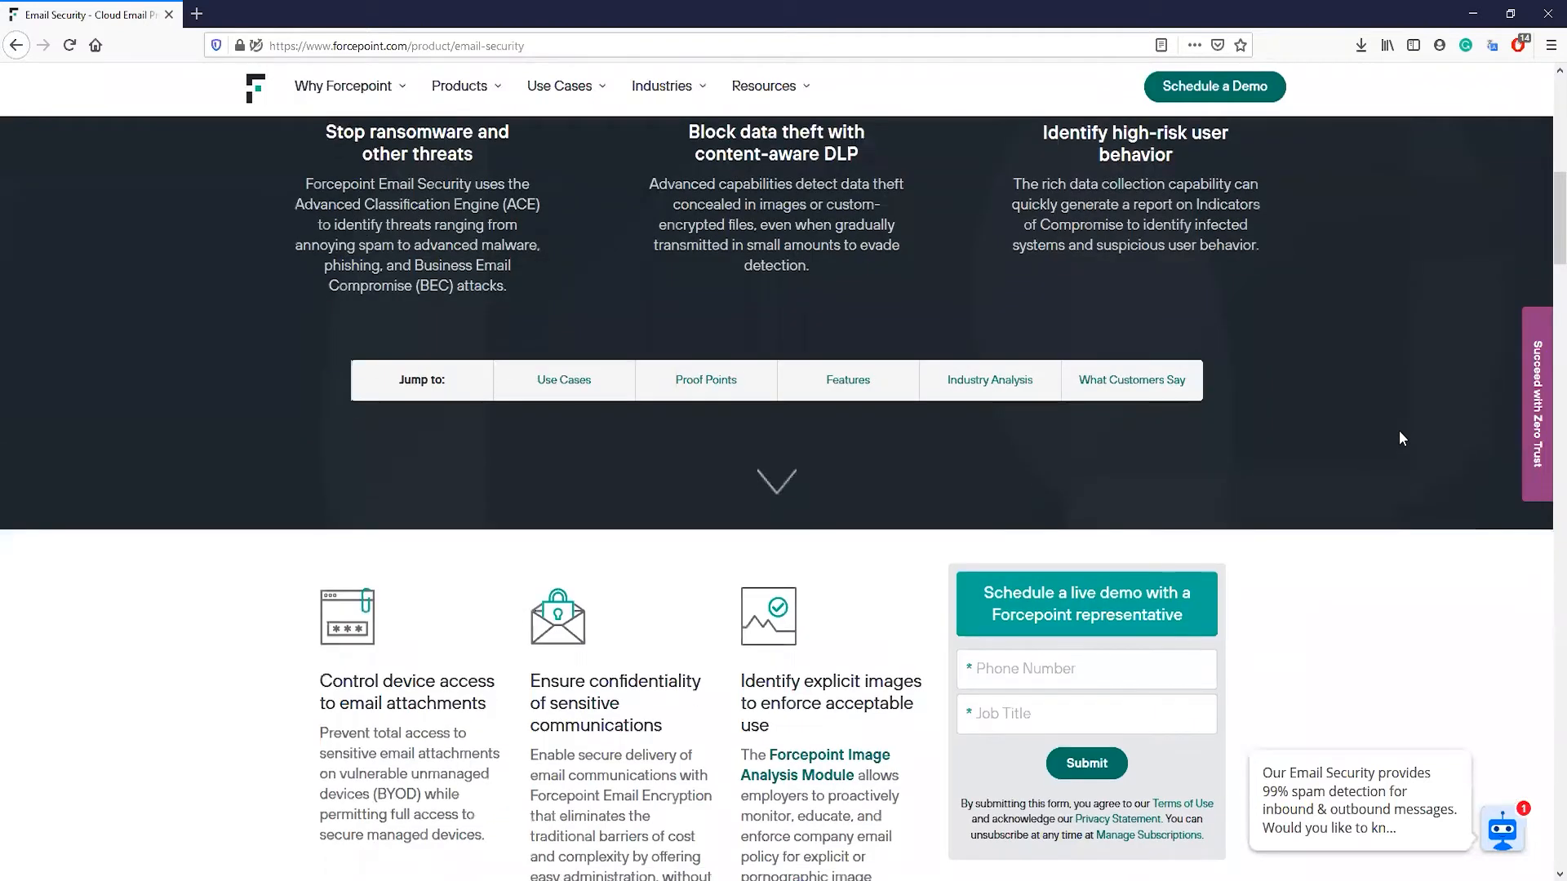
pyautogui.scroll(-3)
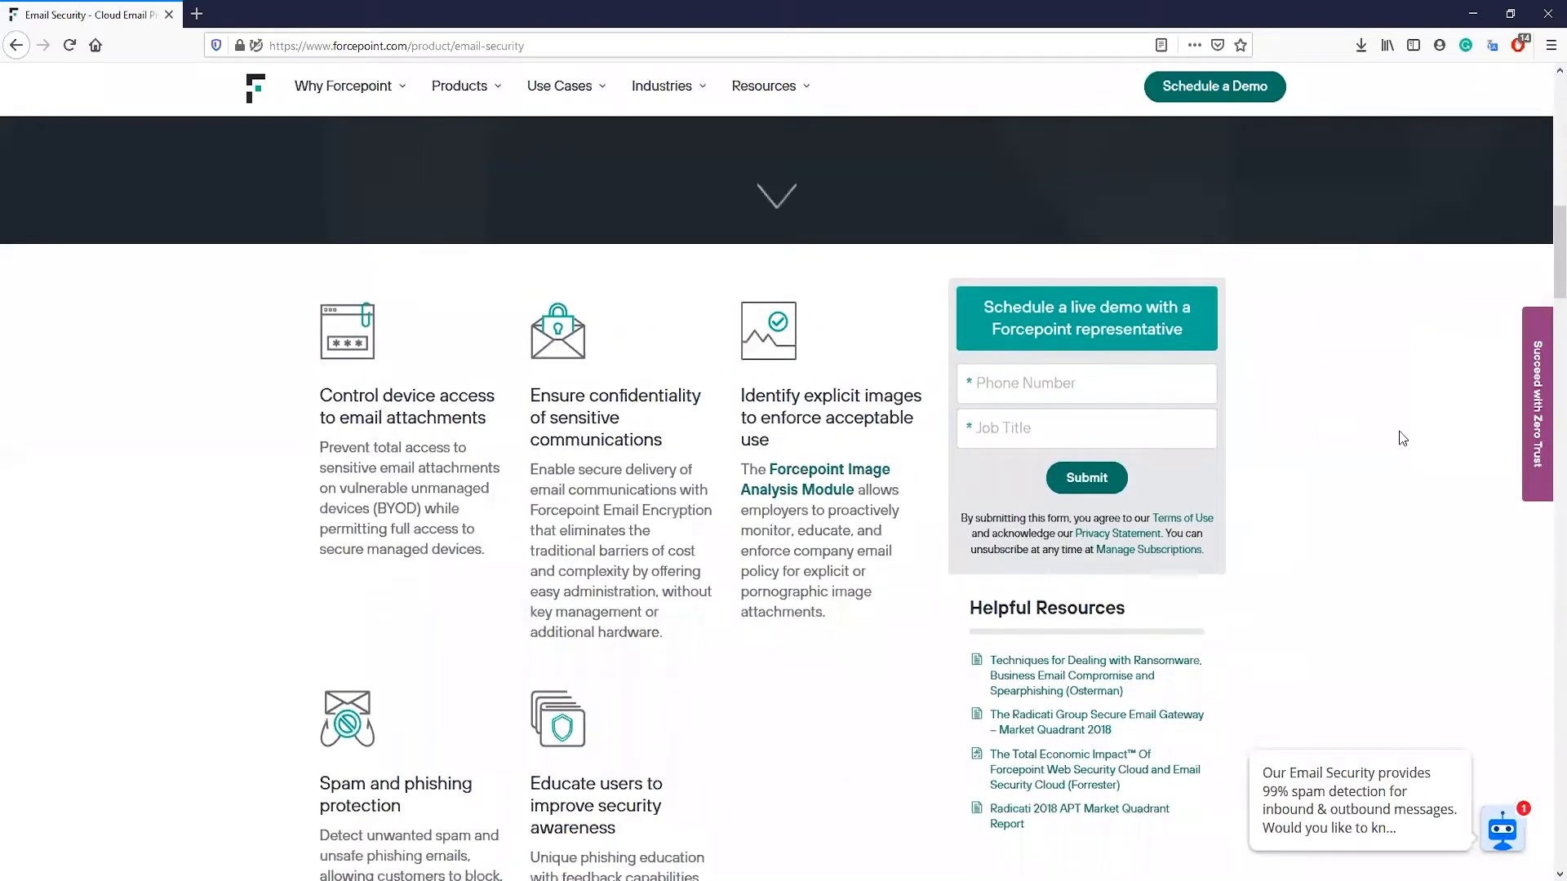
pyautogui.scroll(-3)
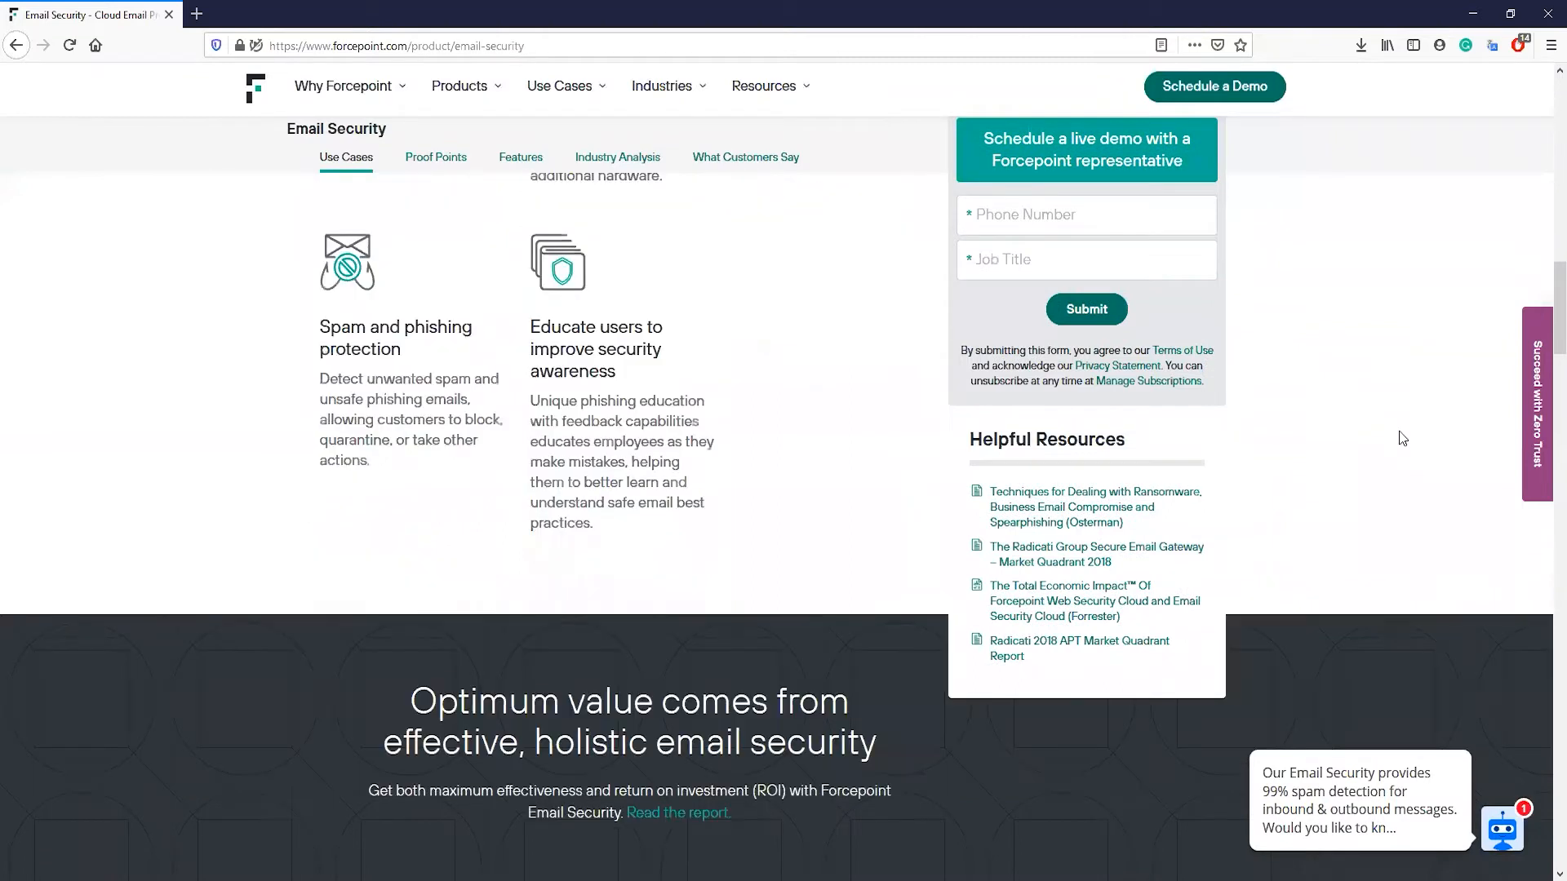
pyautogui.scroll(-3)
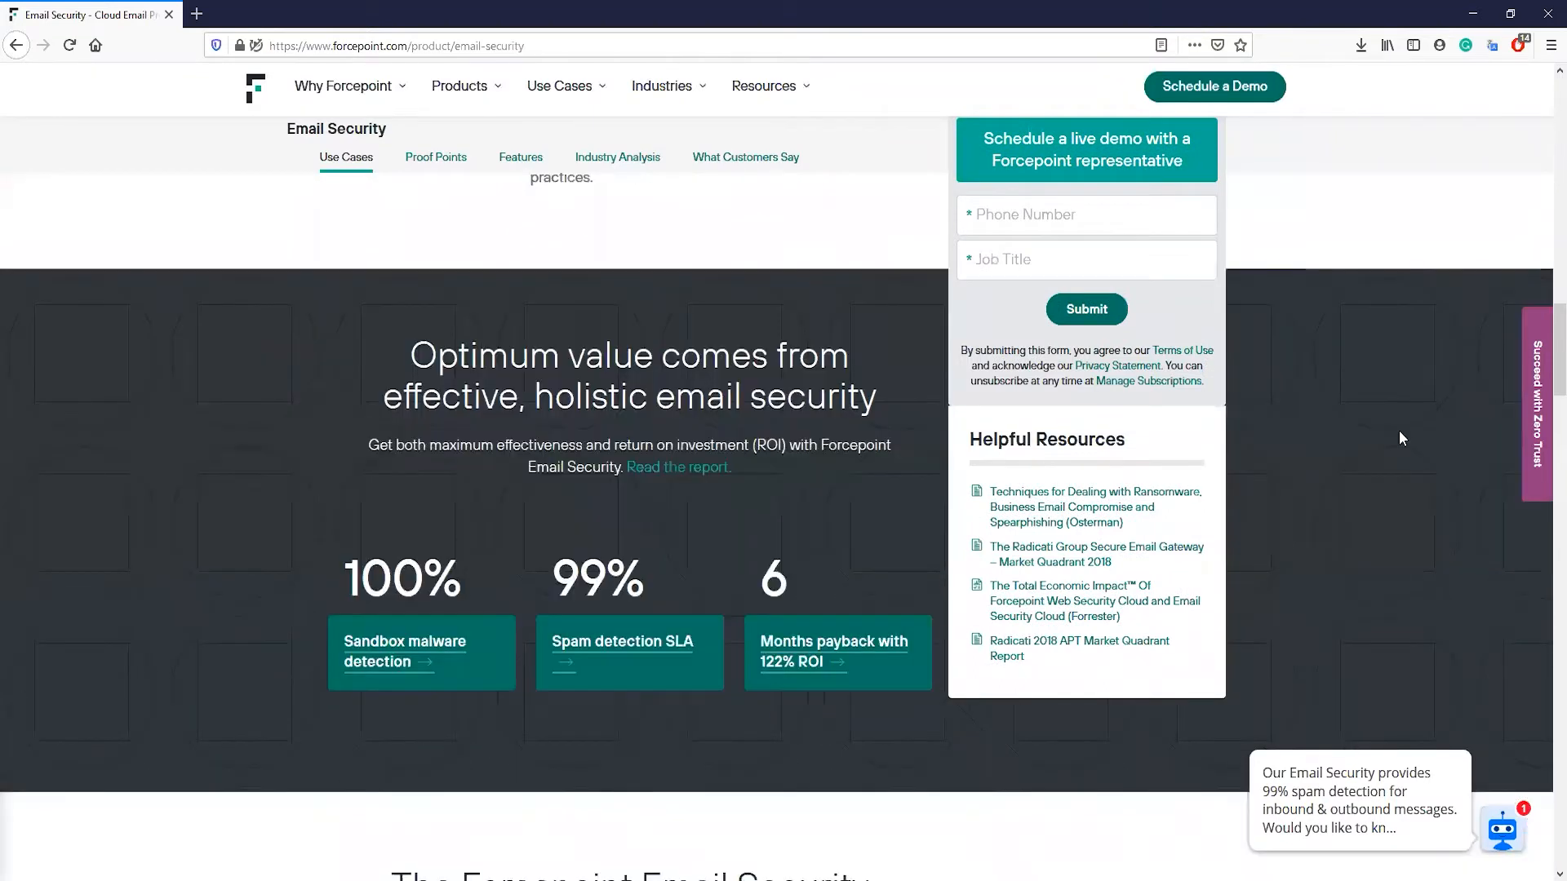
pyautogui.scroll(-3)
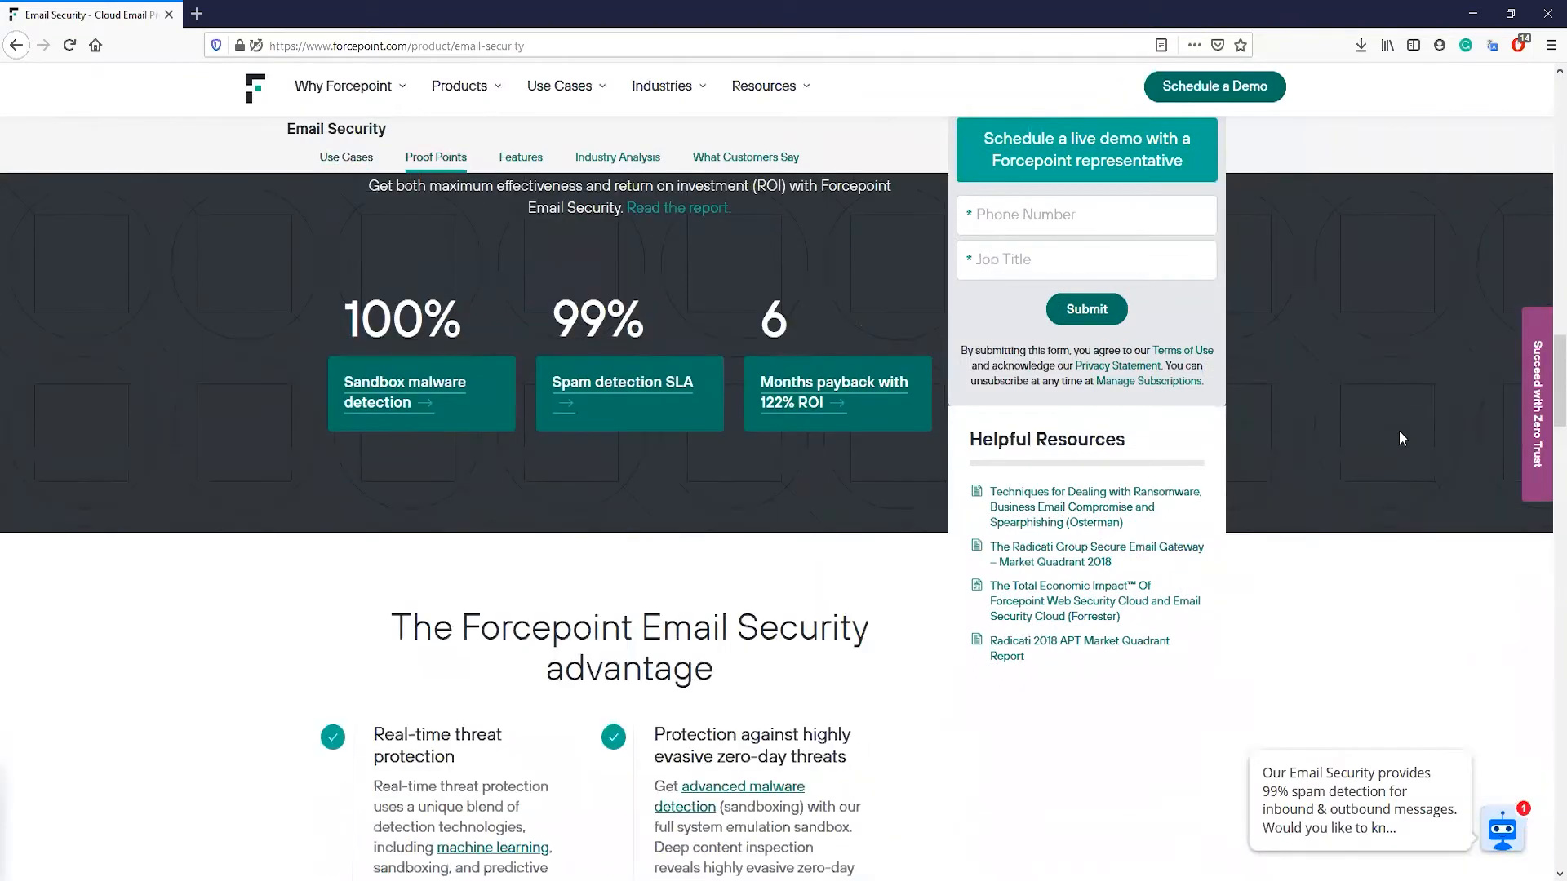
pyautogui.scroll(-3)
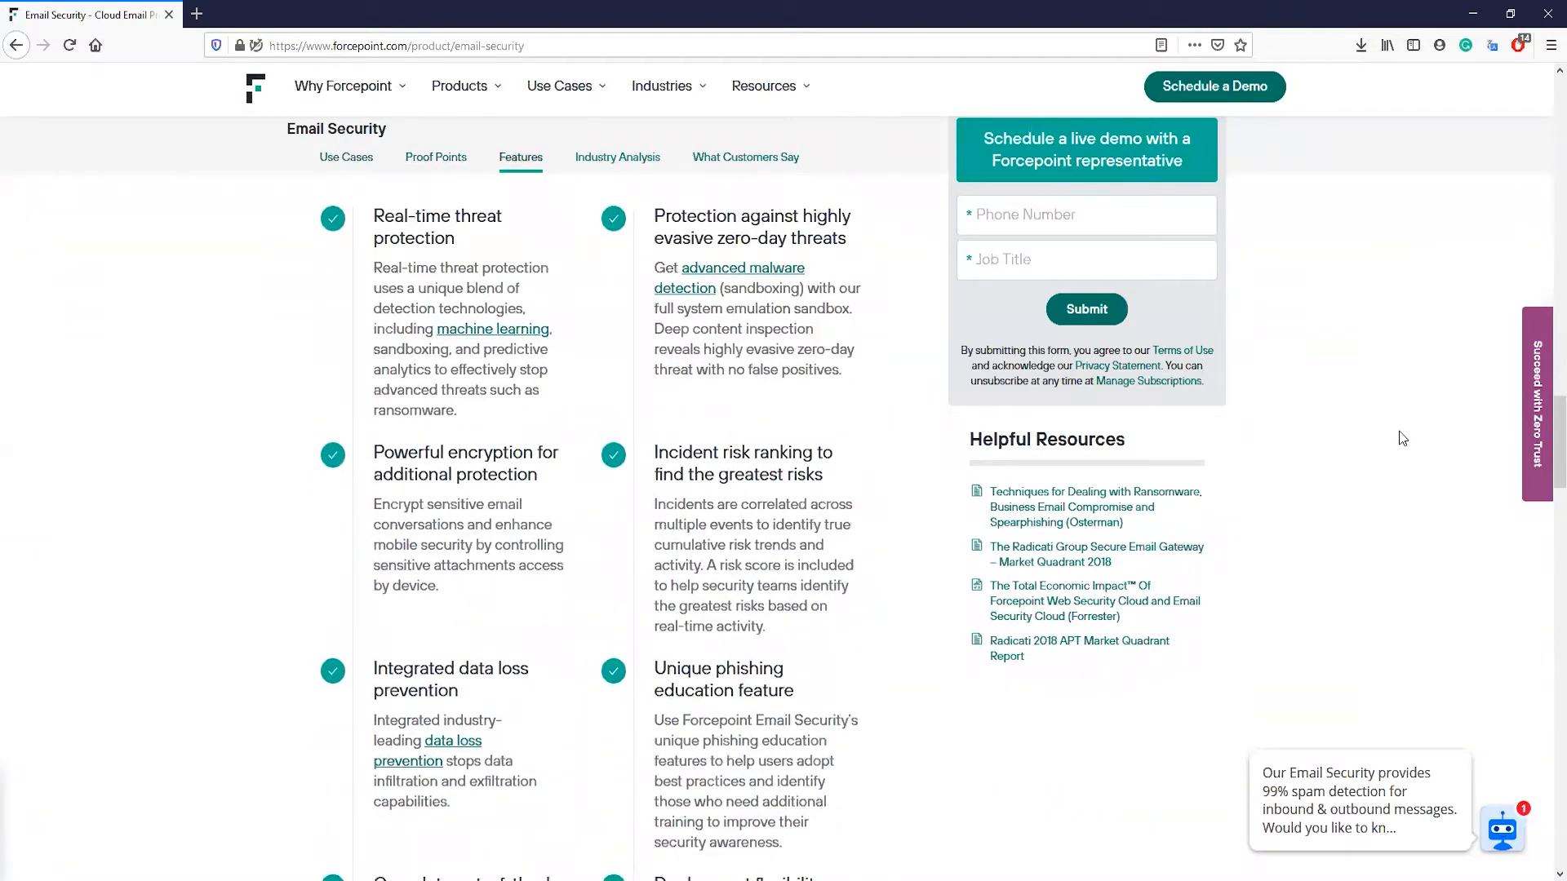
pyautogui.scroll(-3)
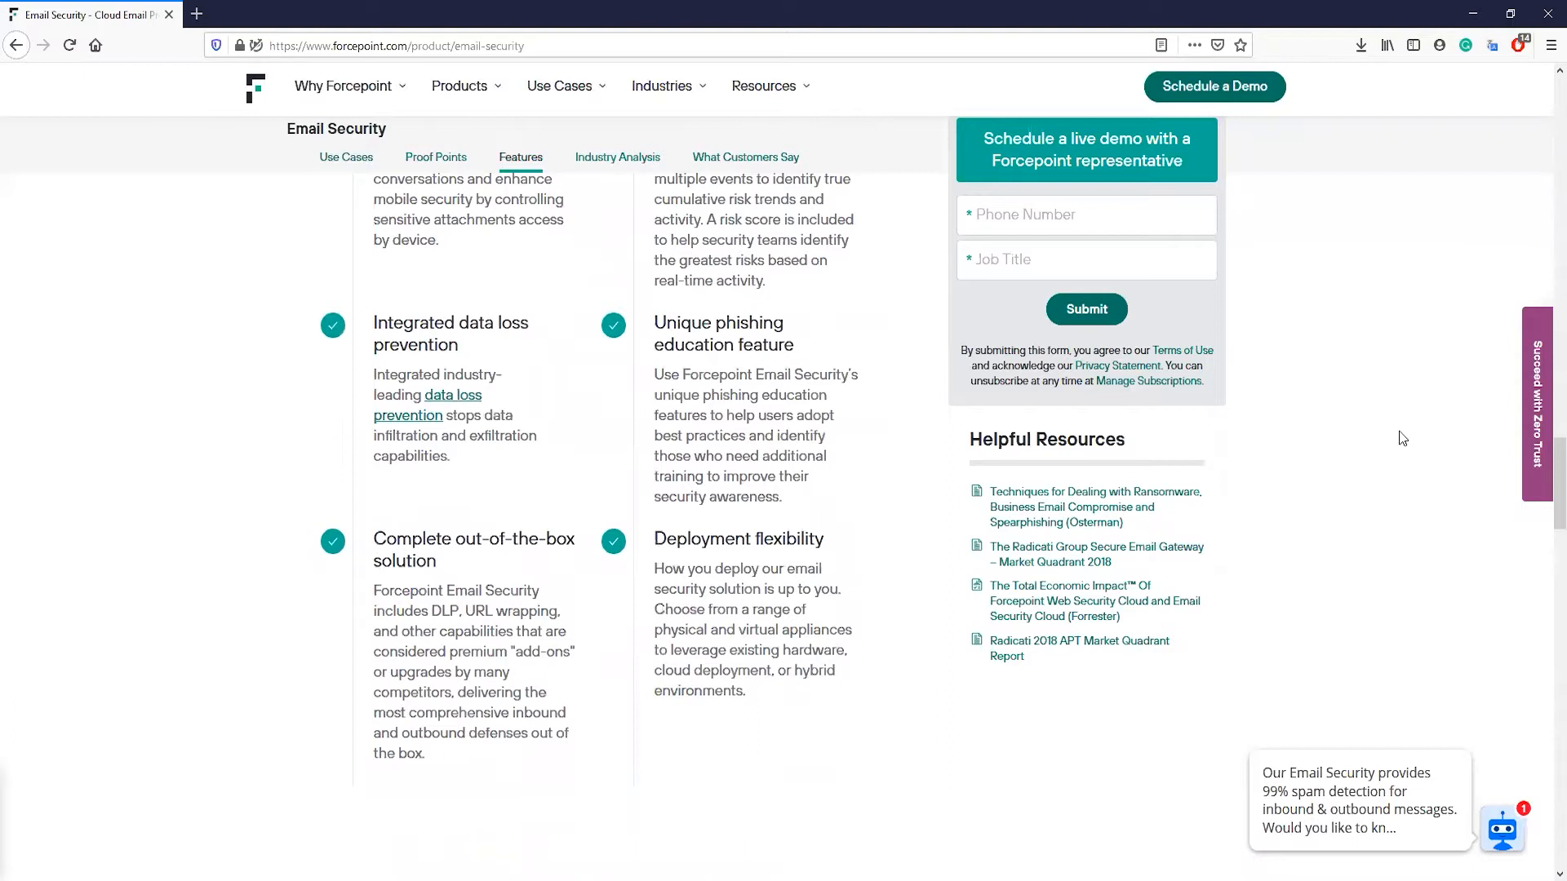
pyautogui.scroll(-3)
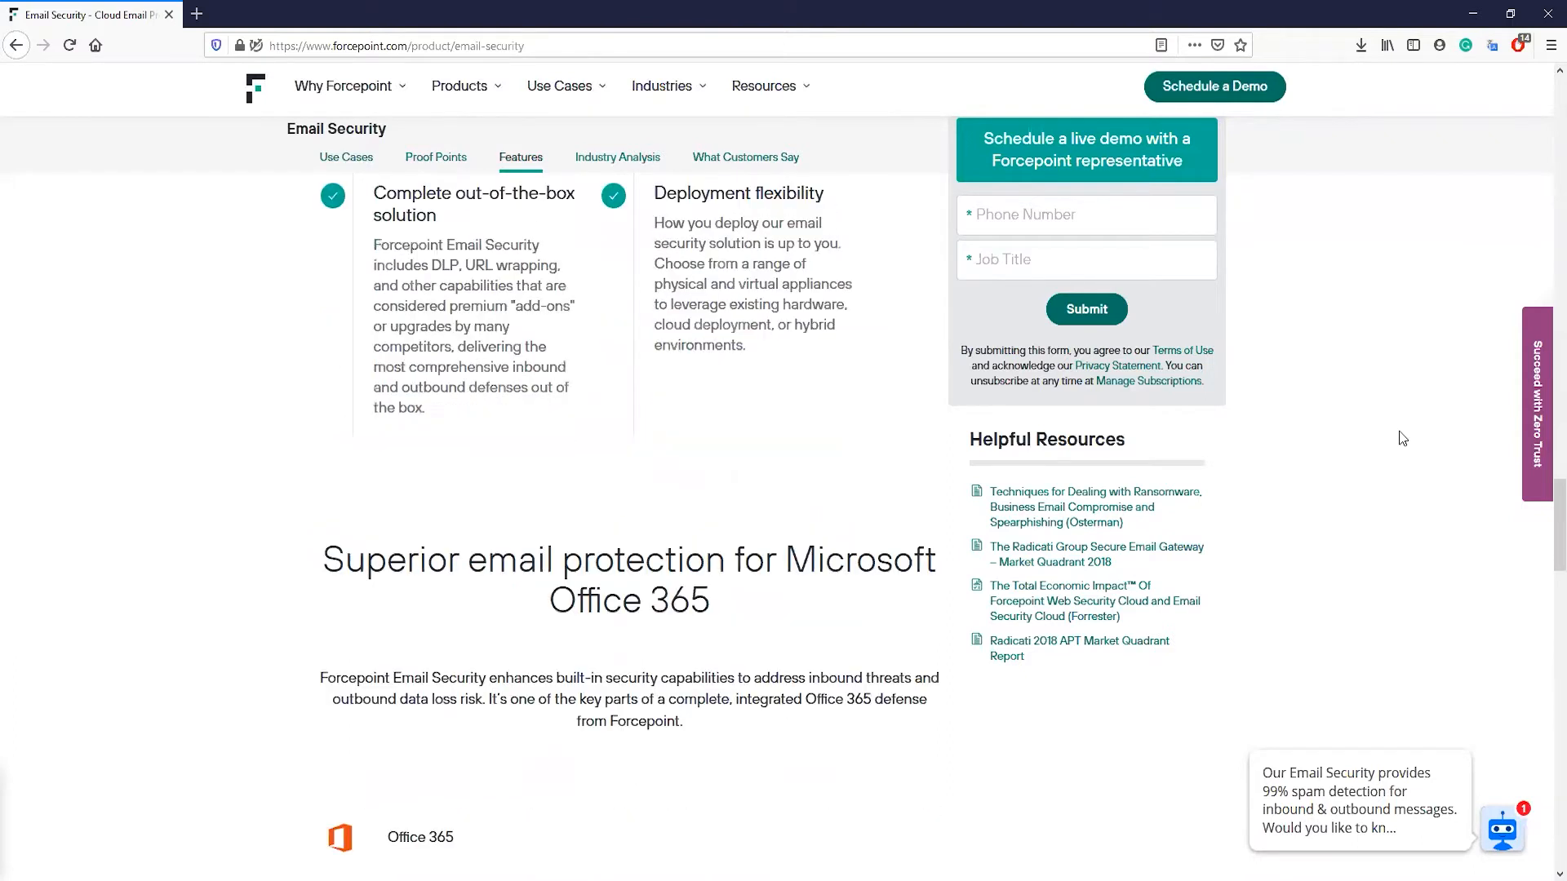
pyautogui.scroll(-3)
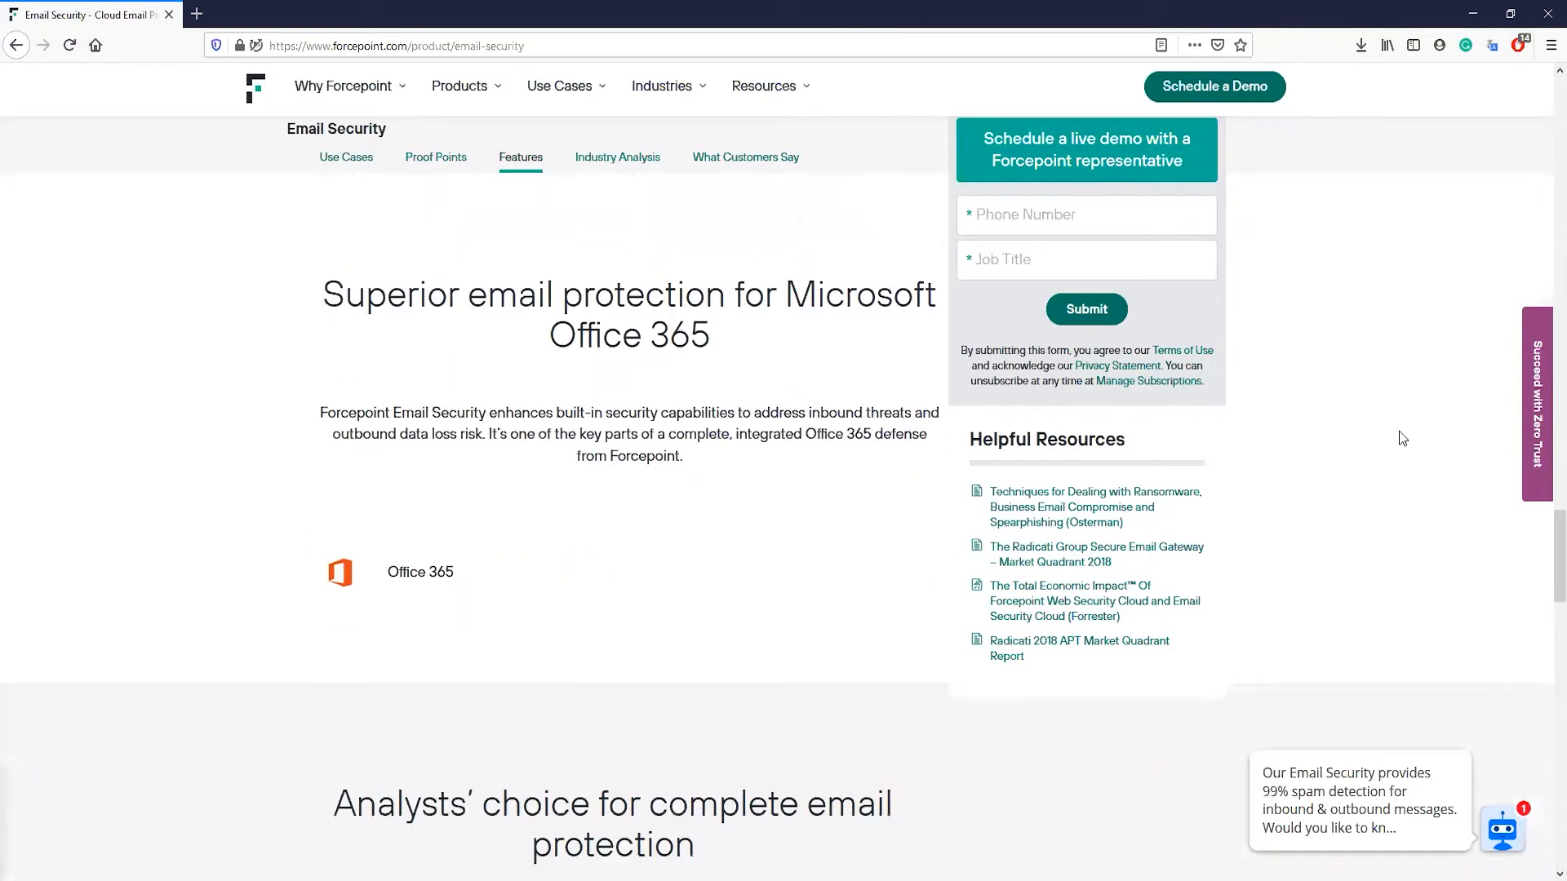
pyautogui.scroll(-3)
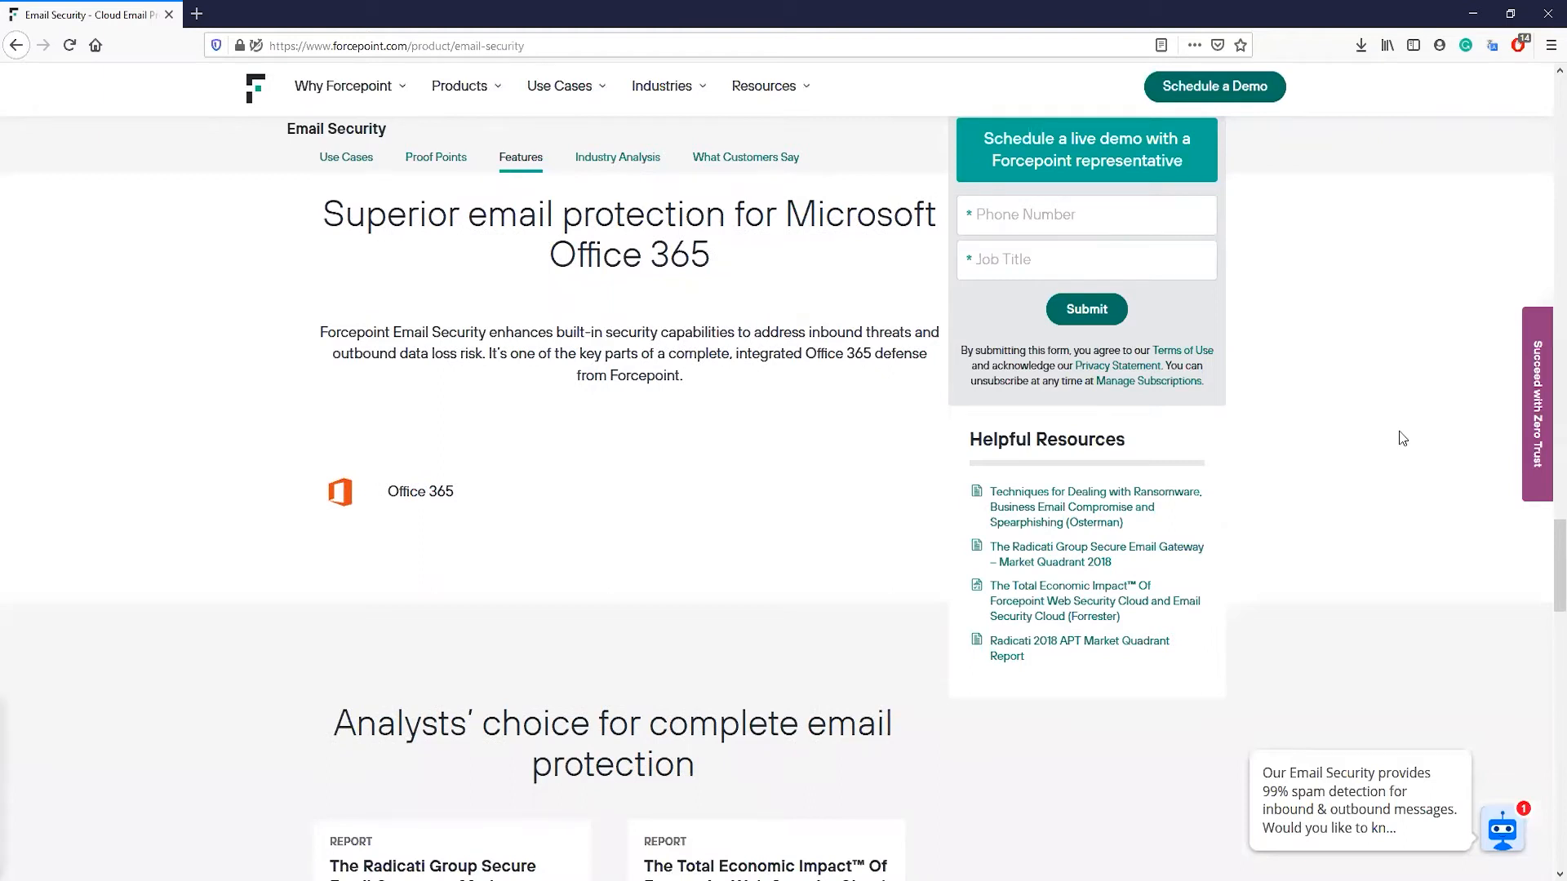
pyautogui.scroll(-3)
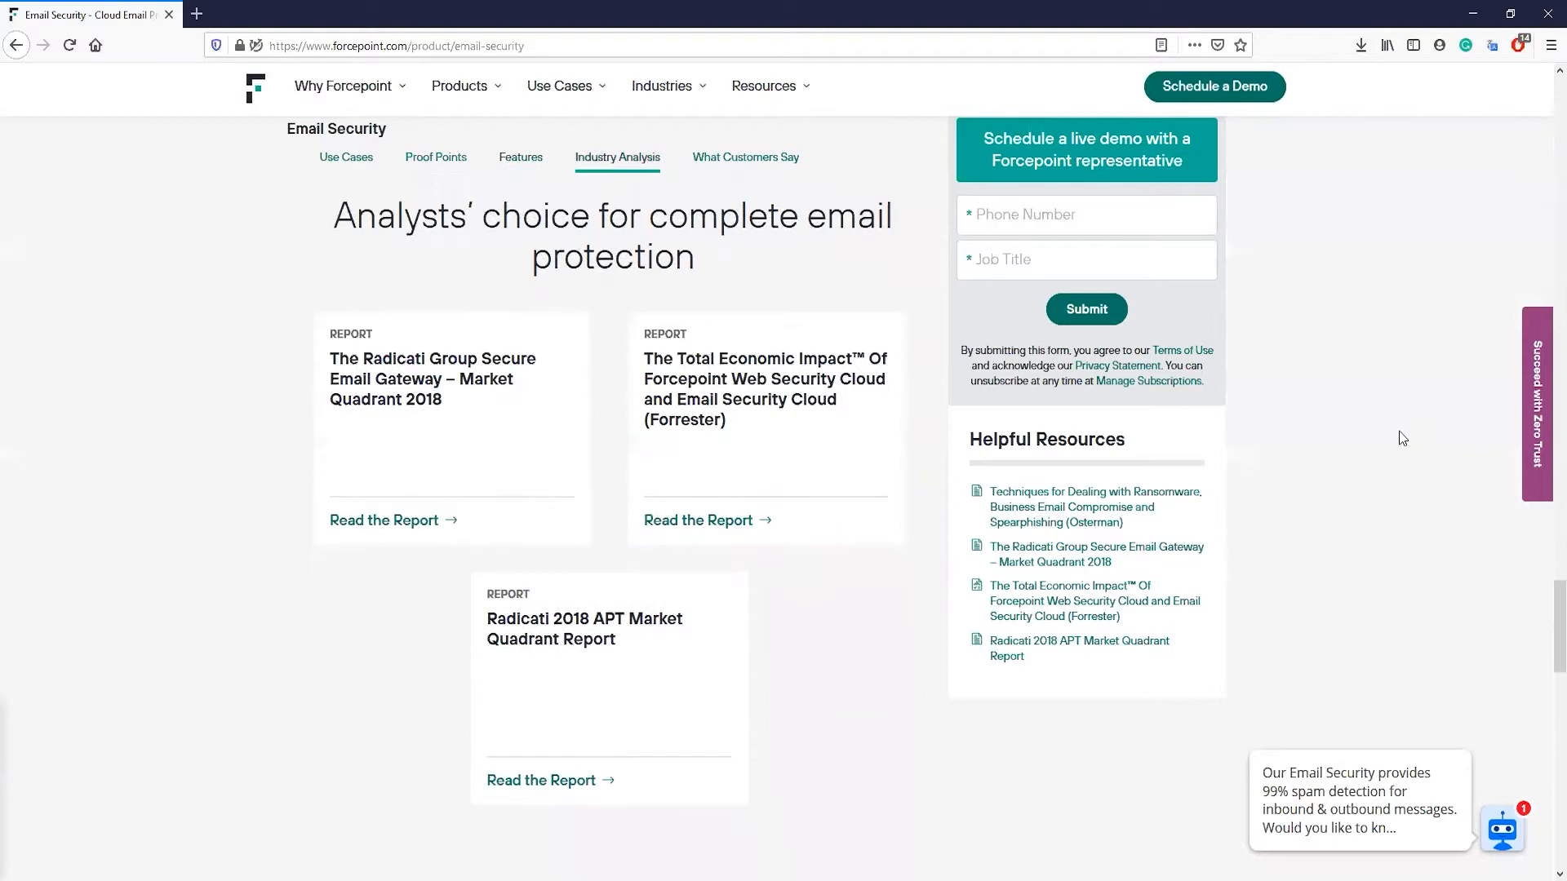
pyautogui.scroll(-3)
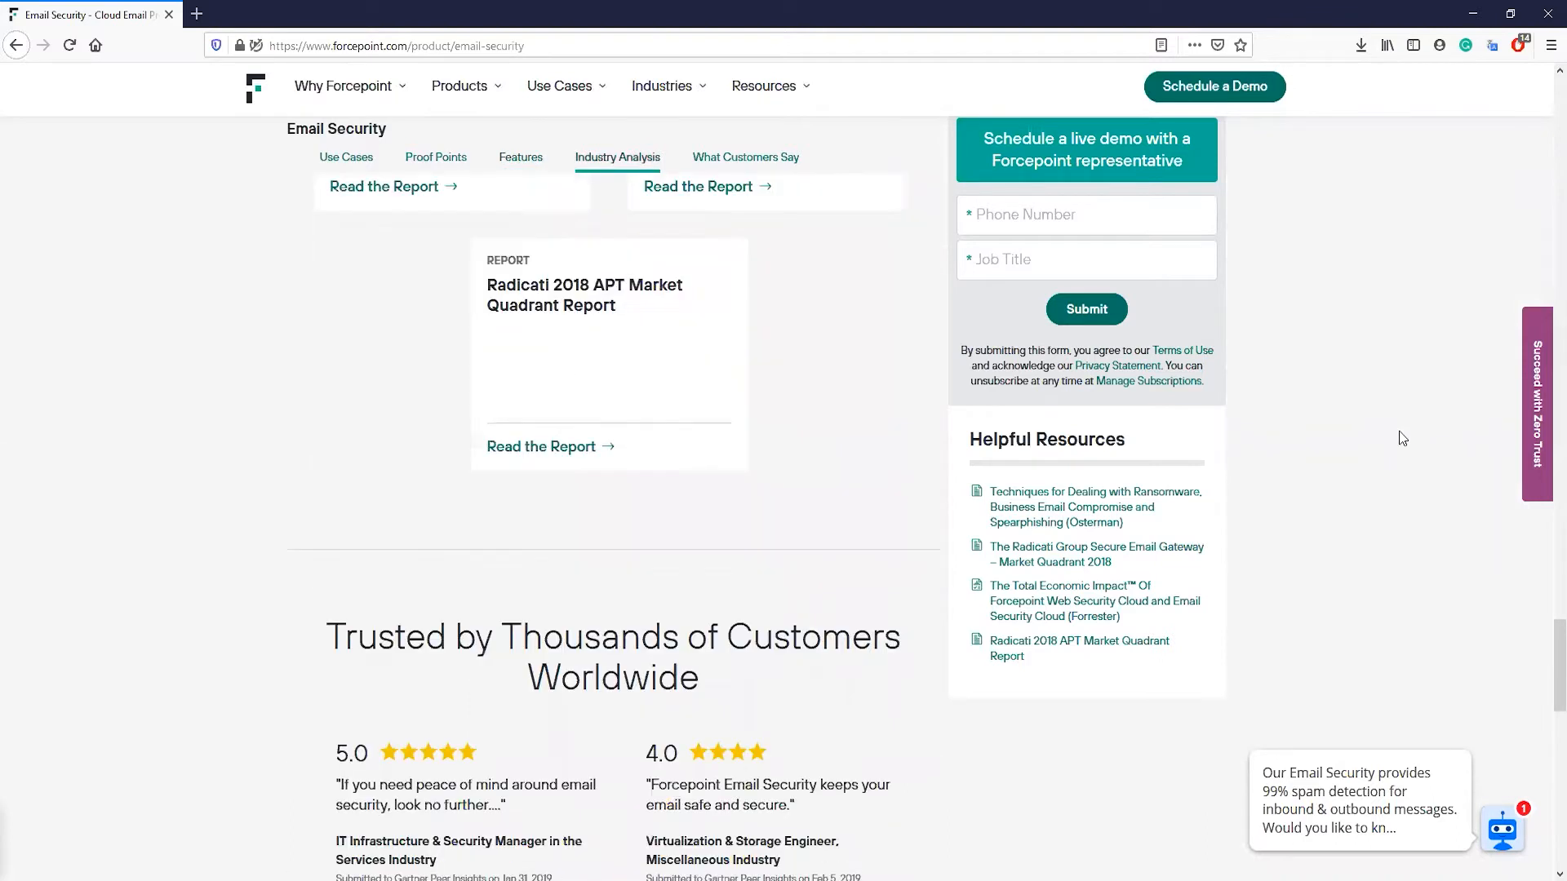
pyautogui.scroll(-3)
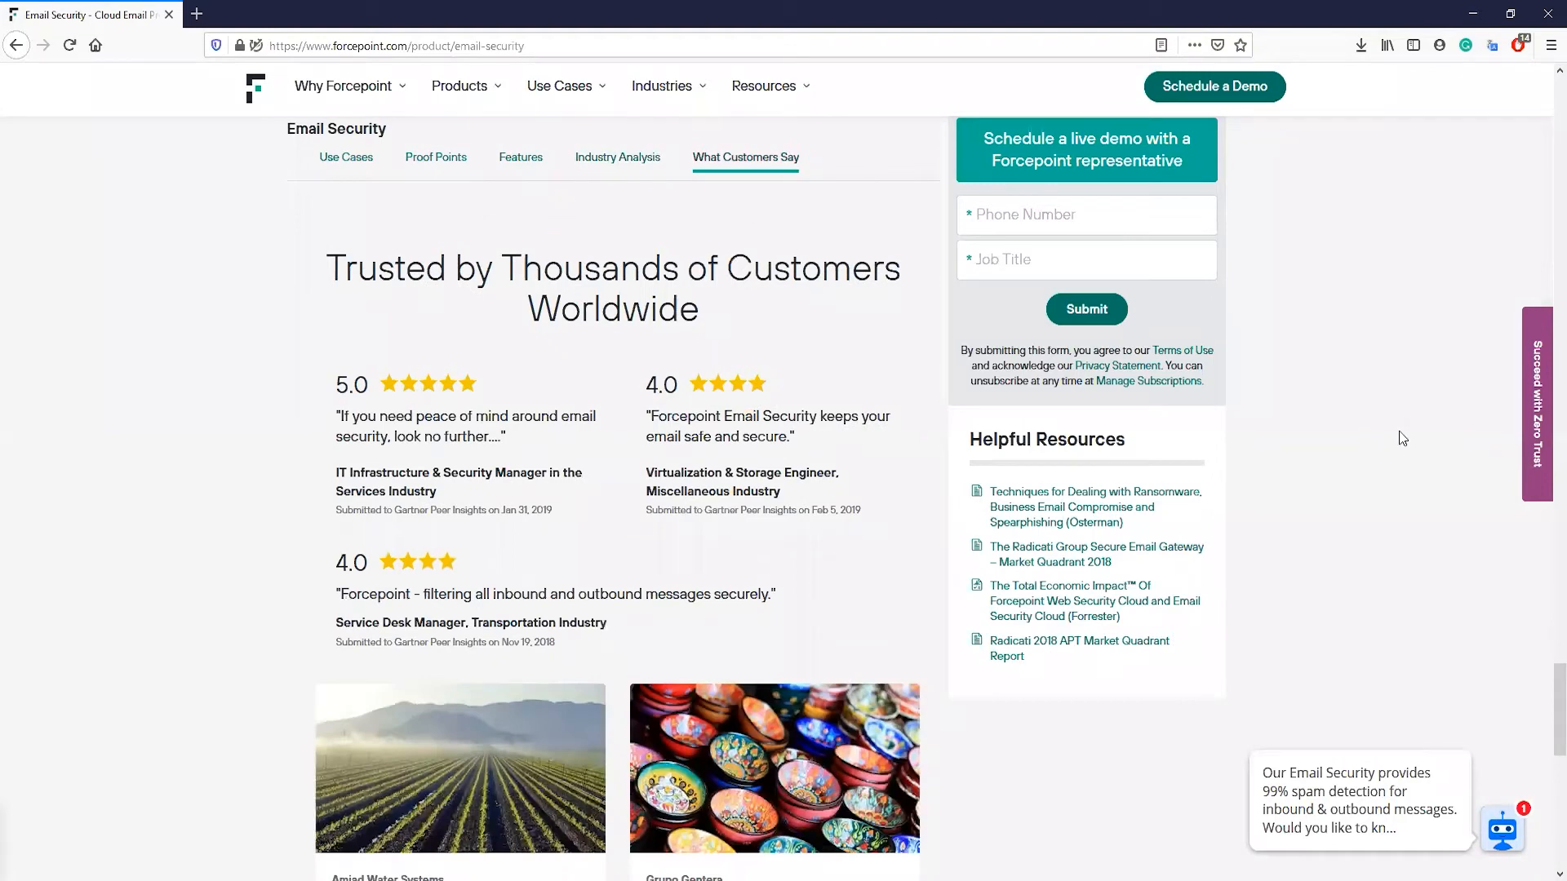
pyautogui.scroll(-3)
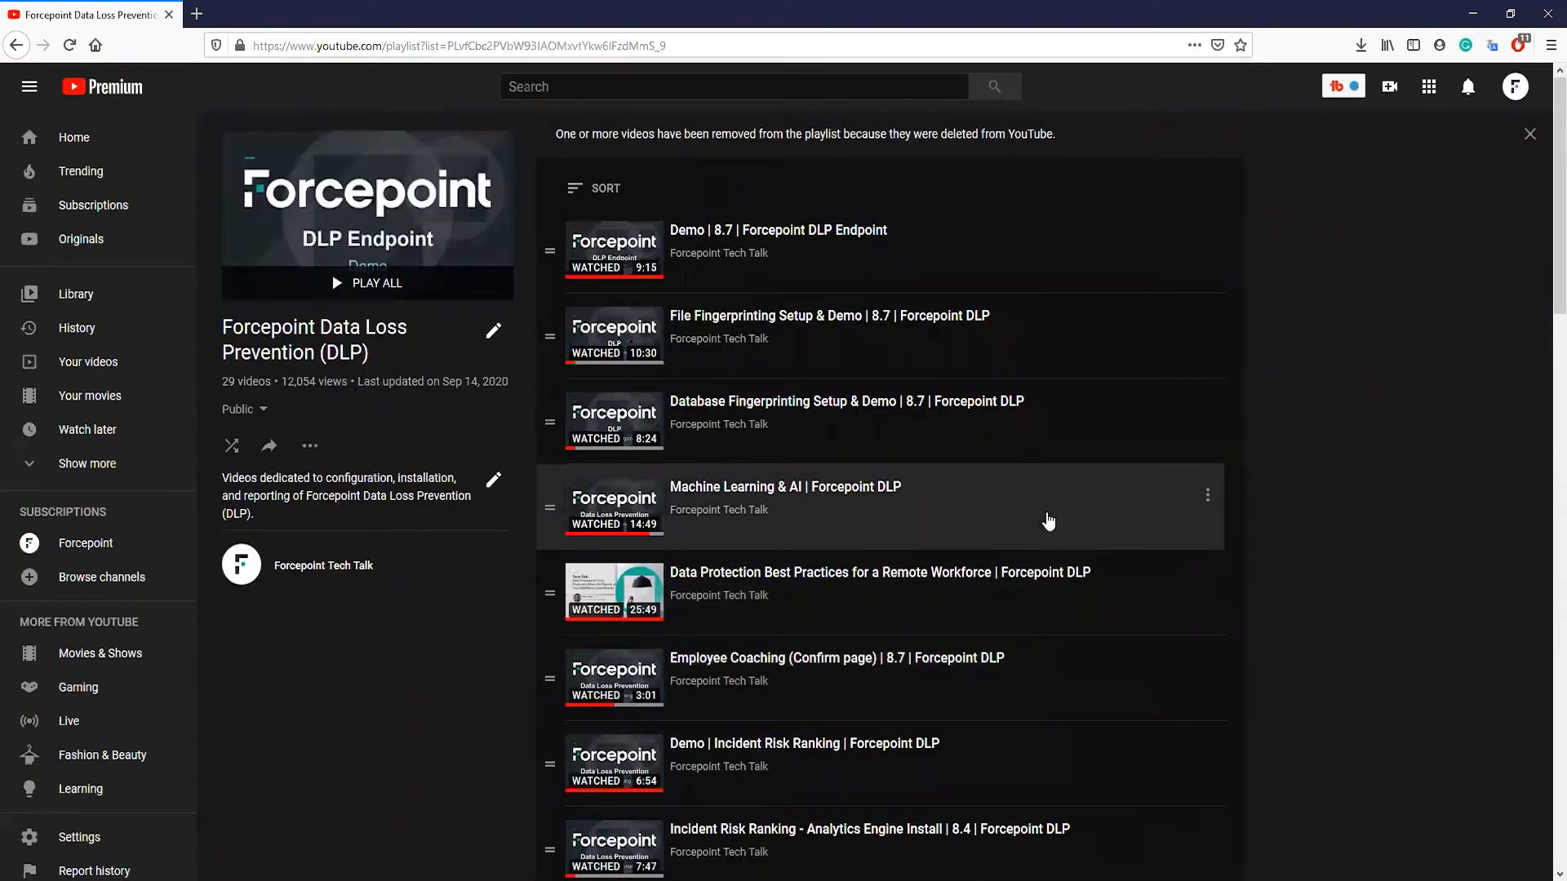
pyautogui.scroll(-3)
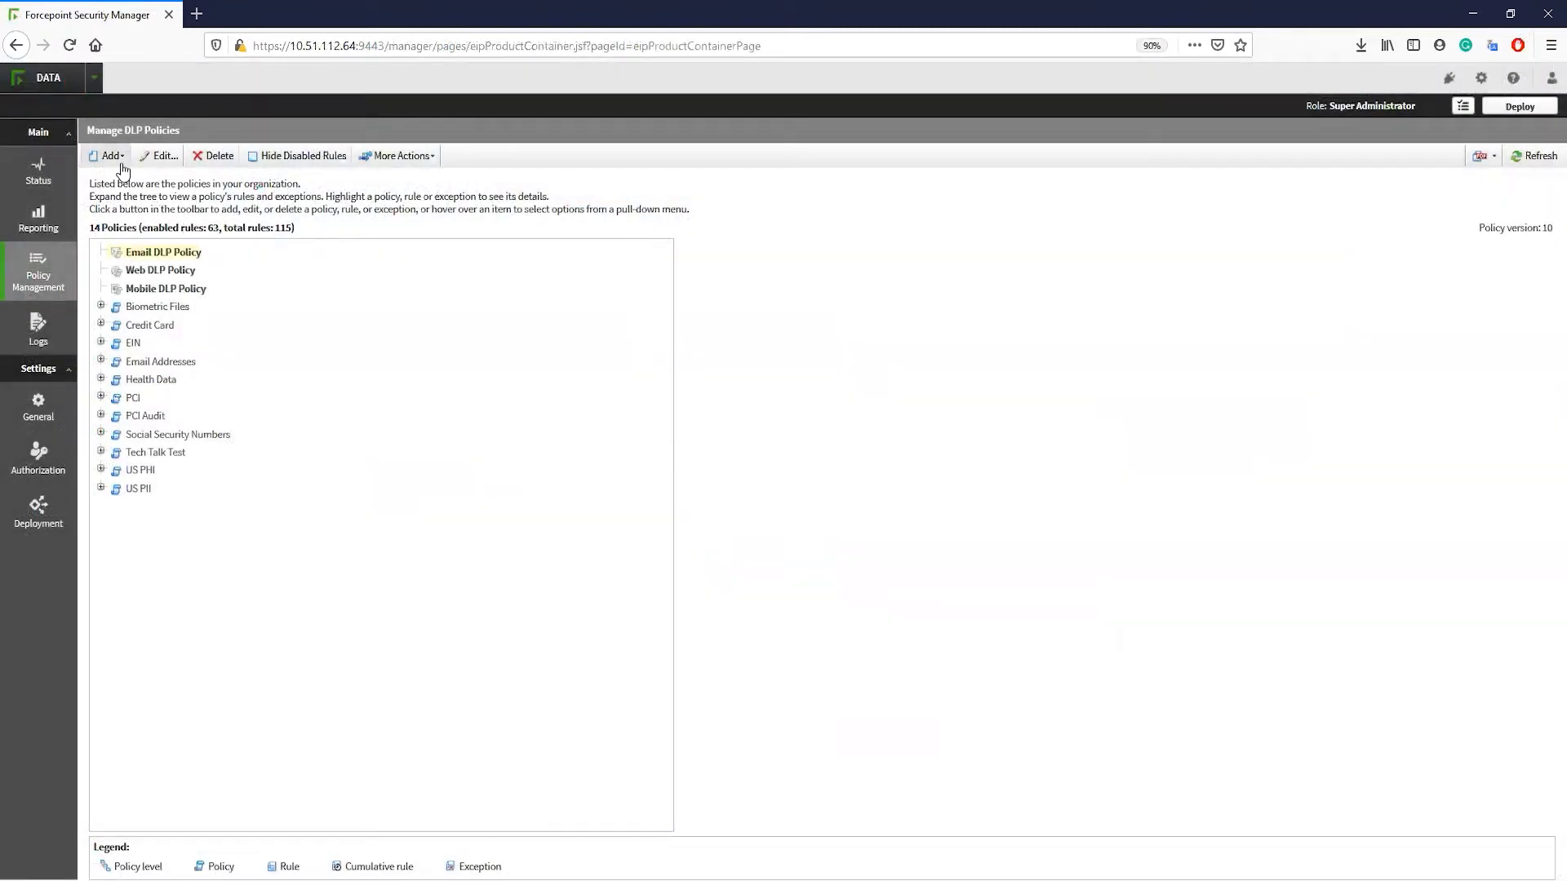
# Add a predefined policy, view the Acceptable Use category, and review the regions filter.
pyautogui.click(109, 155)
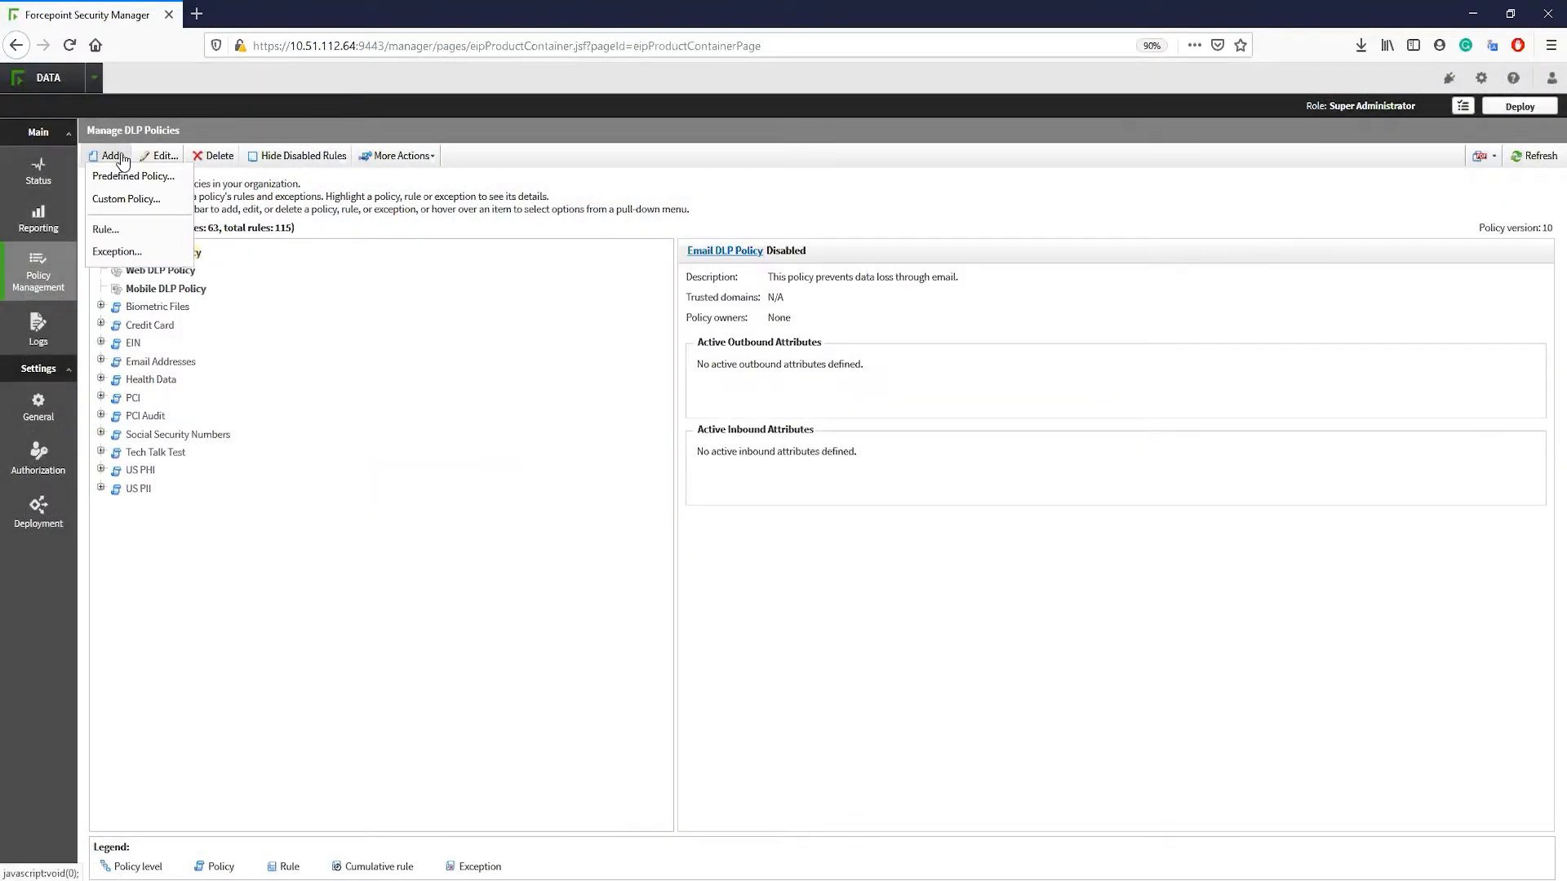
pyautogui.click(133, 176)
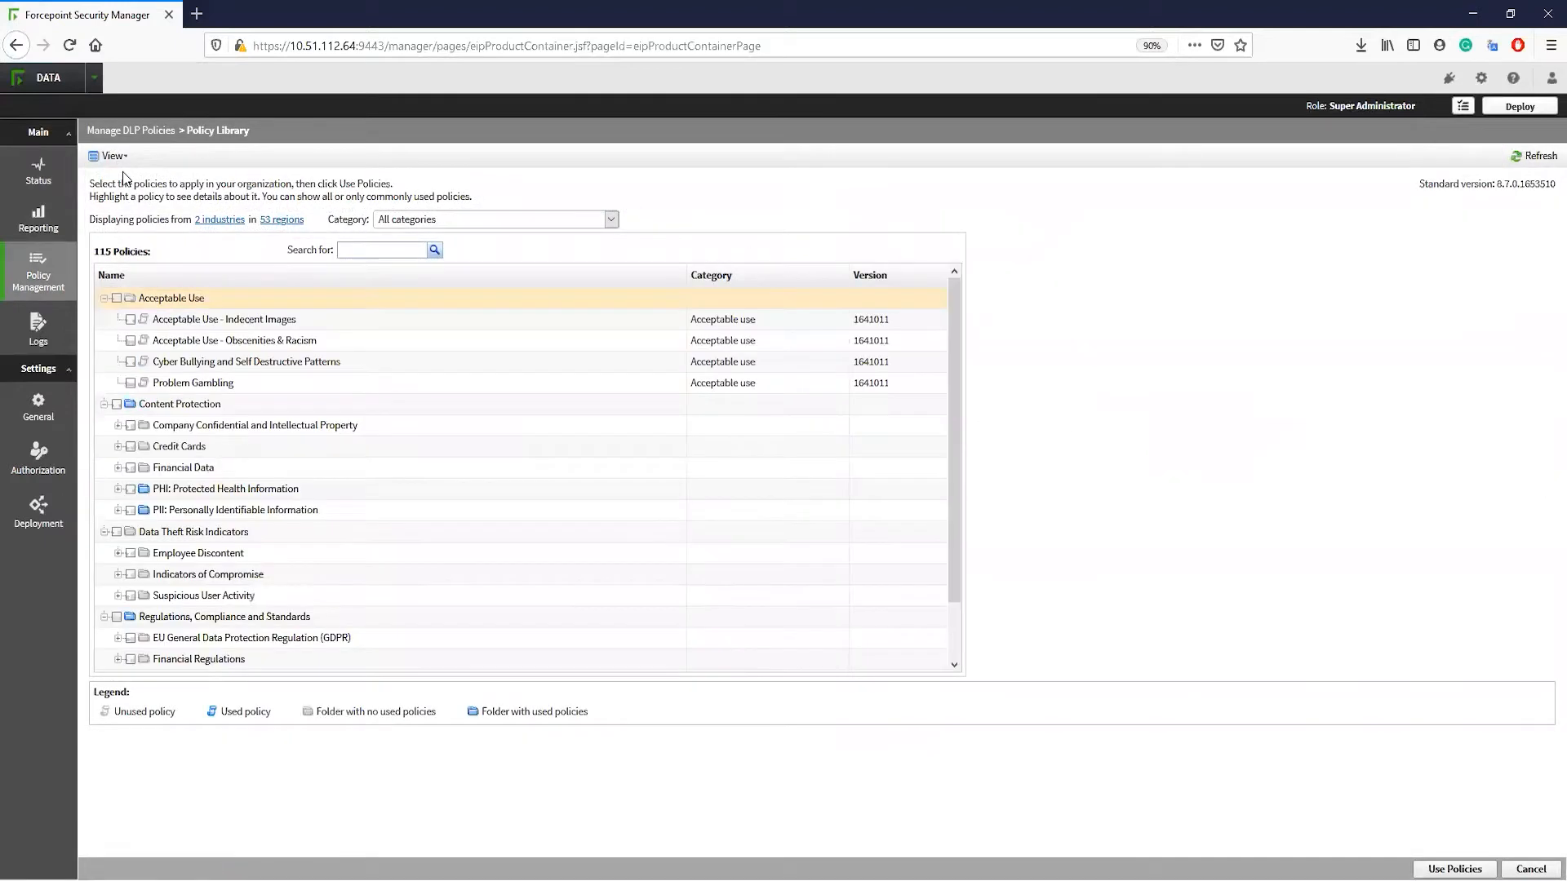
pyautogui.click(171, 298)
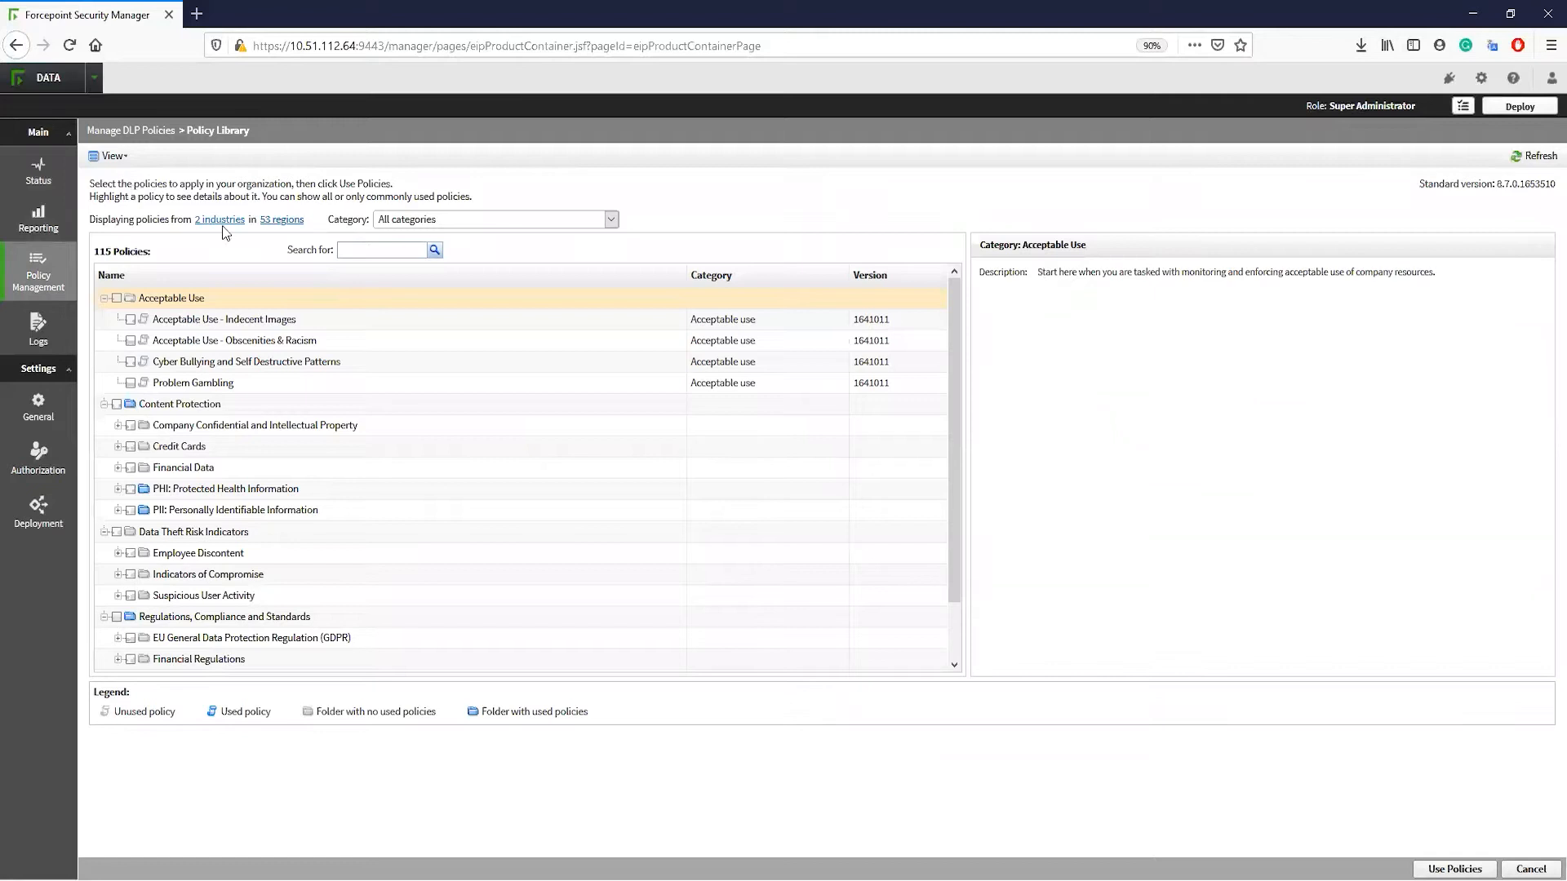
pyautogui.click(218, 219)
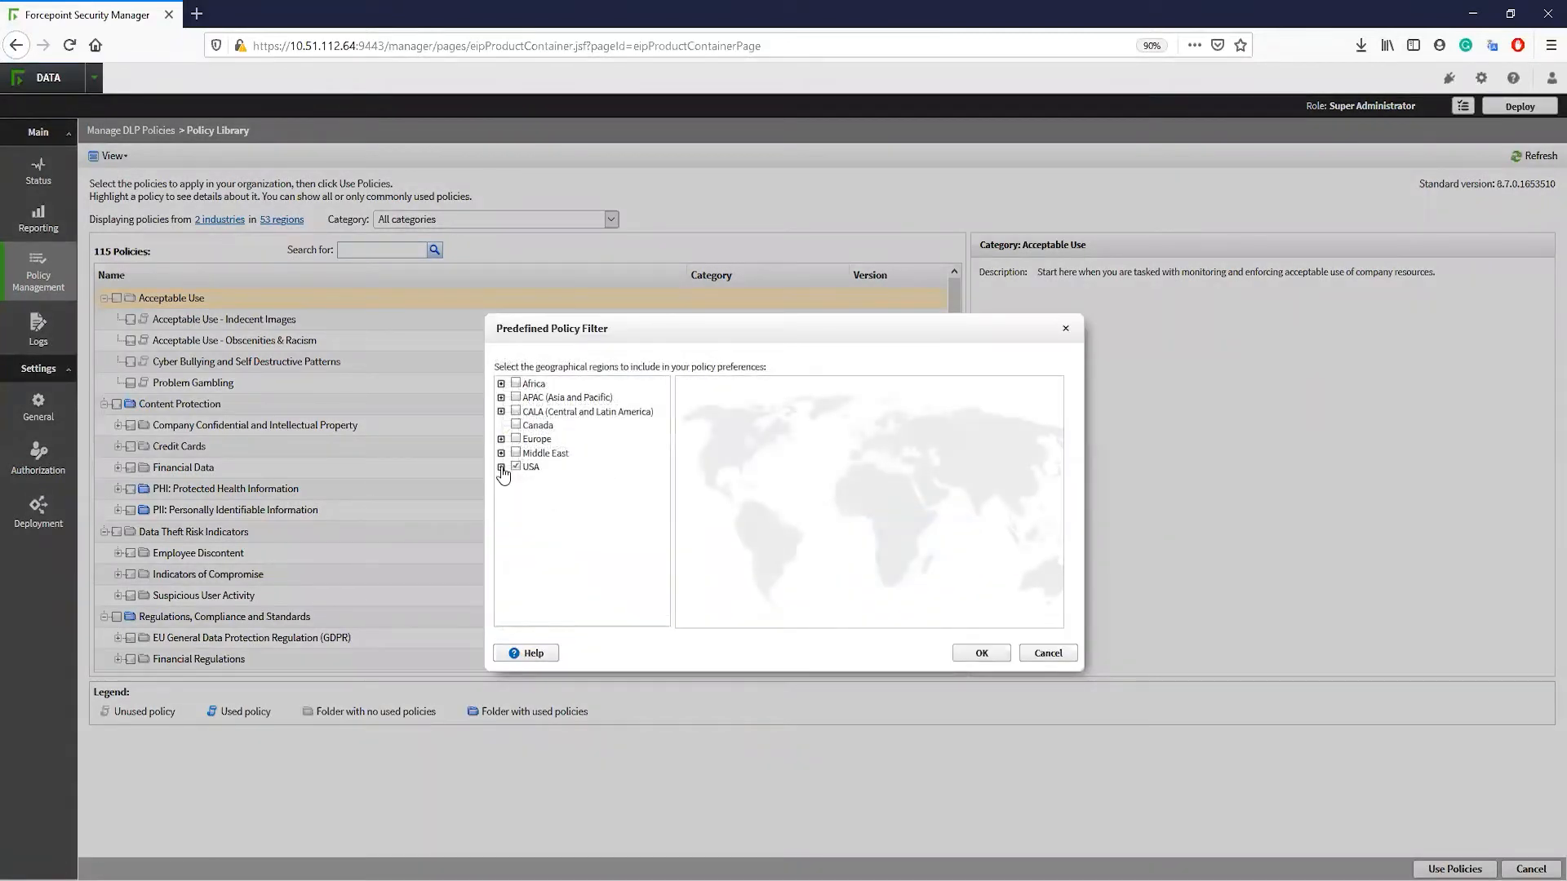
pyautogui.click(502, 471)
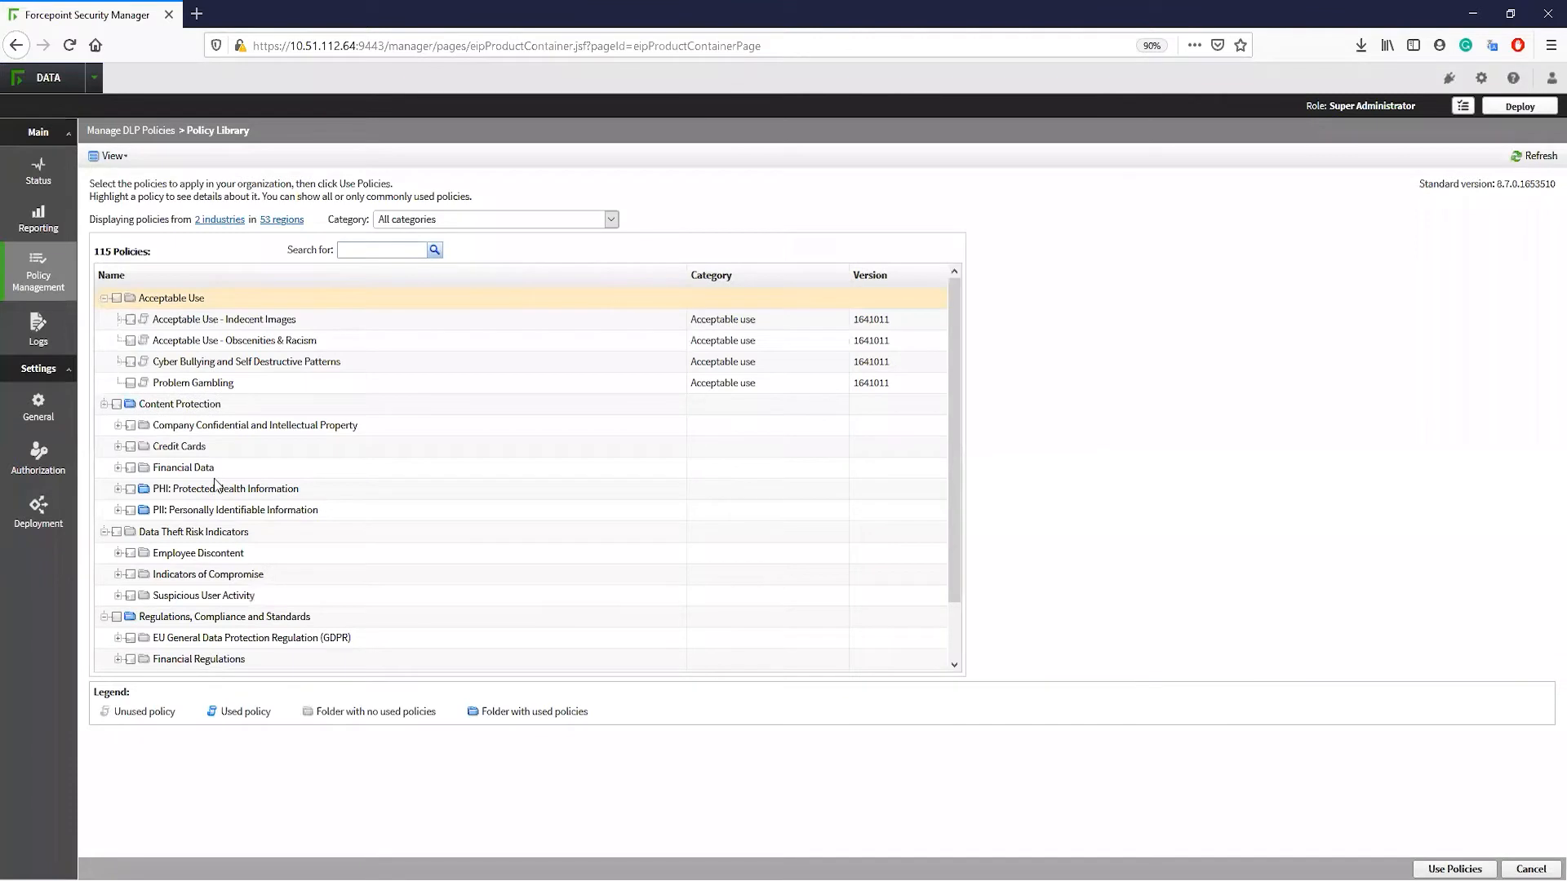
# Check Protected Health Information details, then expand Financial Data to find Mergers and acquisitions.
pyautogui.click(170, 298)
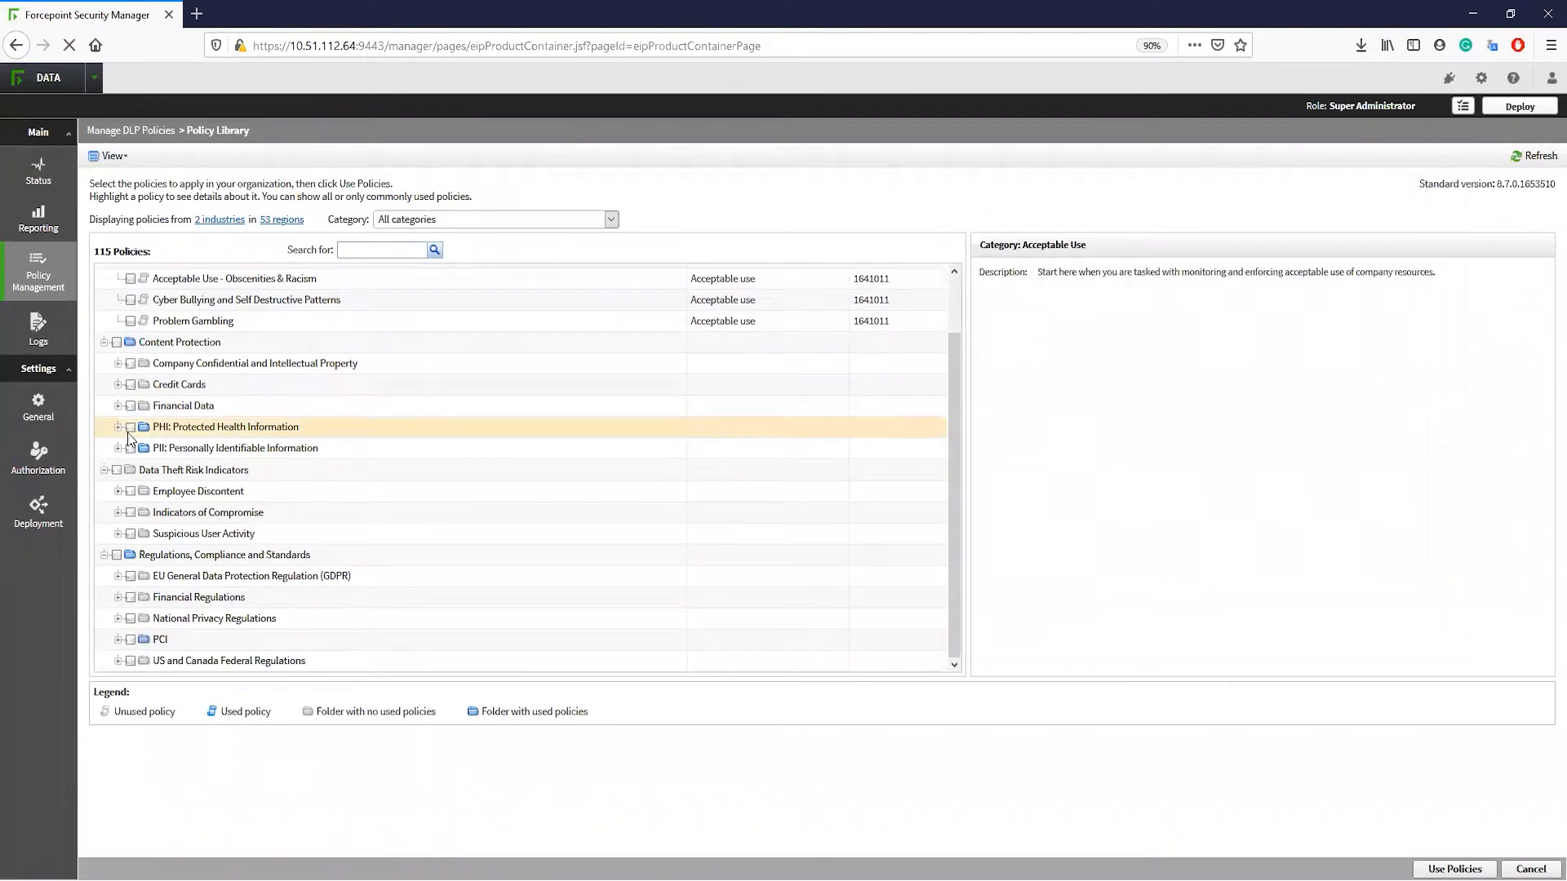
pyautogui.click(225, 426)
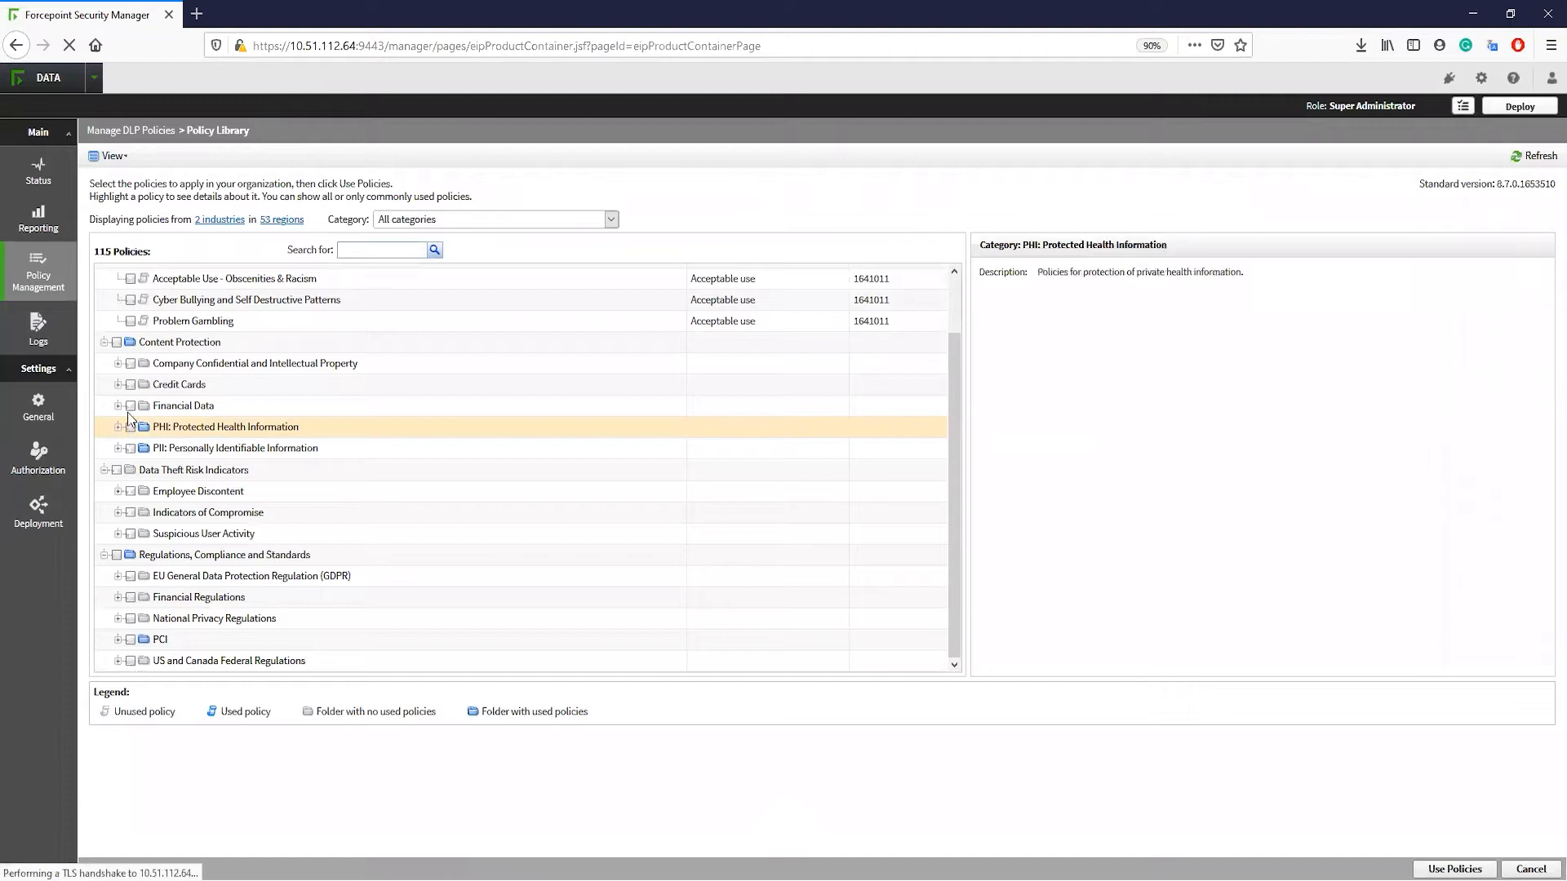
pyautogui.click(117, 405)
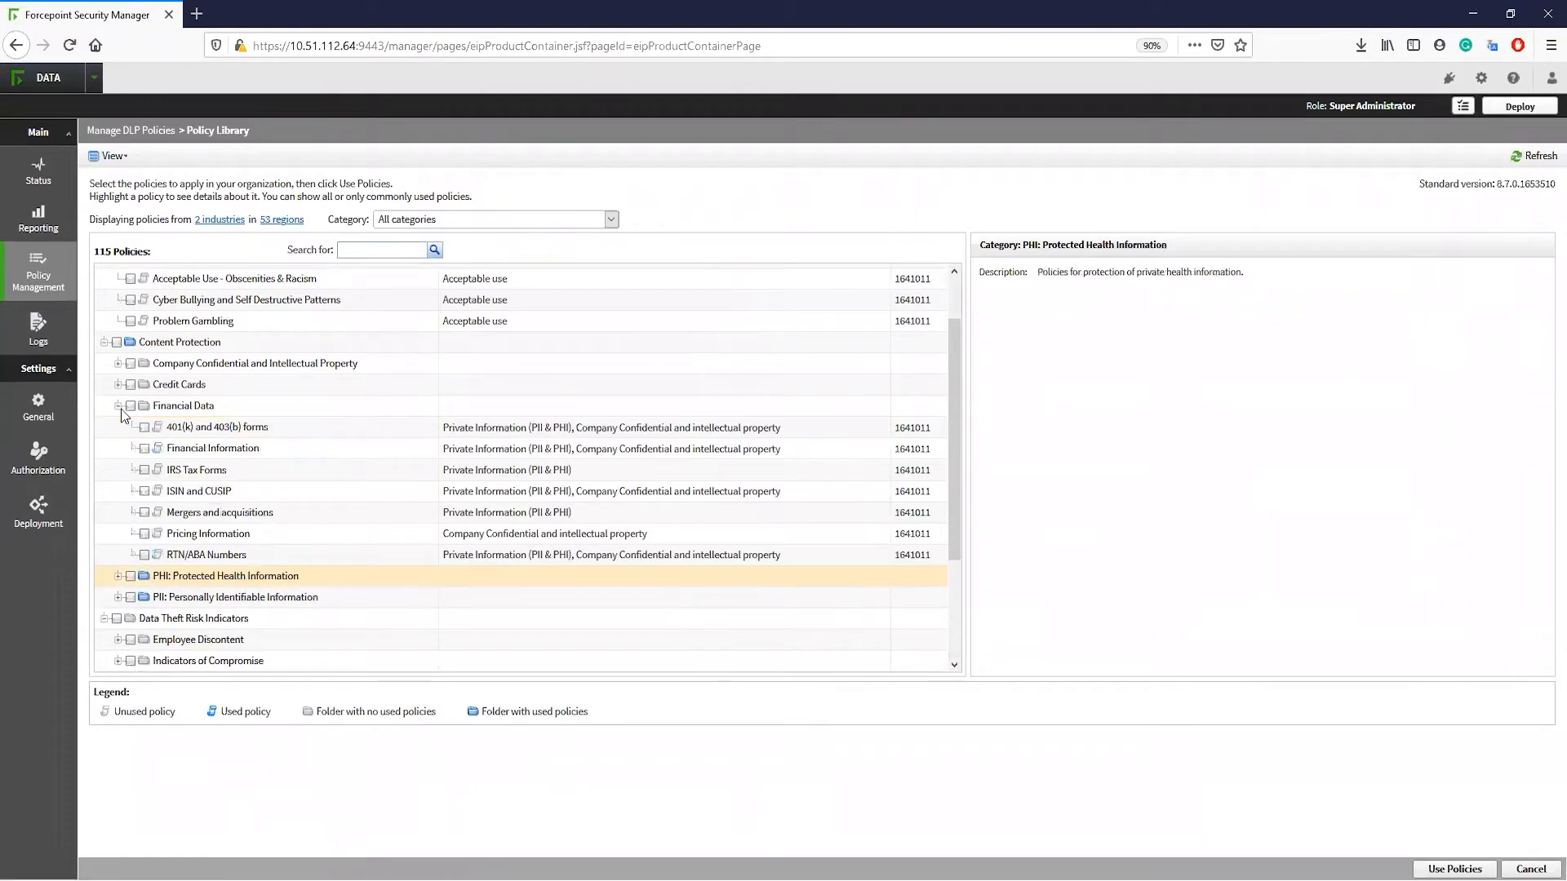
pyautogui.scroll(-3)
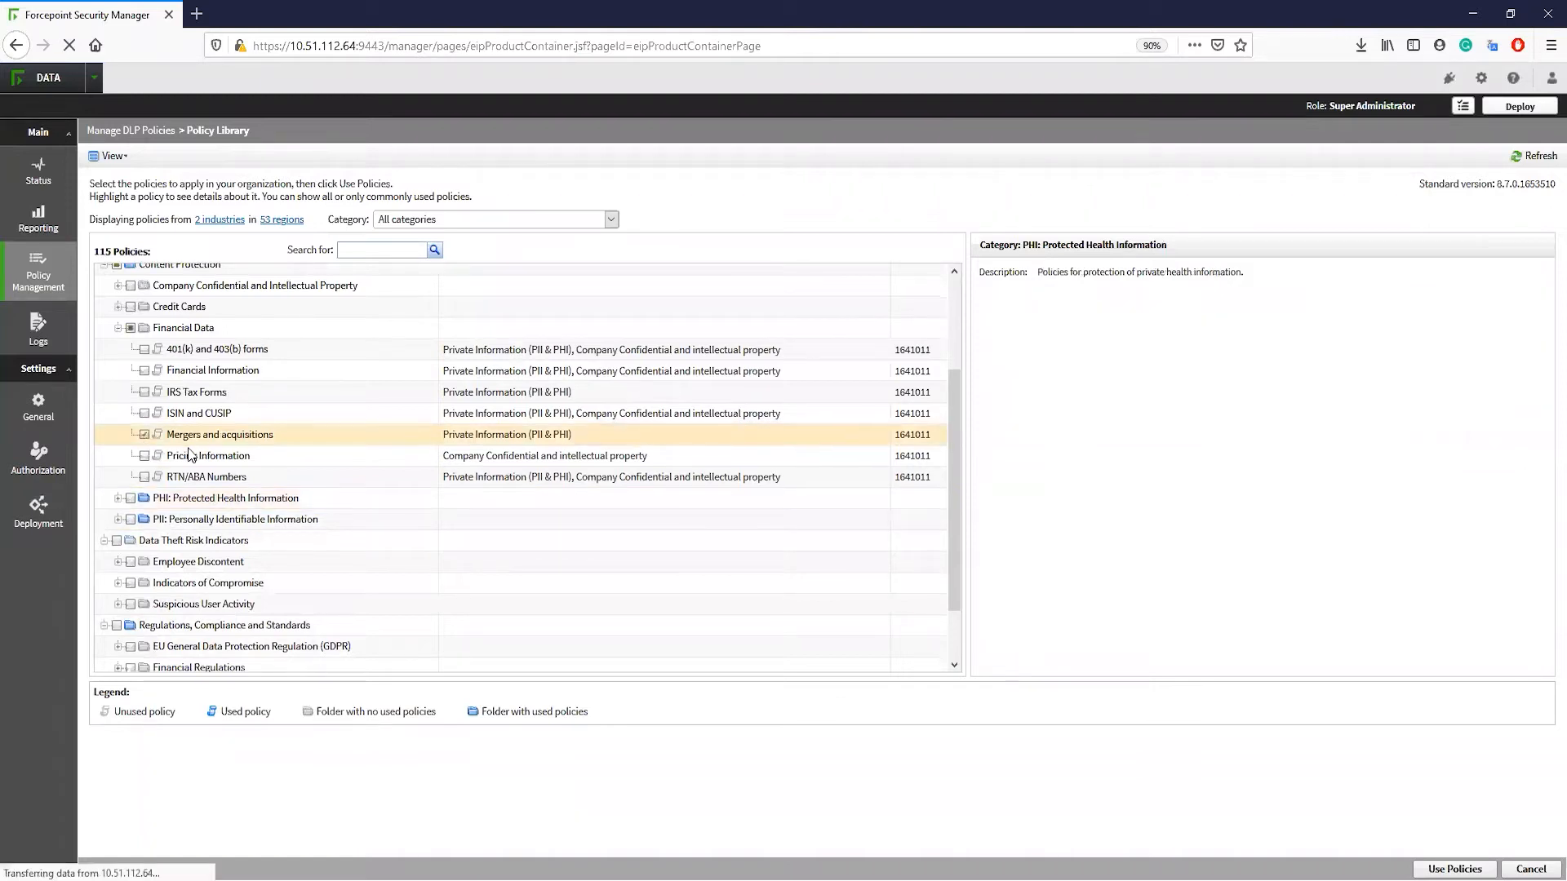
pyautogui.scroll(-3)
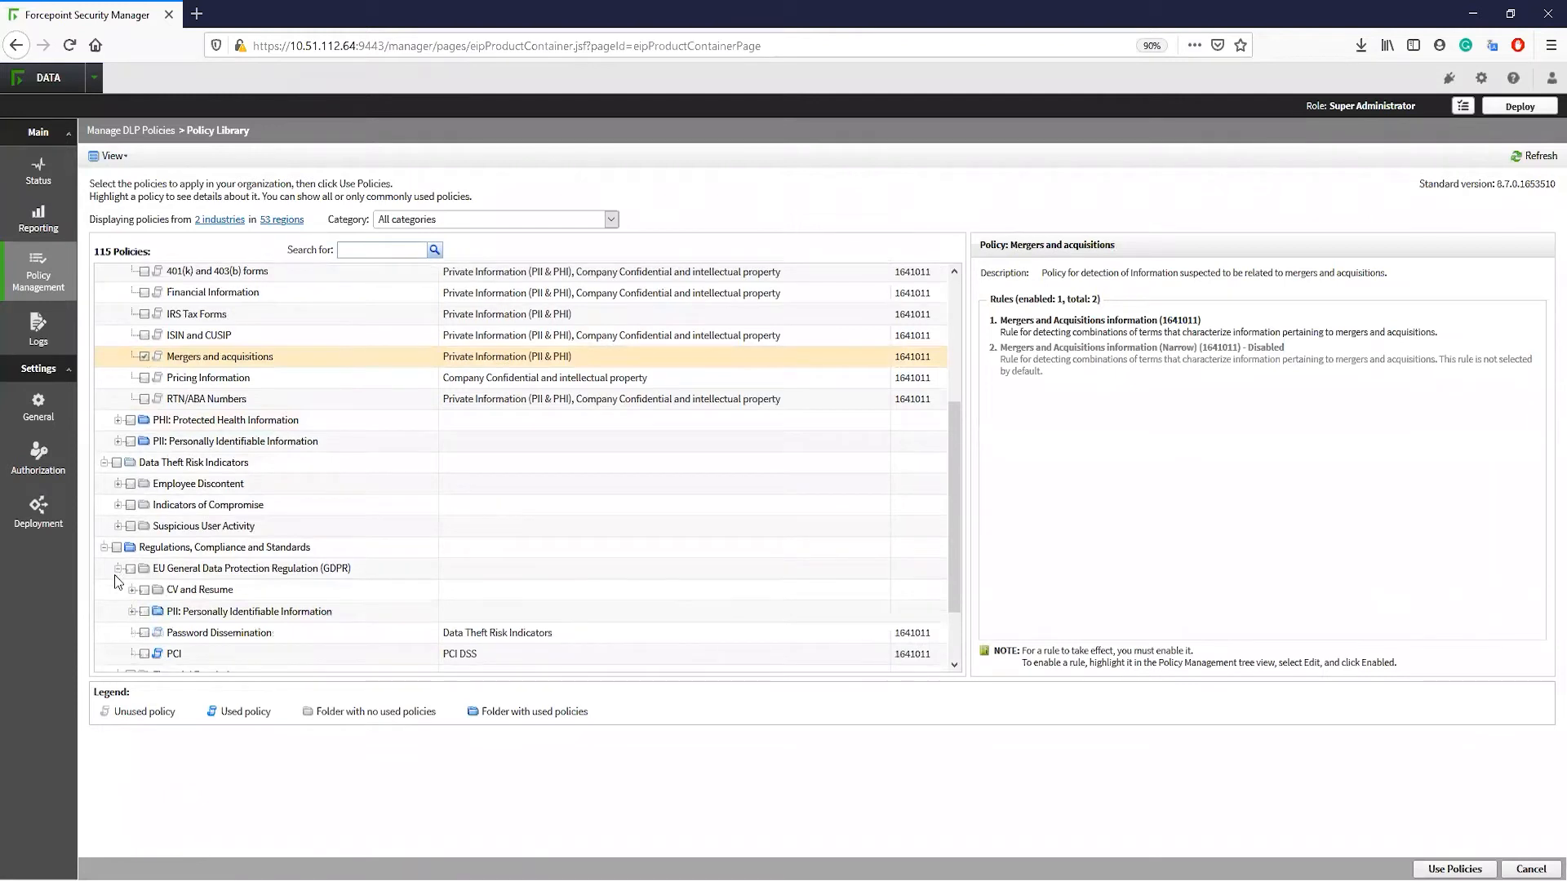
pyautogui.scroll(-3)
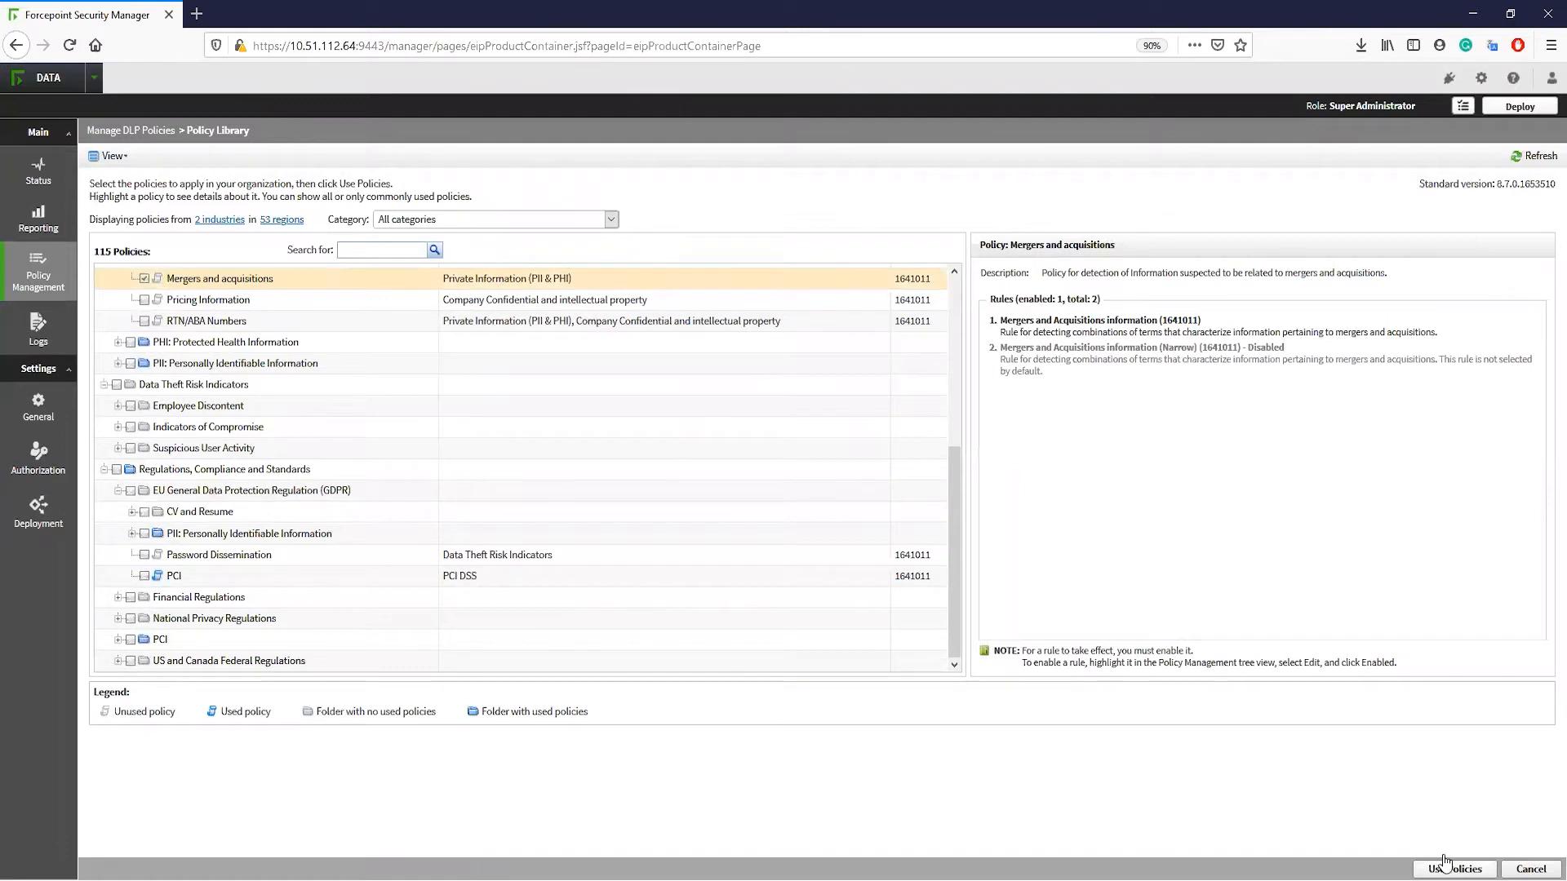
pyautogui.moveTo(1545, 862)
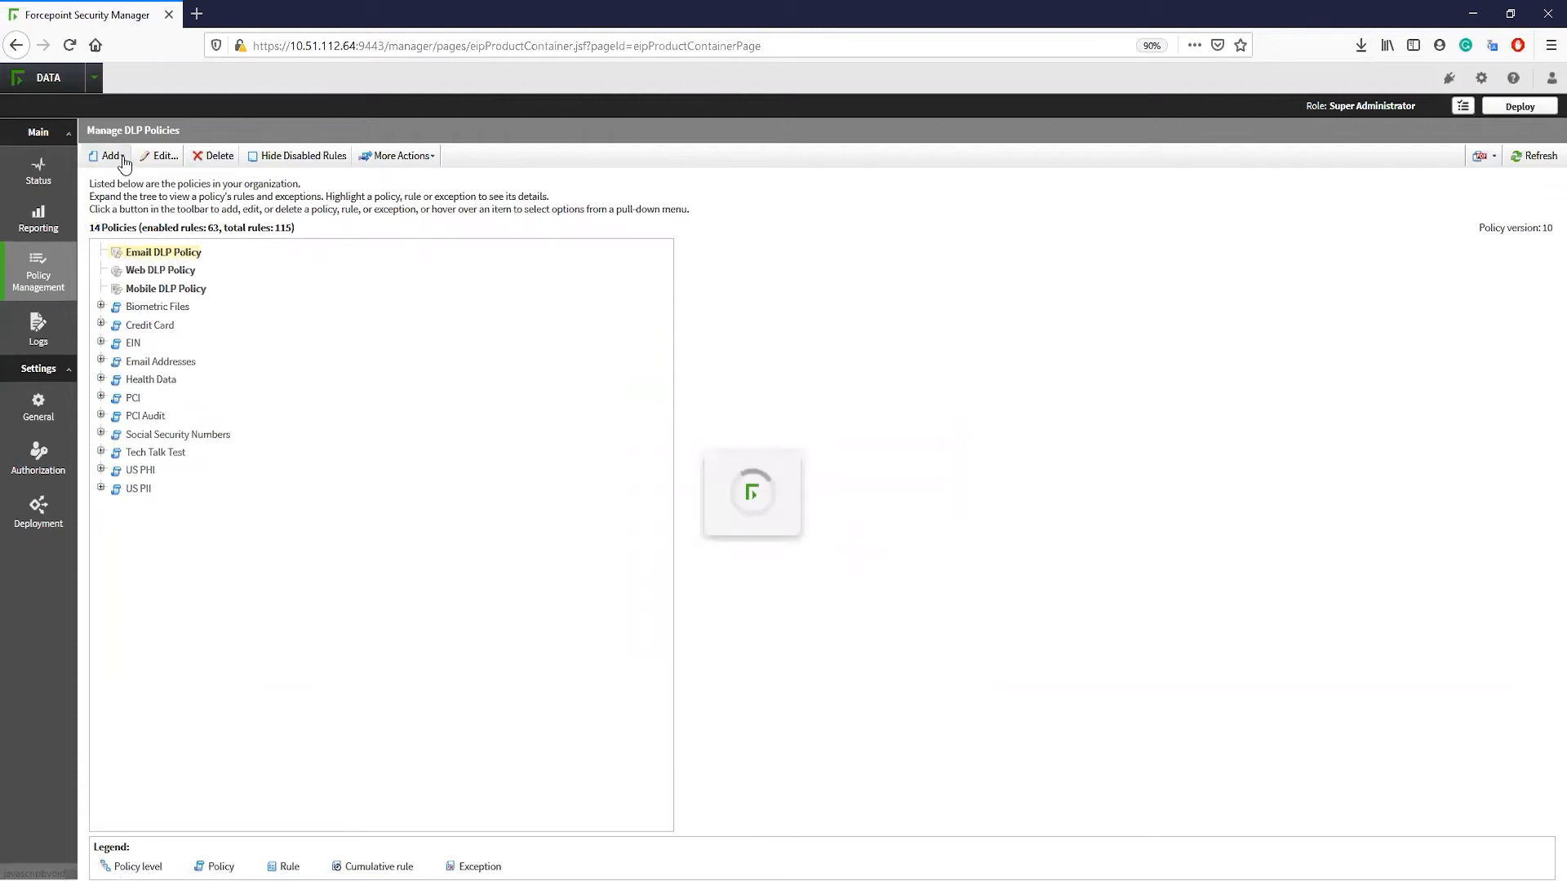
# Start a custom policy and view the Tech Talk Test rule's Turkey key-phrase condition.
pyautogui.click(108, 156)
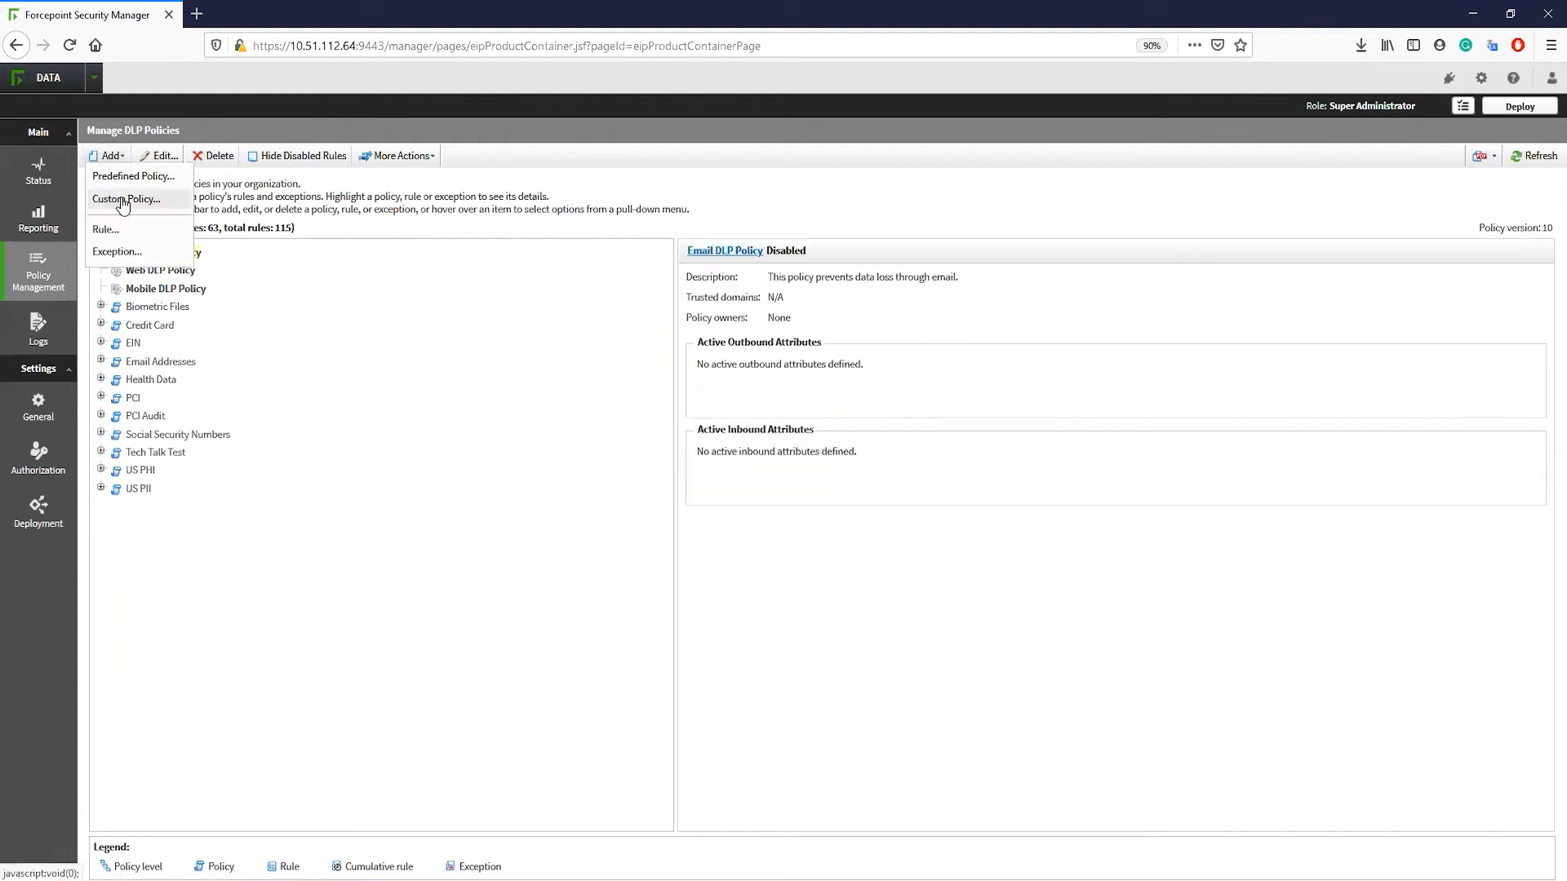
pyautogui.click(105, 228)
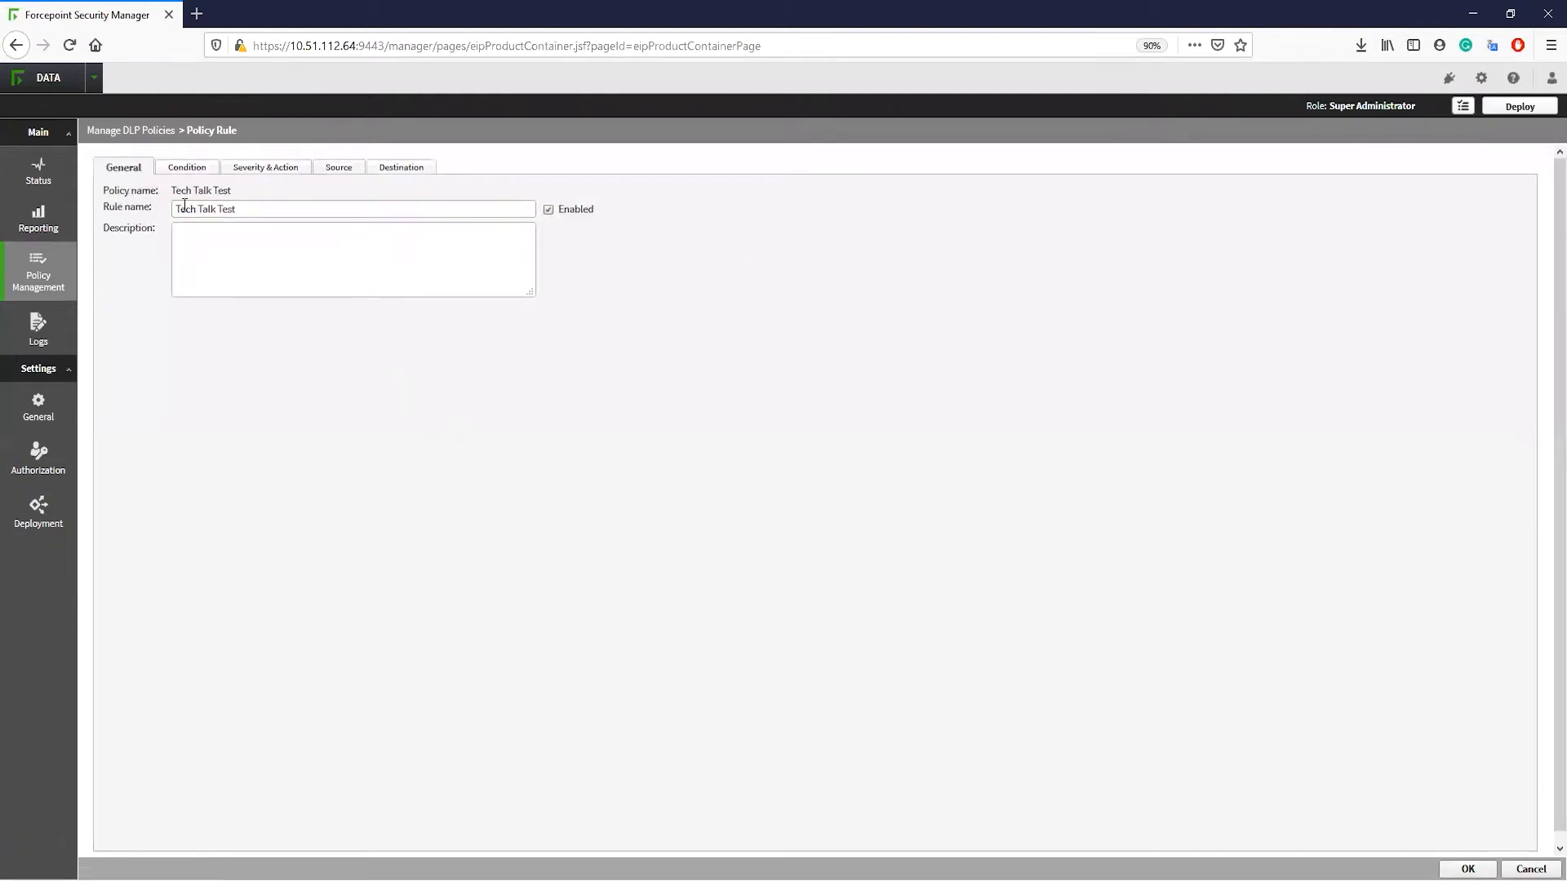
pyautogui.click(185, 166)
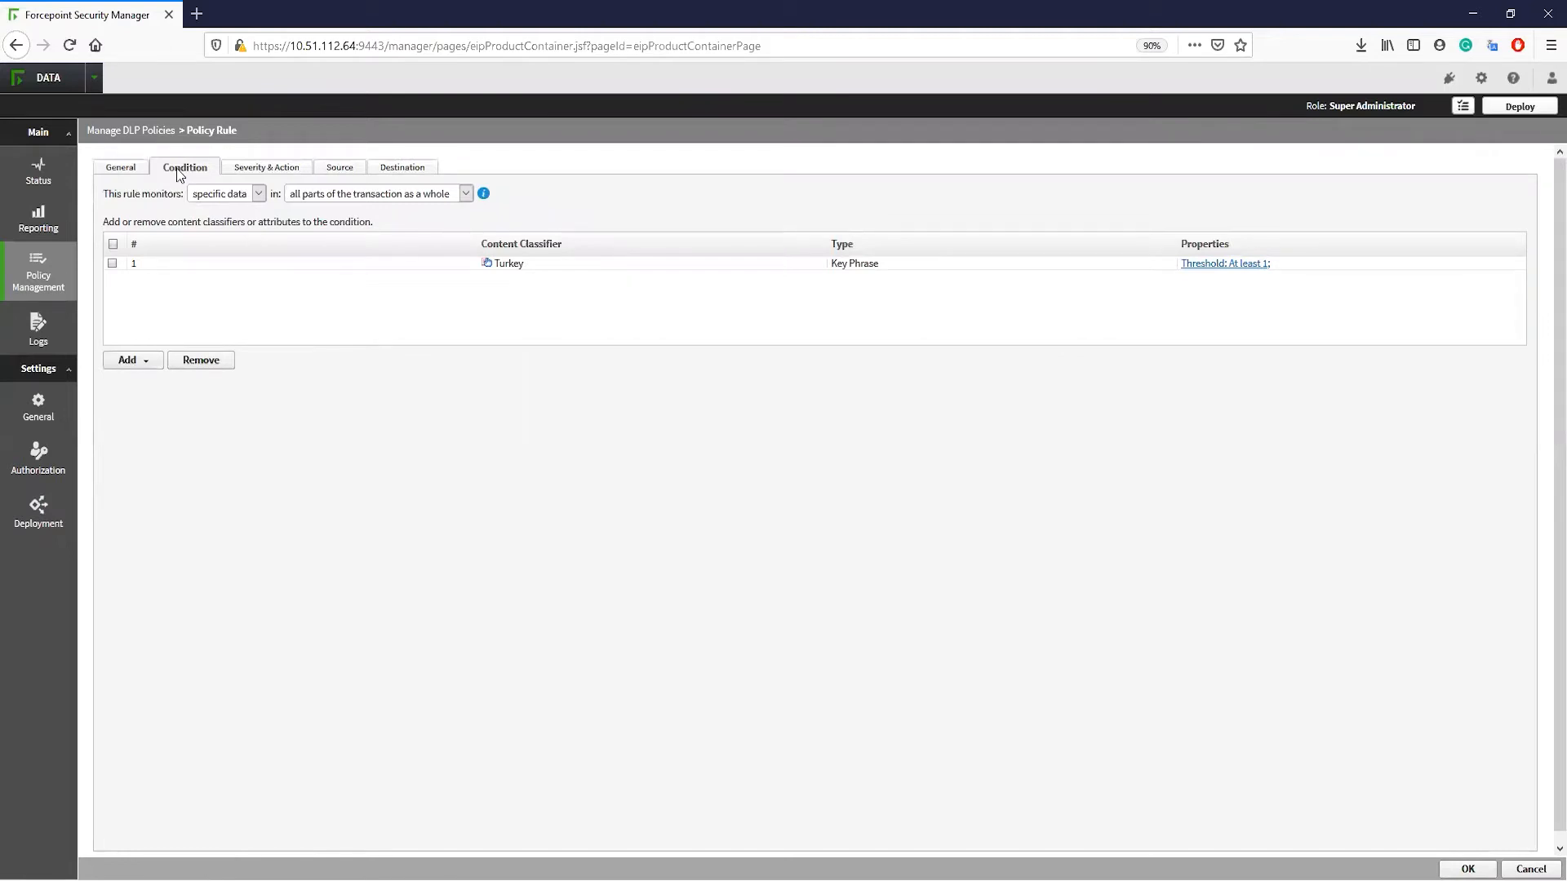
pyautogui.moveTo(148, 343)
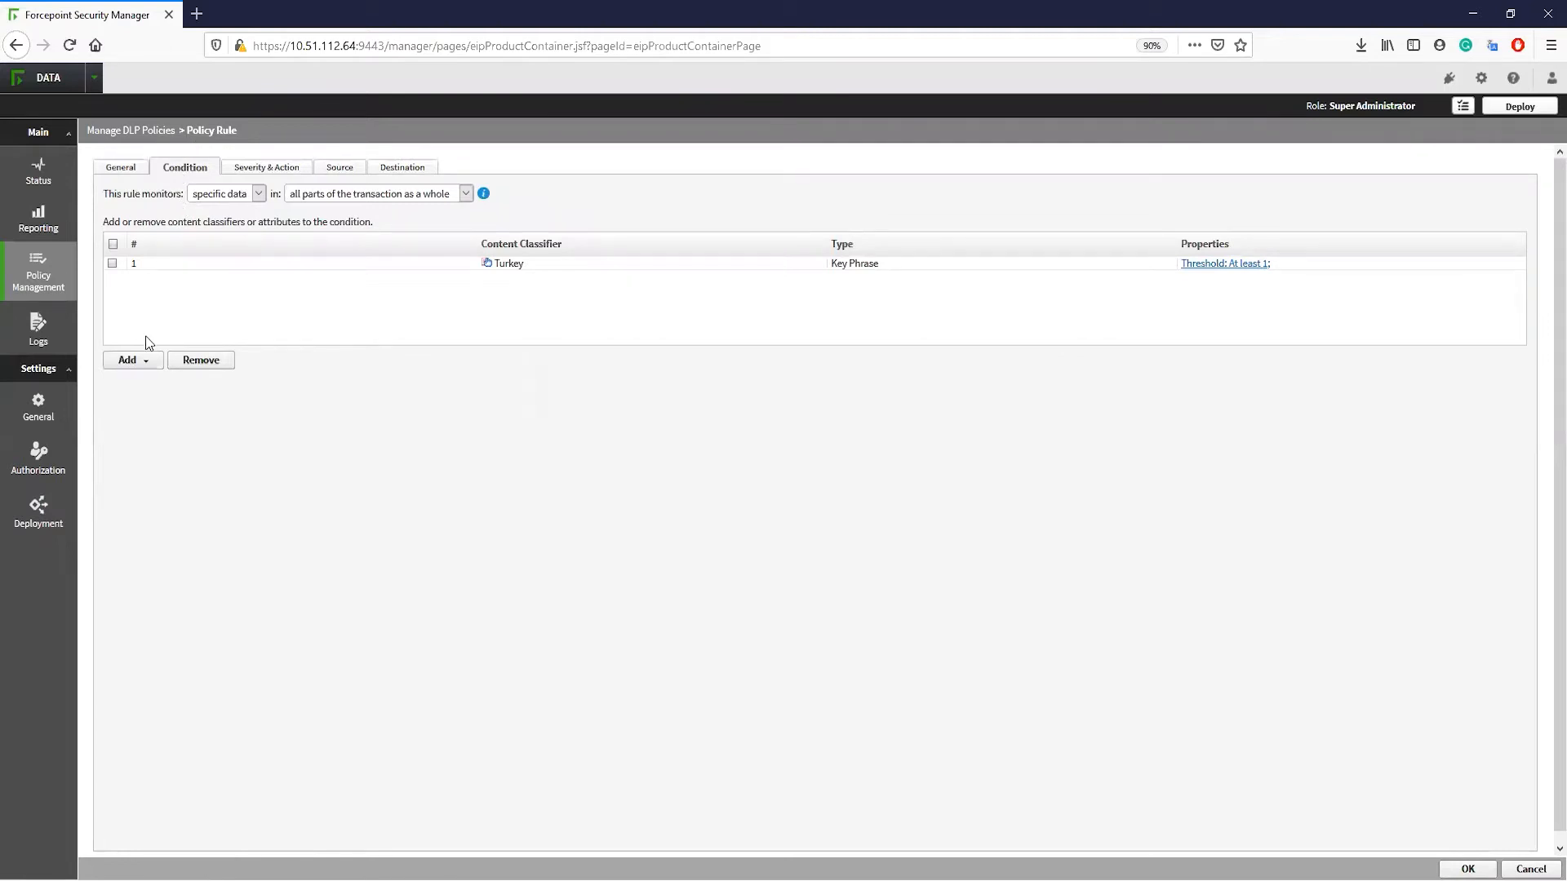
# Add the Confidential (Portuguese) Patterns & Phrases classifier as a rule condition.
pyautogui.click(127, 360)
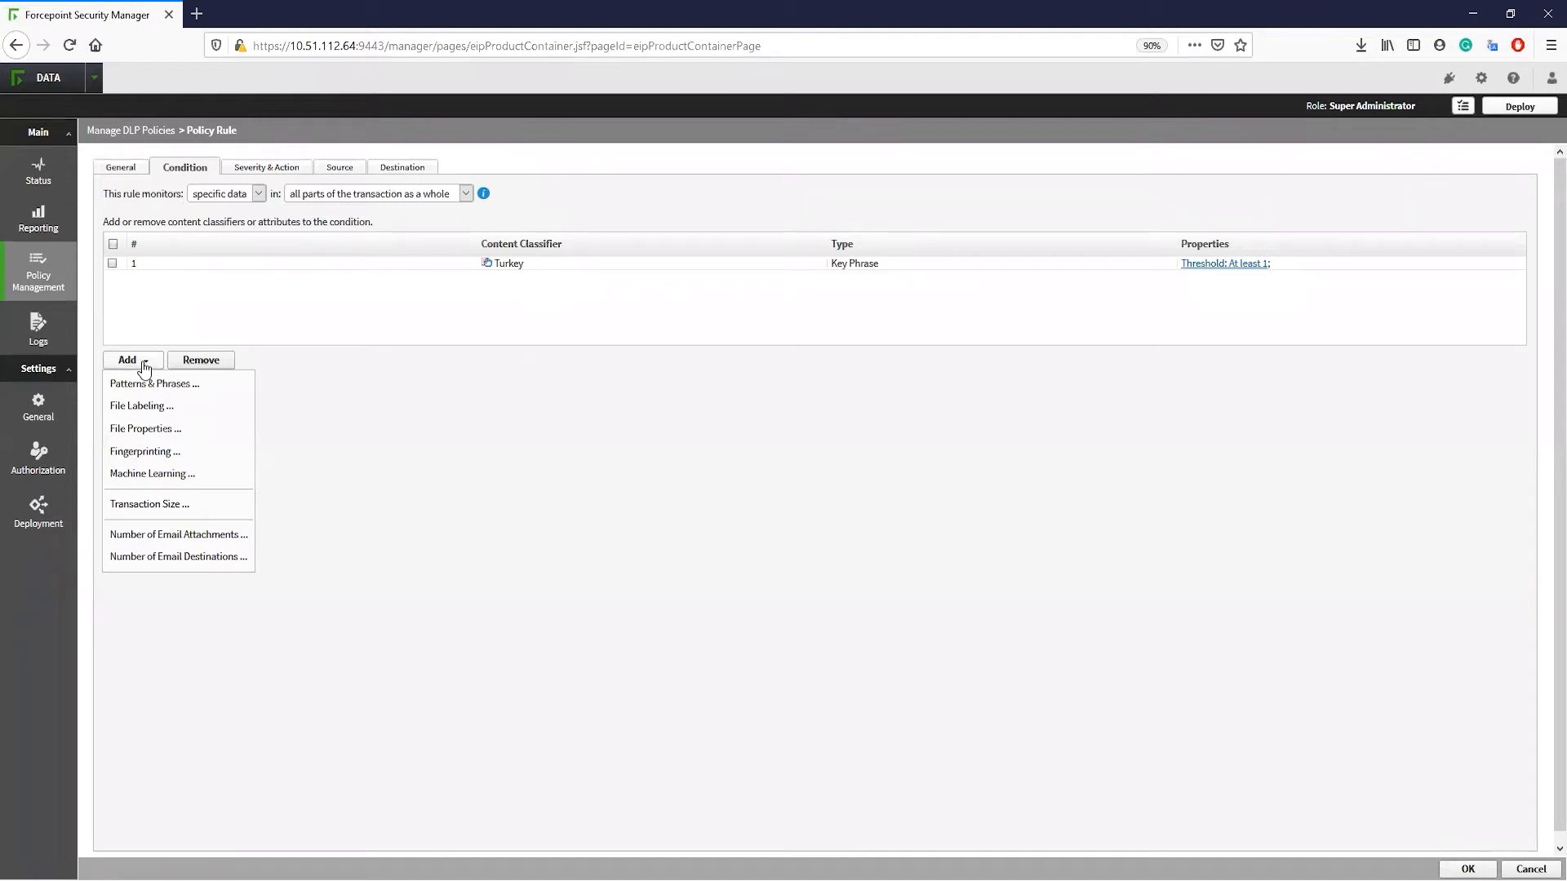
pyautogui.moveTo(154, 384)
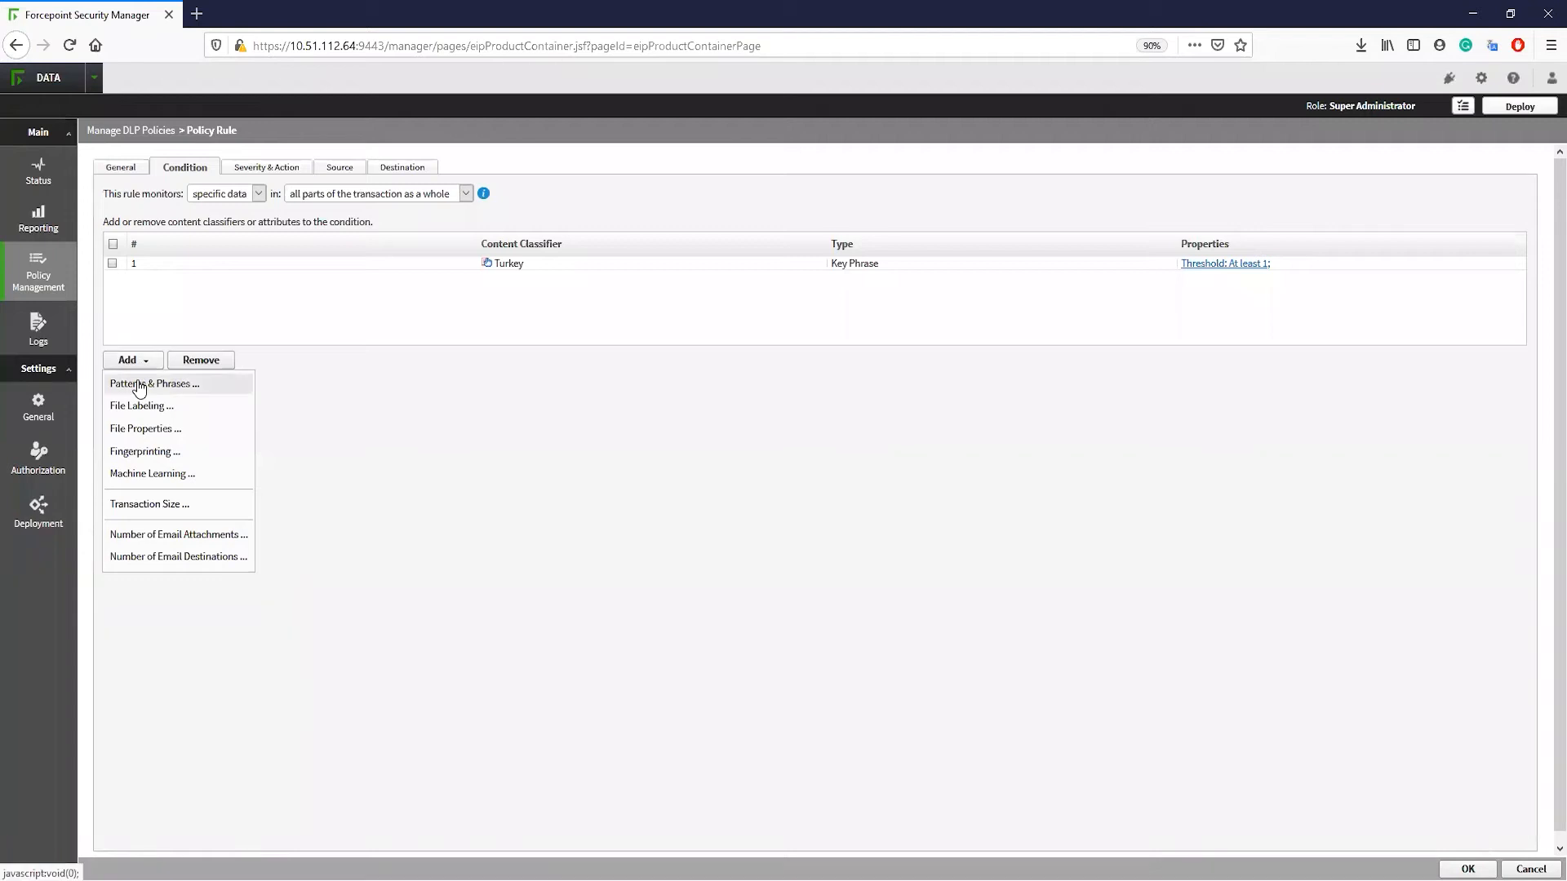
pyautogui.click(155, 382)
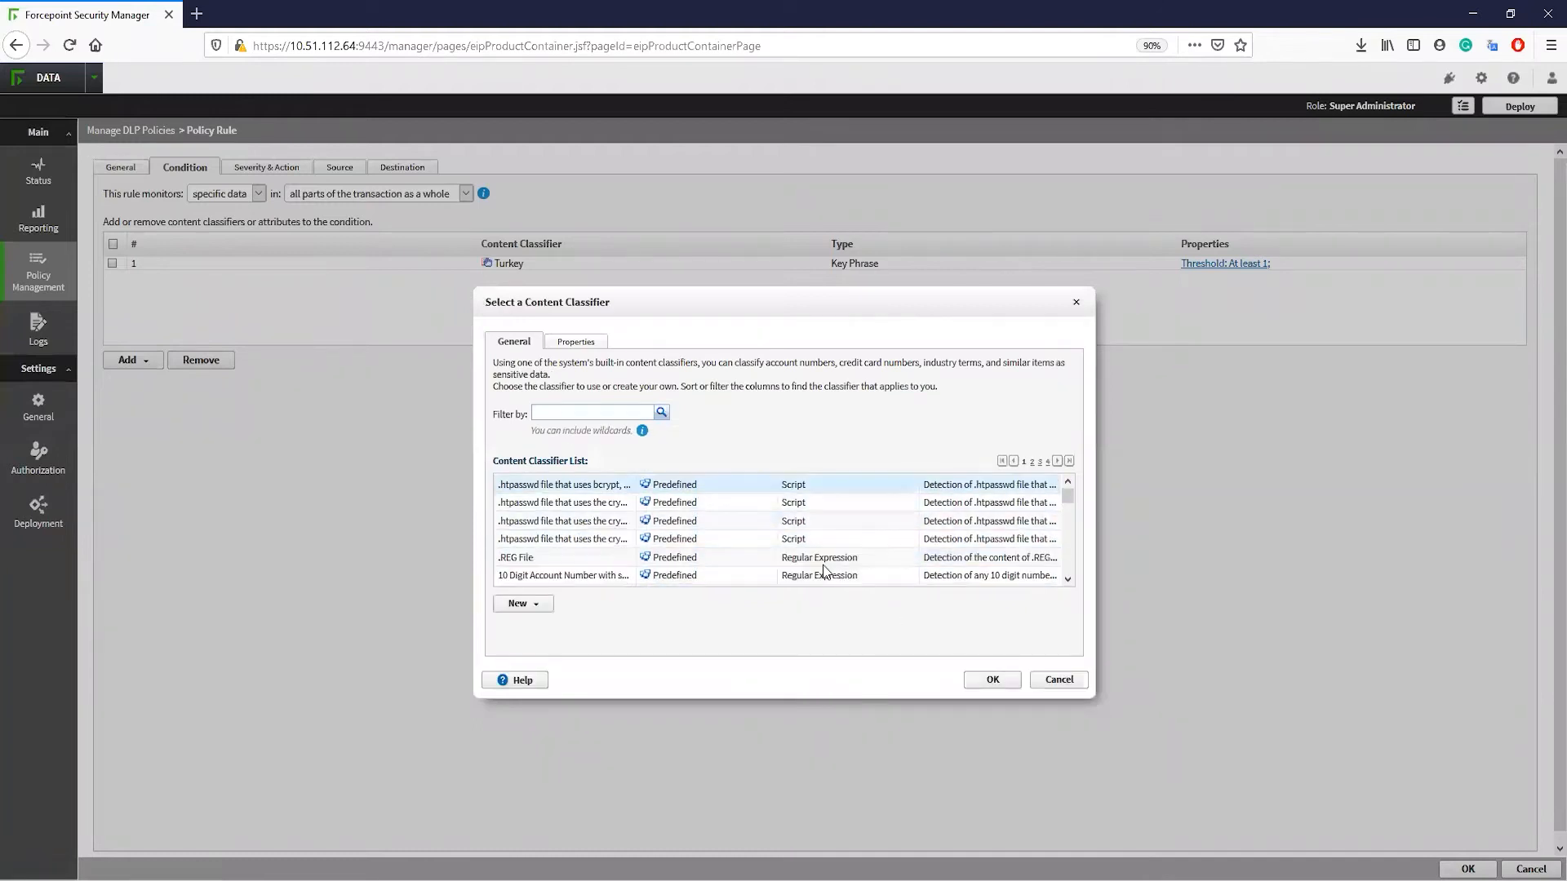
pyautogui.scroll(-3)
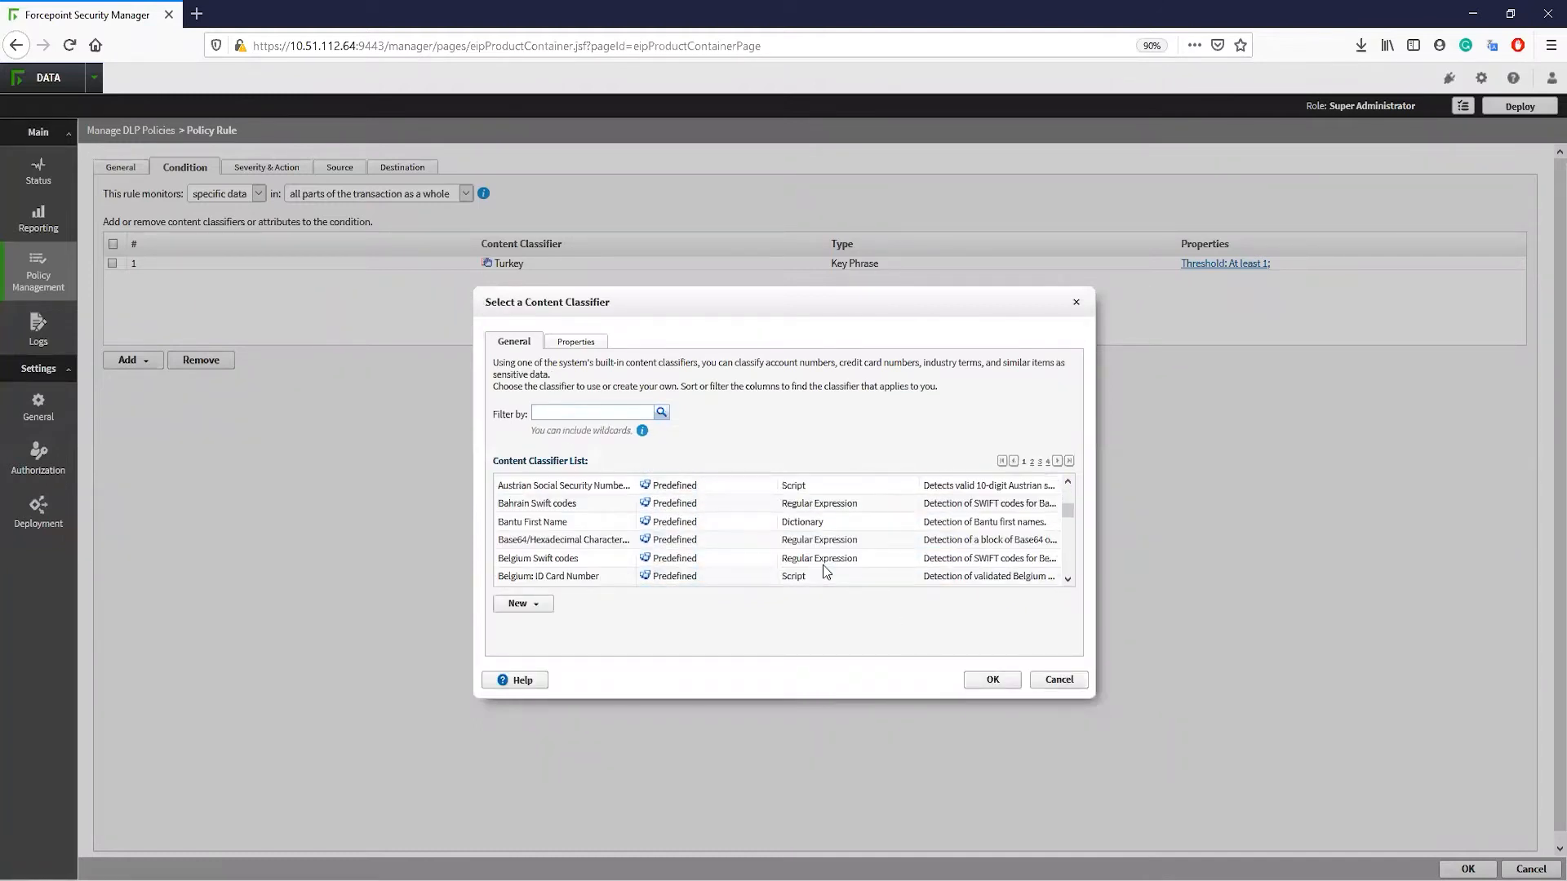
pyautogui.scroll(-3)
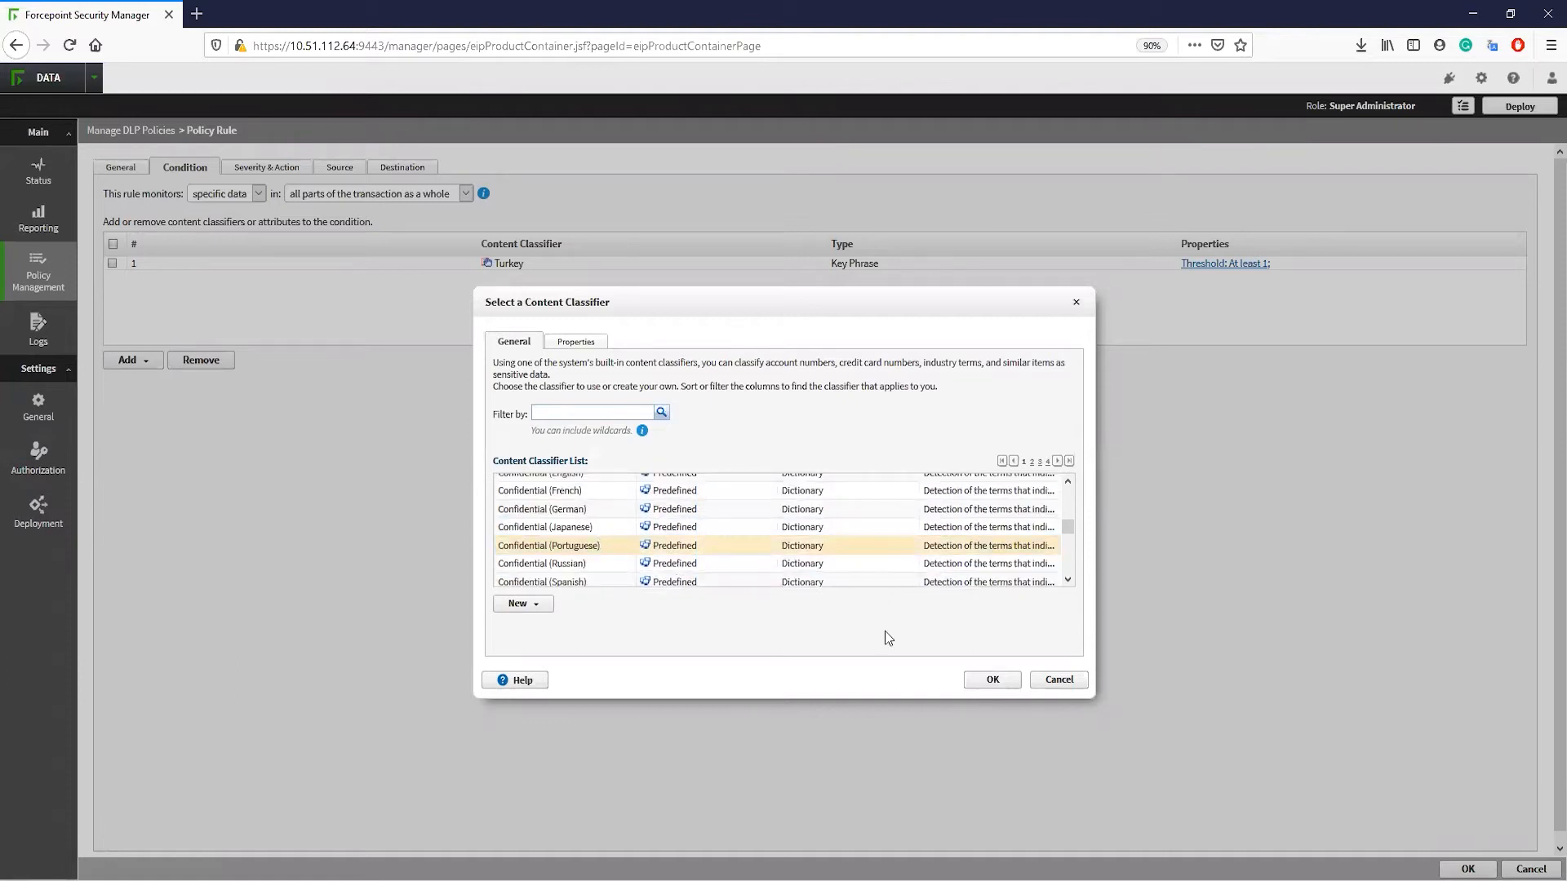
pyautogui.click(990, 680)
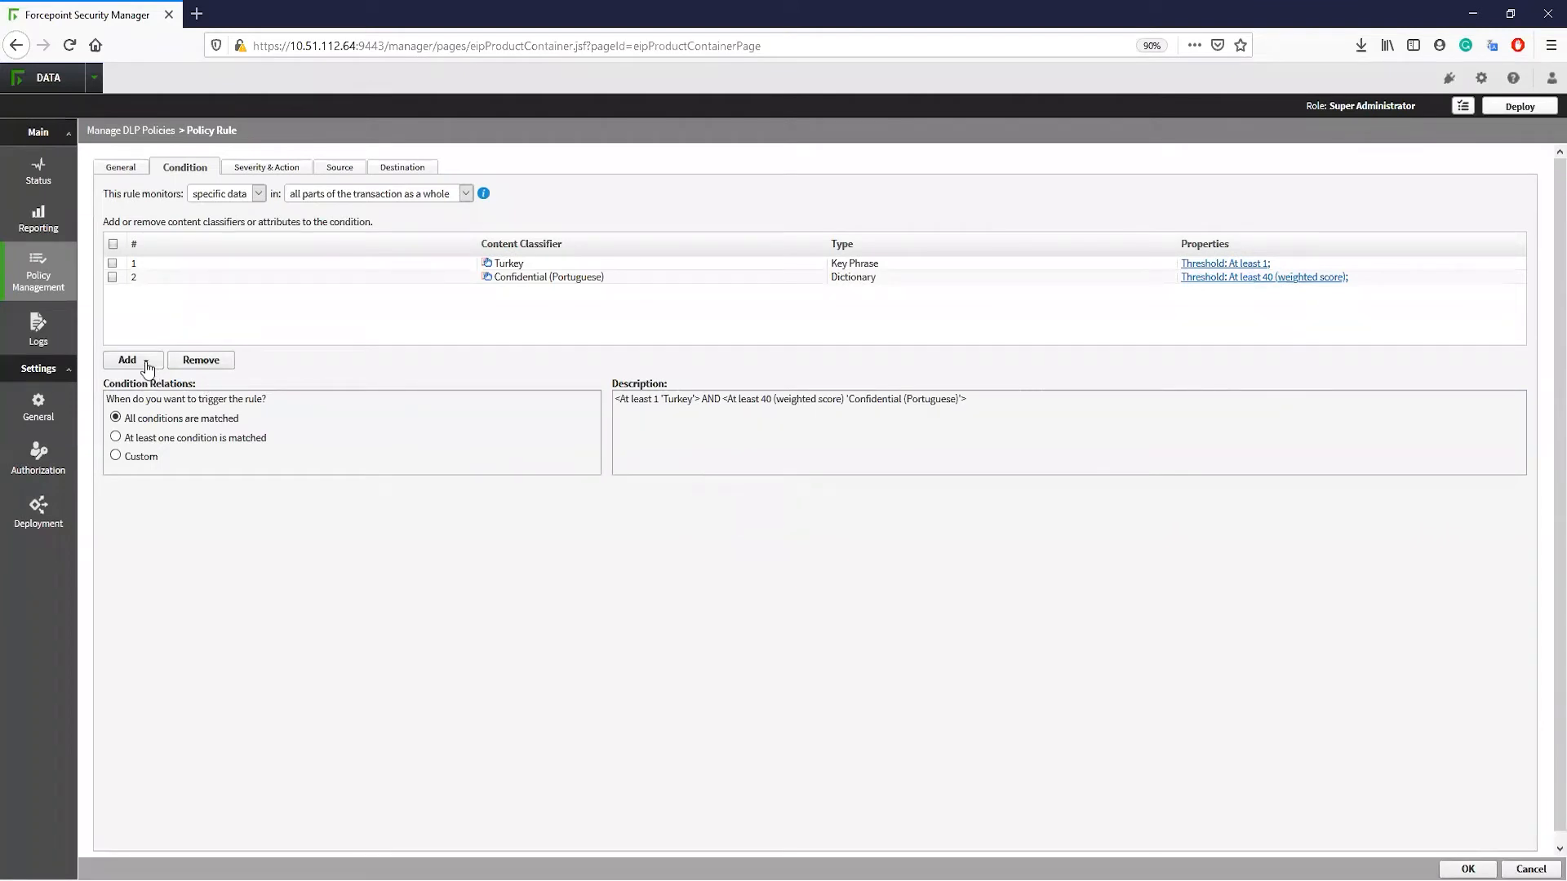
# List the condition types available to add alongside the Turkey and Portuguese classifiers.
pyautogui.click(130, 360)
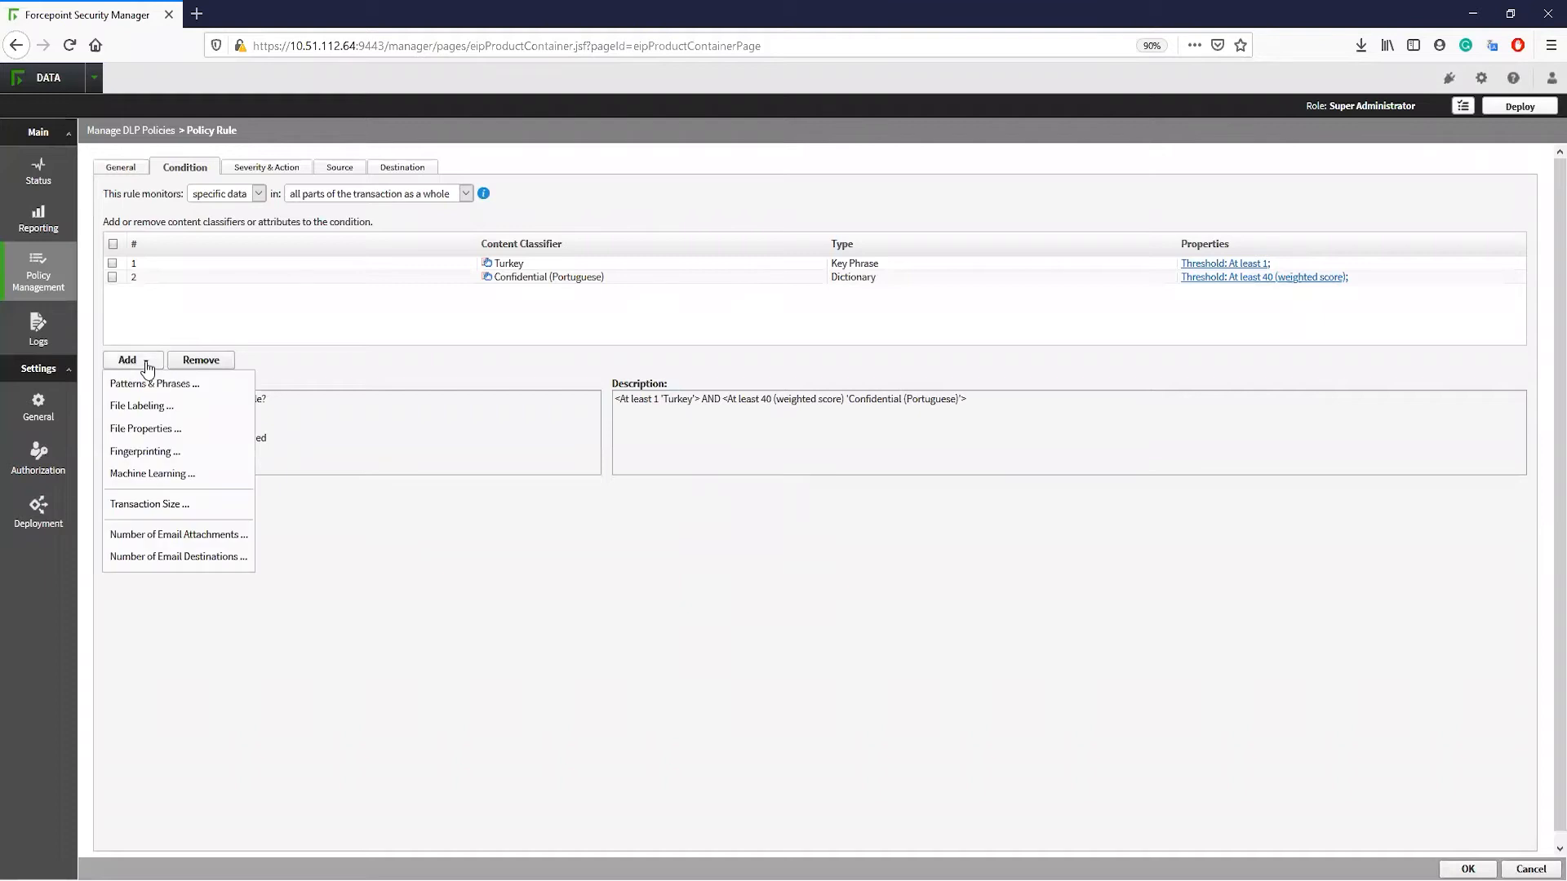
pyautogui.moveTo(145, 451)
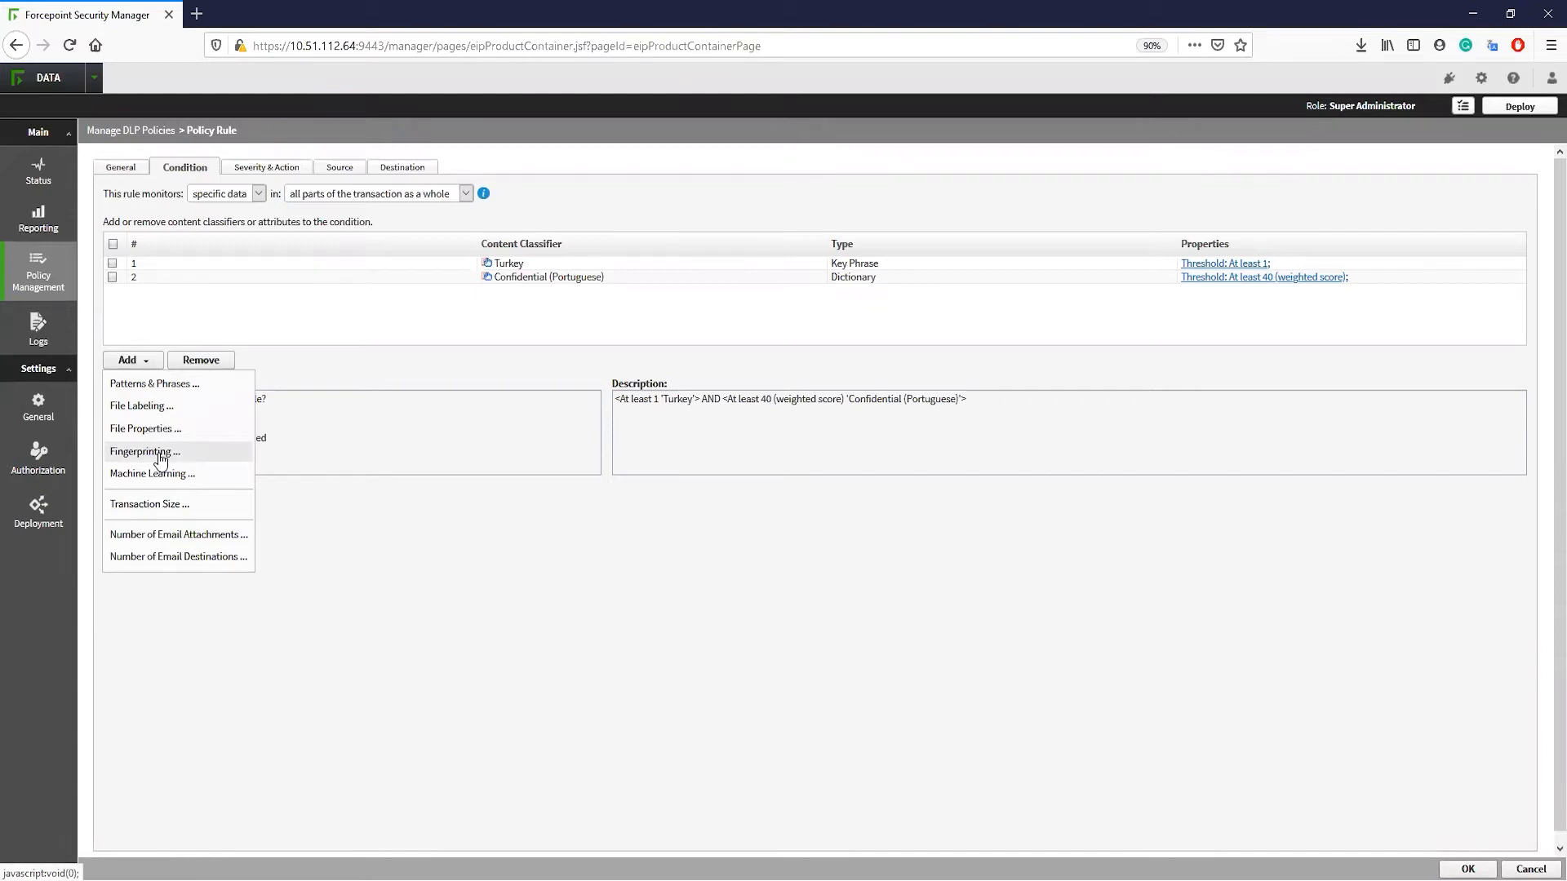
pyautogui.moveTo(168, 507)
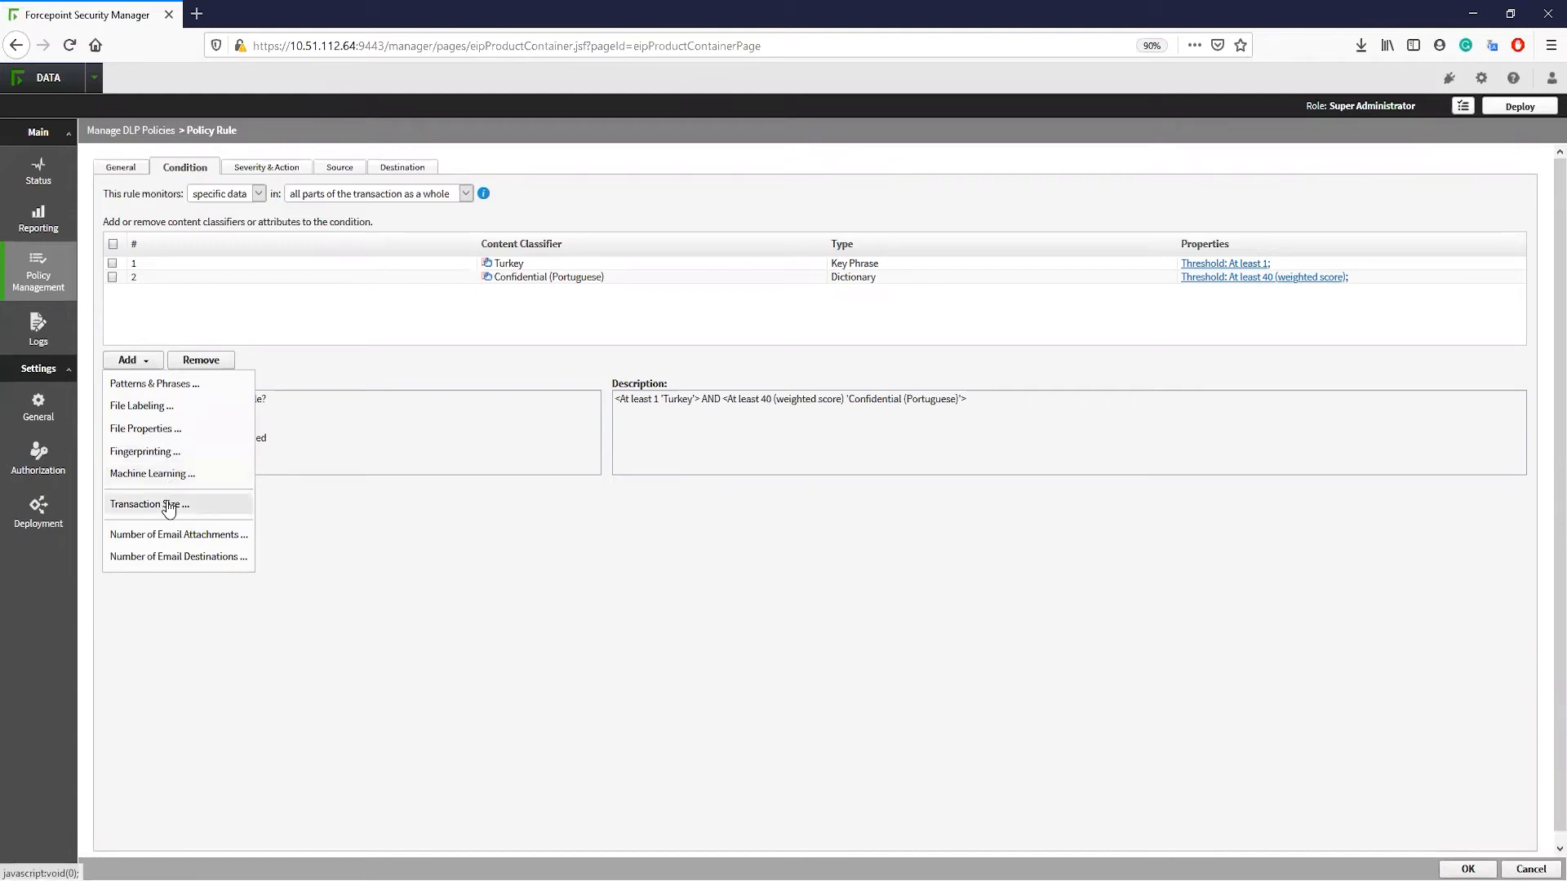
pyautogui.moveTo(177, 569)
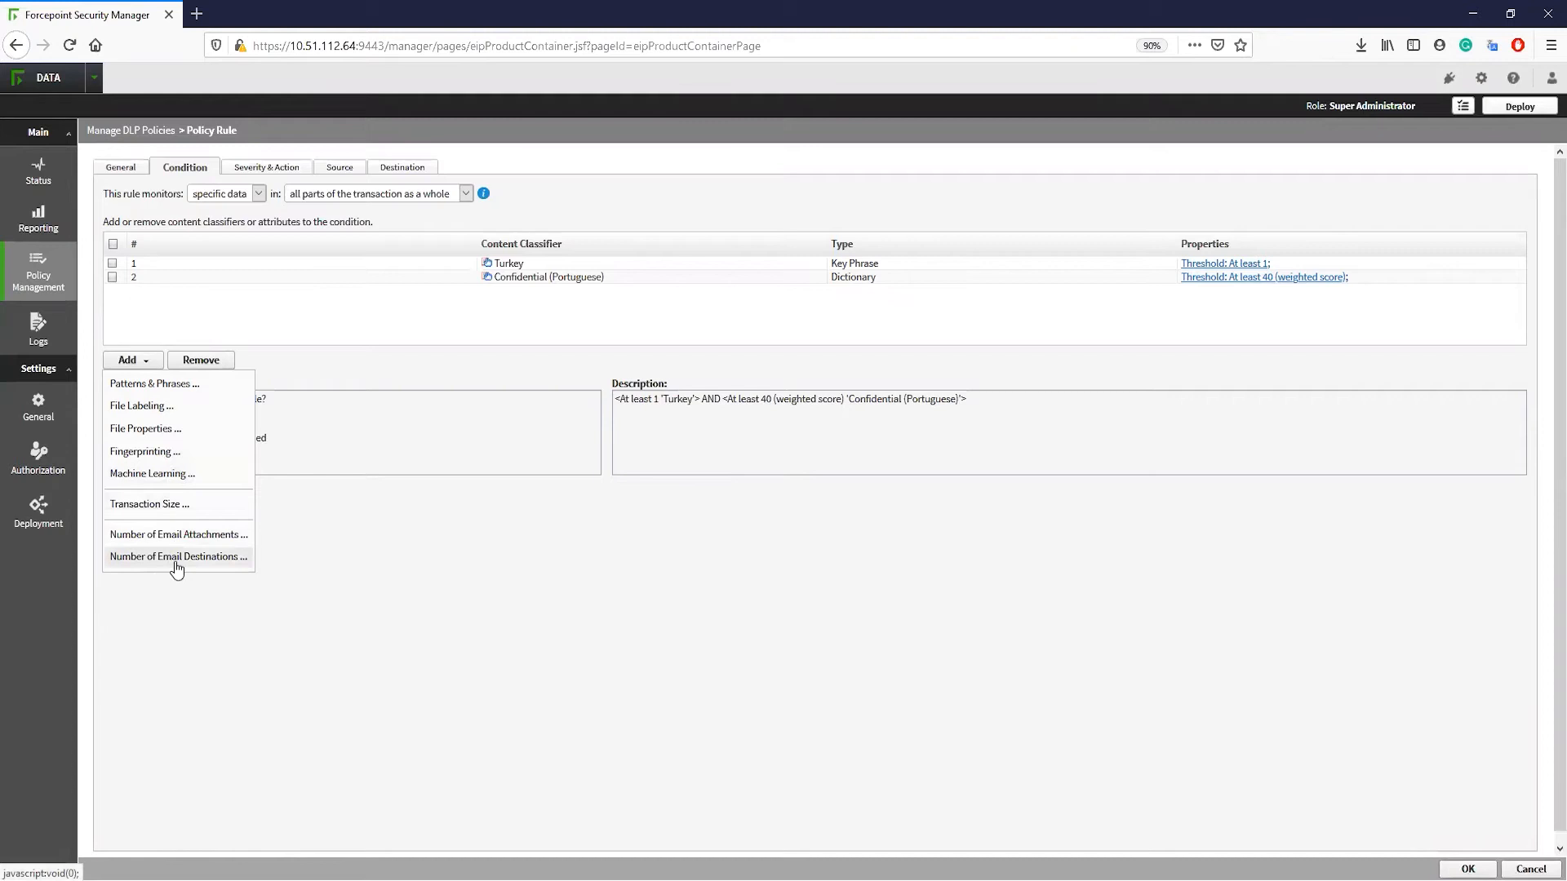
pyautogui.moveTo(489, 579)
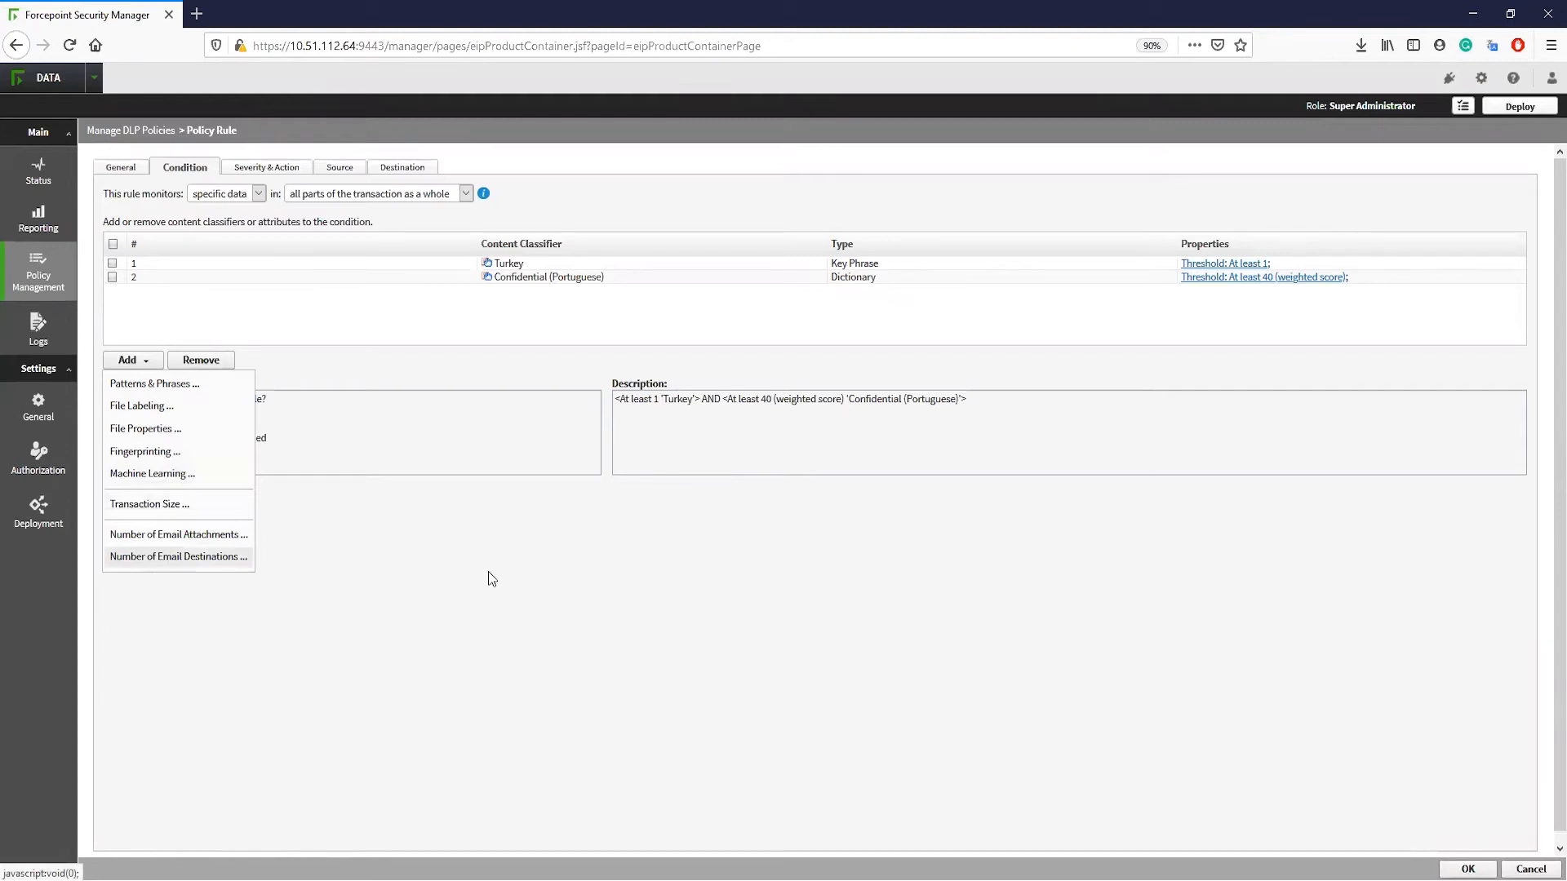
pyautogui.click(116, 457)
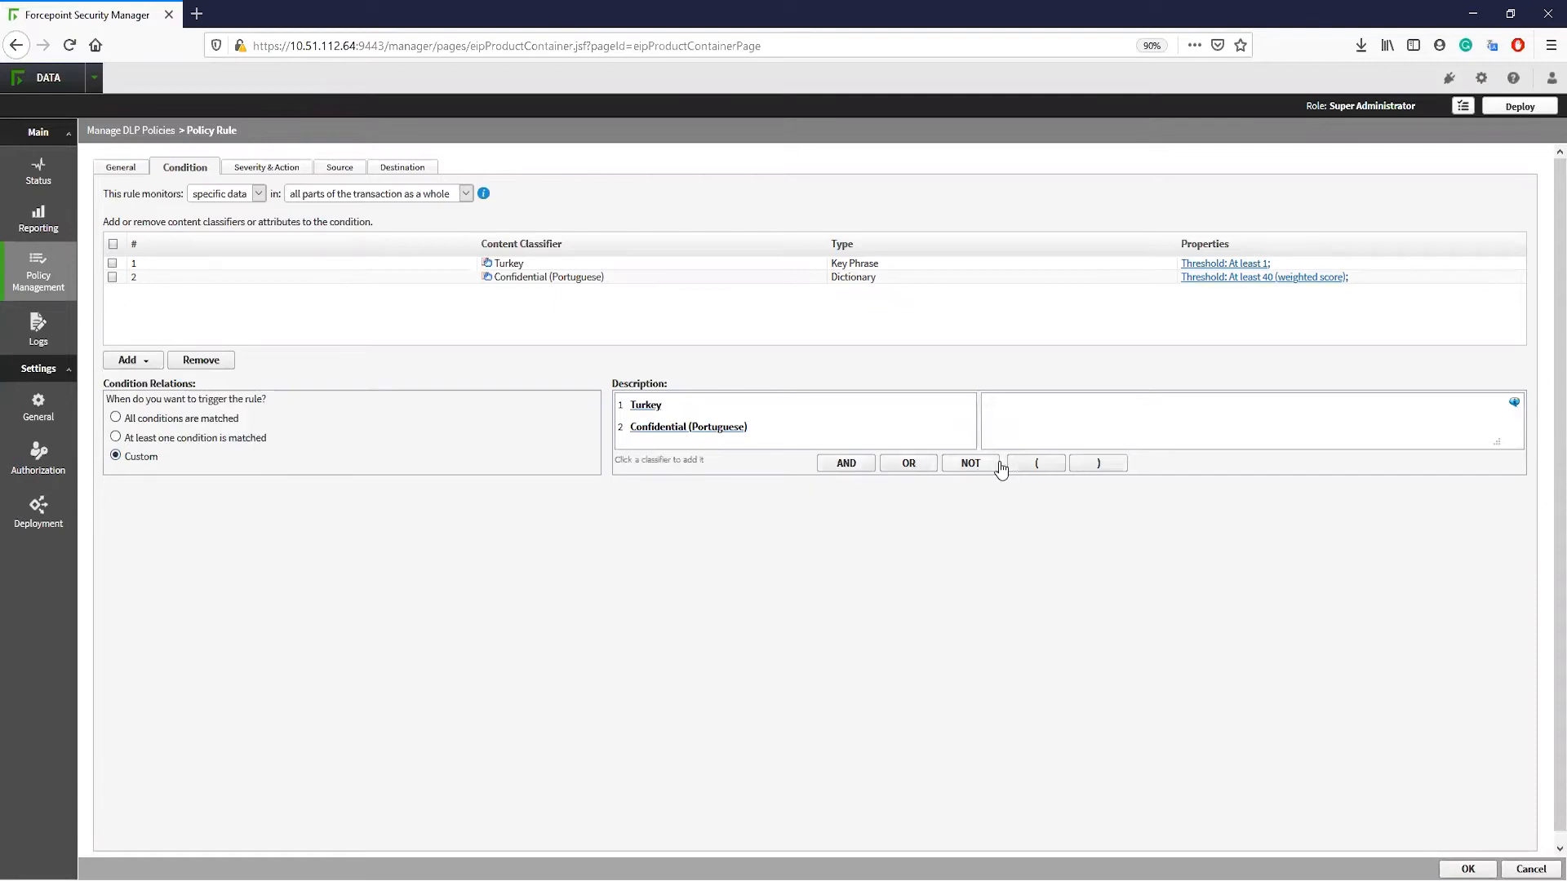
pyautogui.moveTo(757, 451)
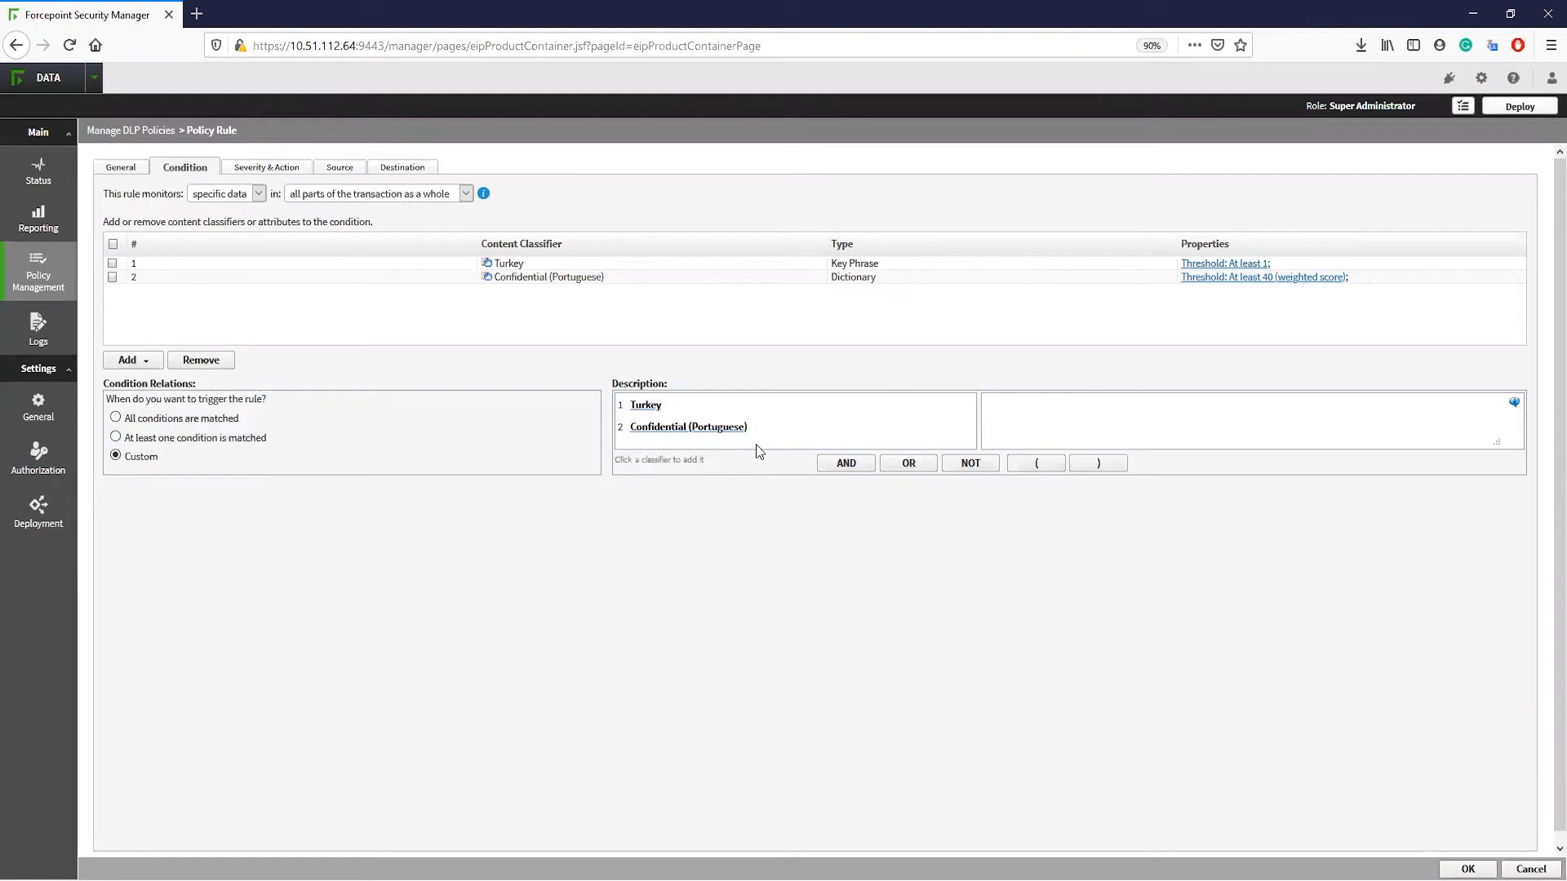
pyautogui.moveTo(635, 448)
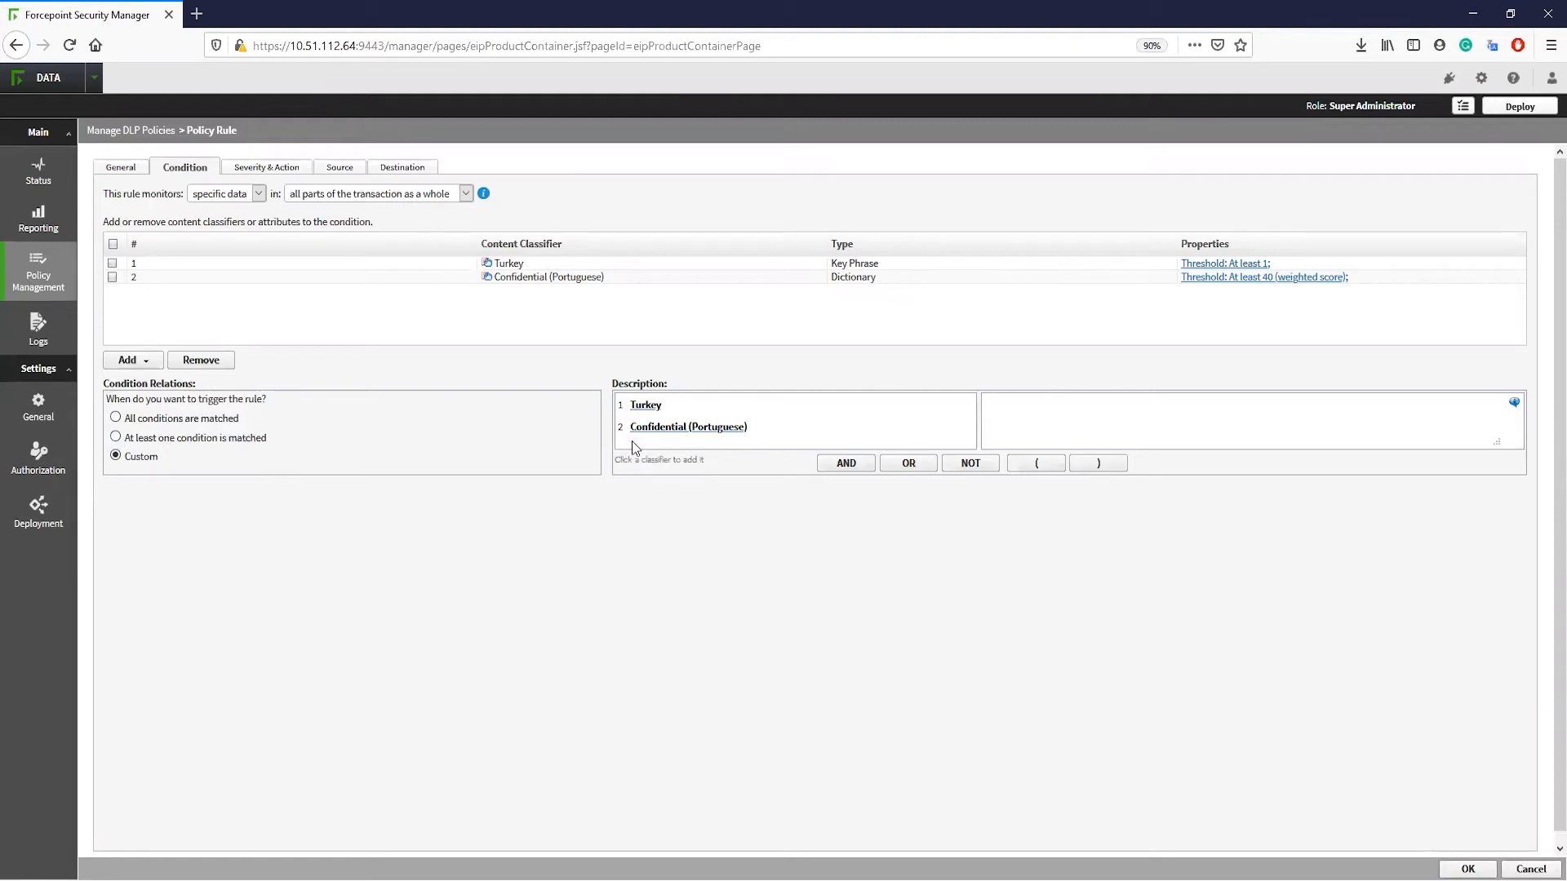
pyautogui.click(116, 418)
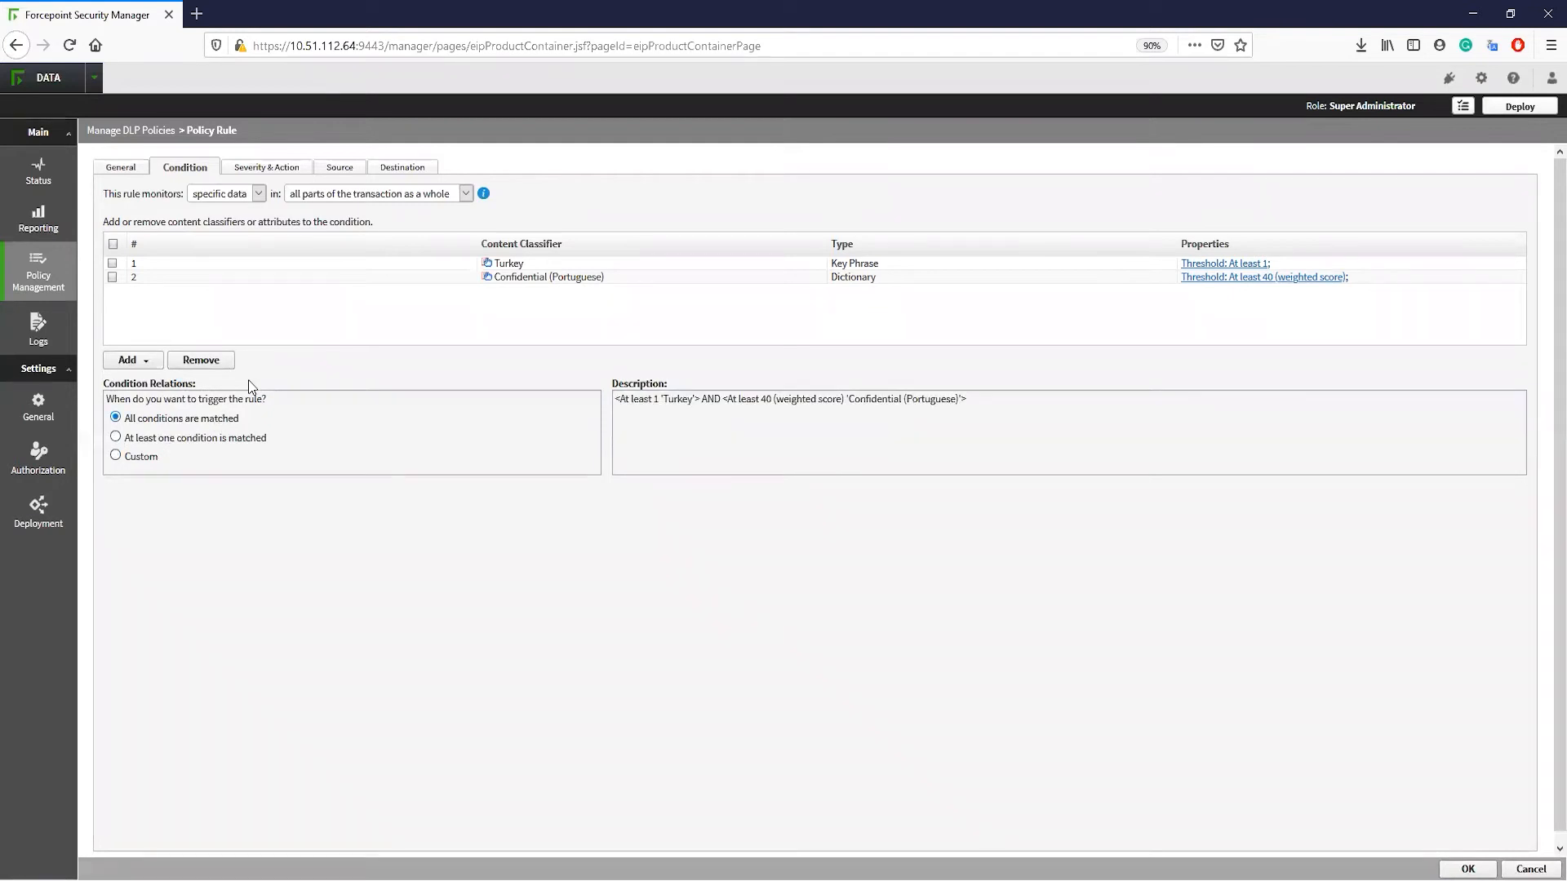
pyautogui.moveTo(306, 110)
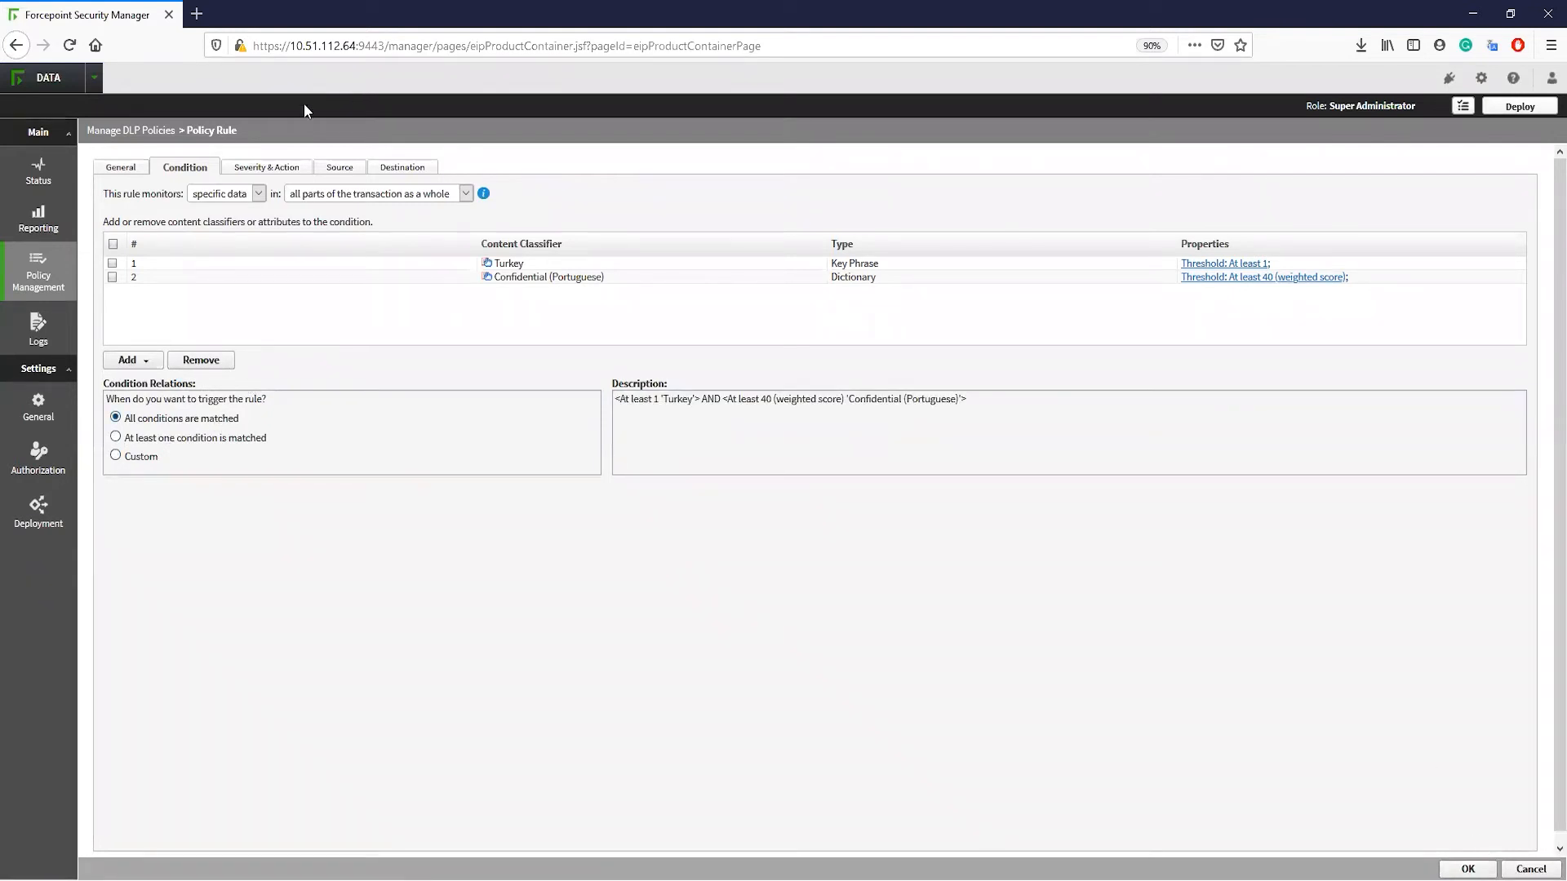
# Show the rule's Severity & Action settings and browse action plans, keeping Block All.
pyautogui.click(266, 166)
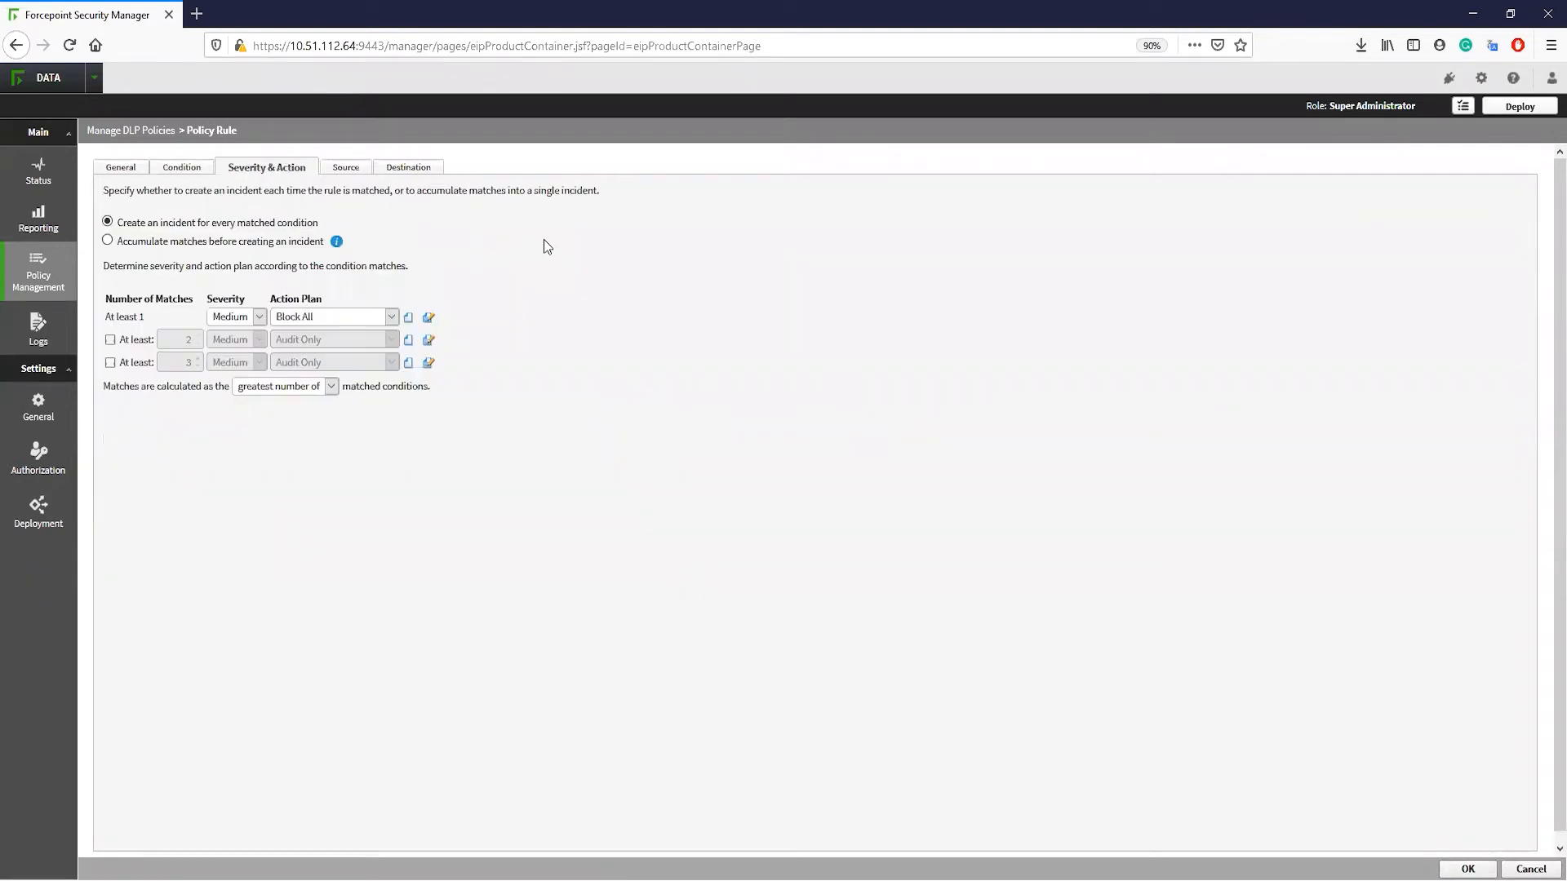
pyautogui.click(390, 316)
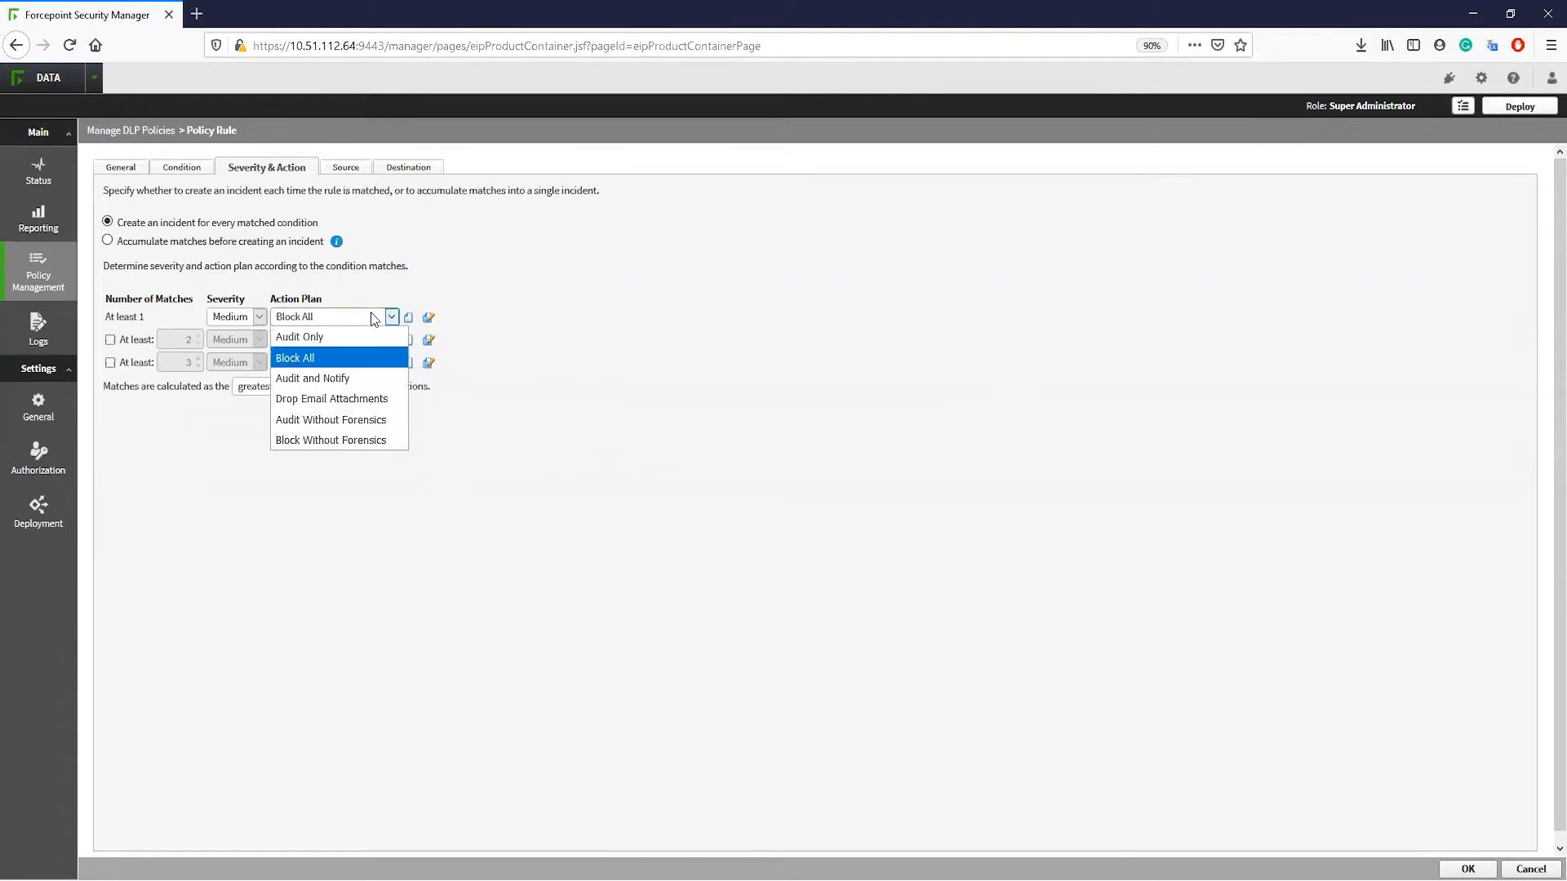
pyautogui.moveTo(368, 365)
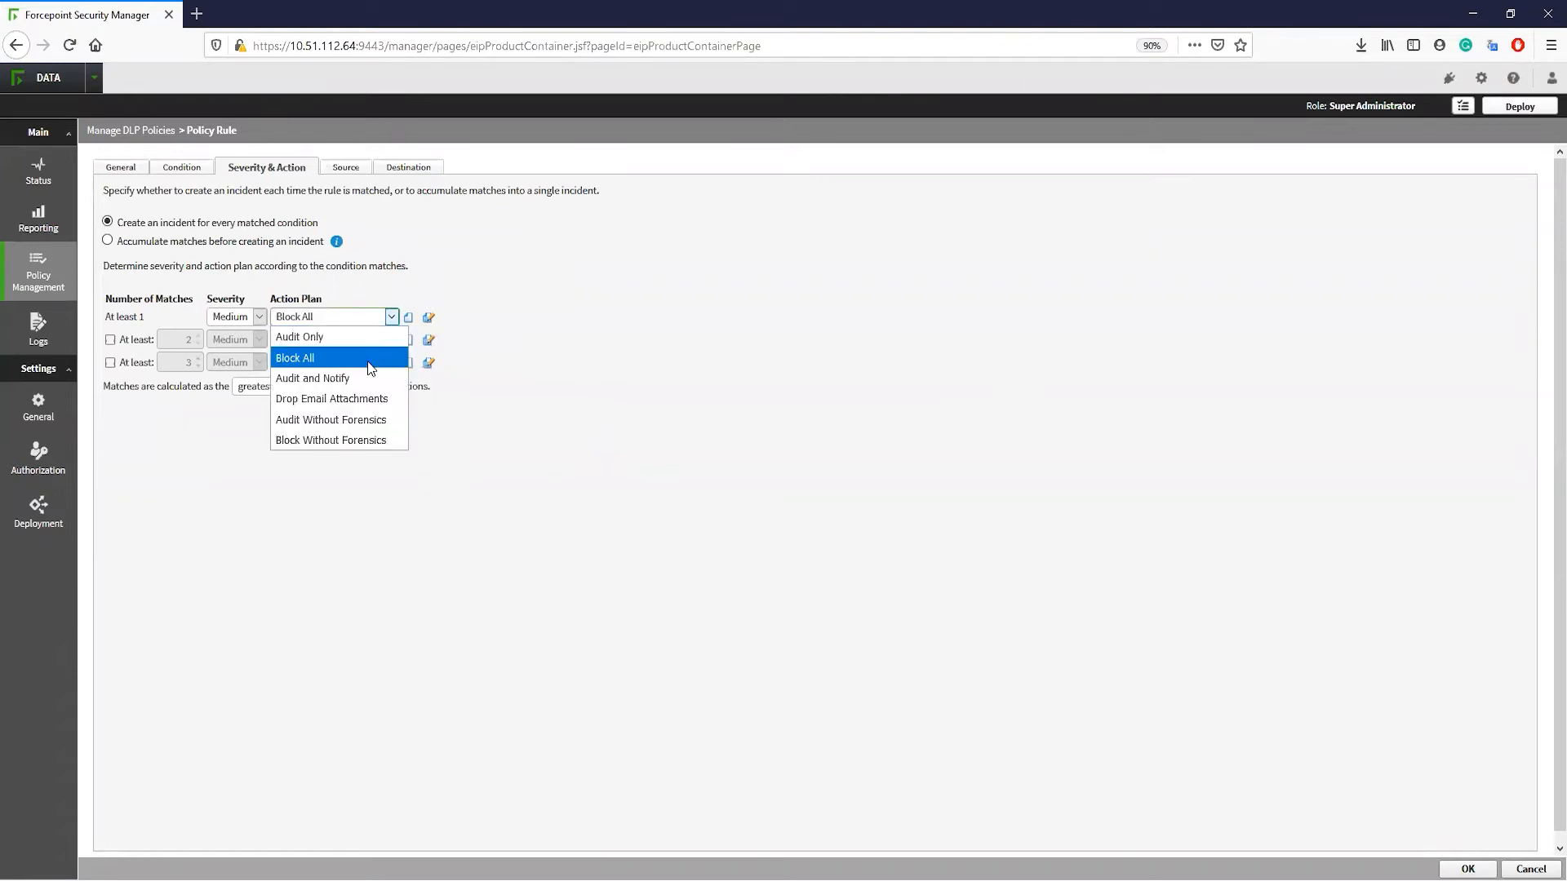
pyautogui.moveTo(365, 419)
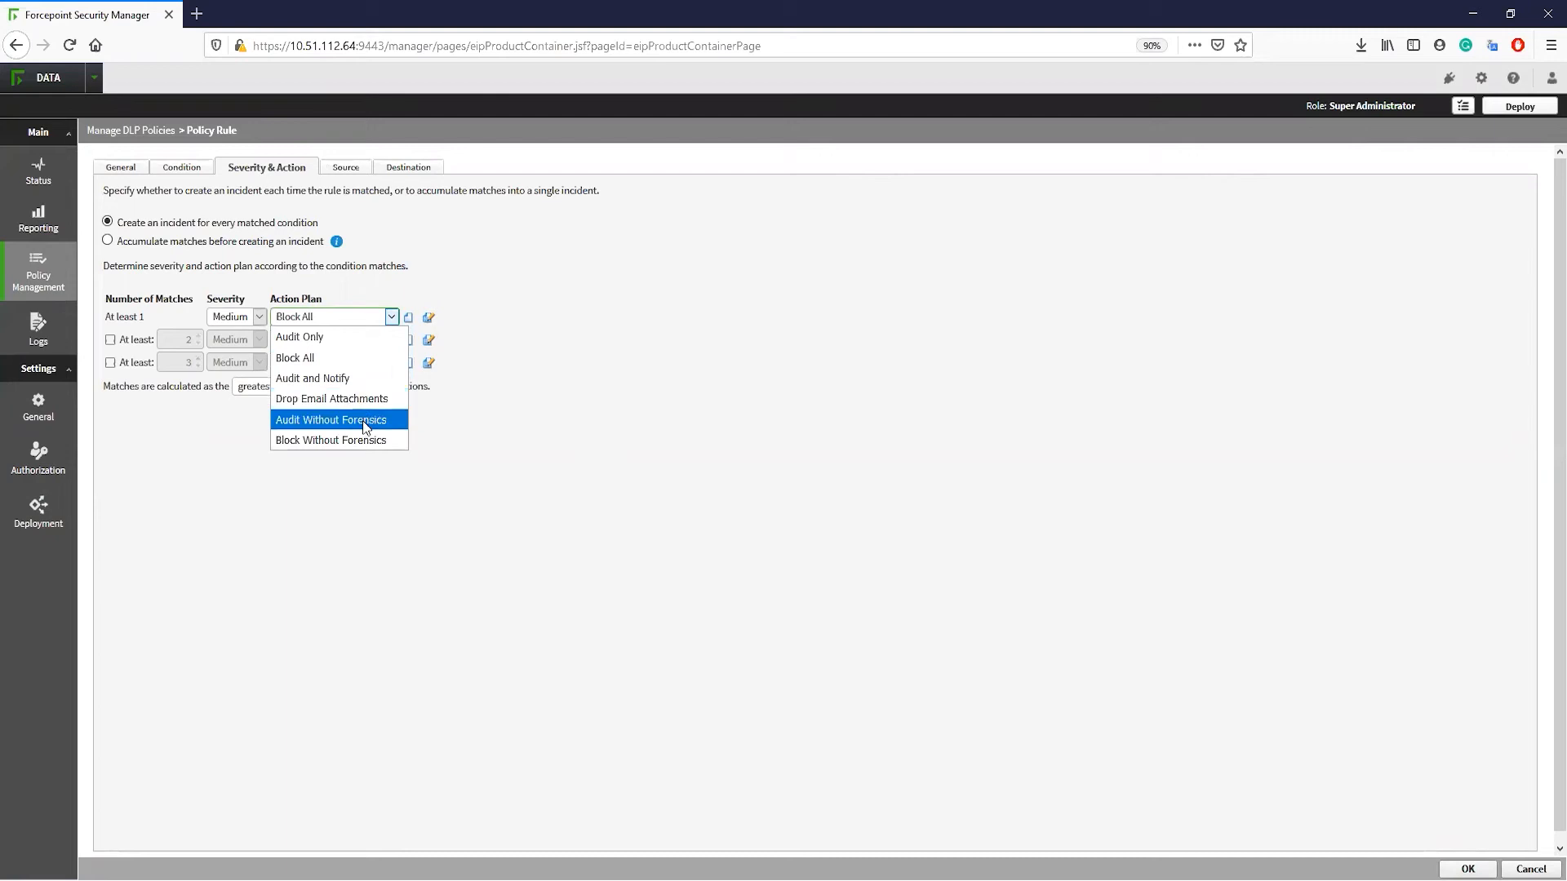
pyautogui.moveTo(370, 378)
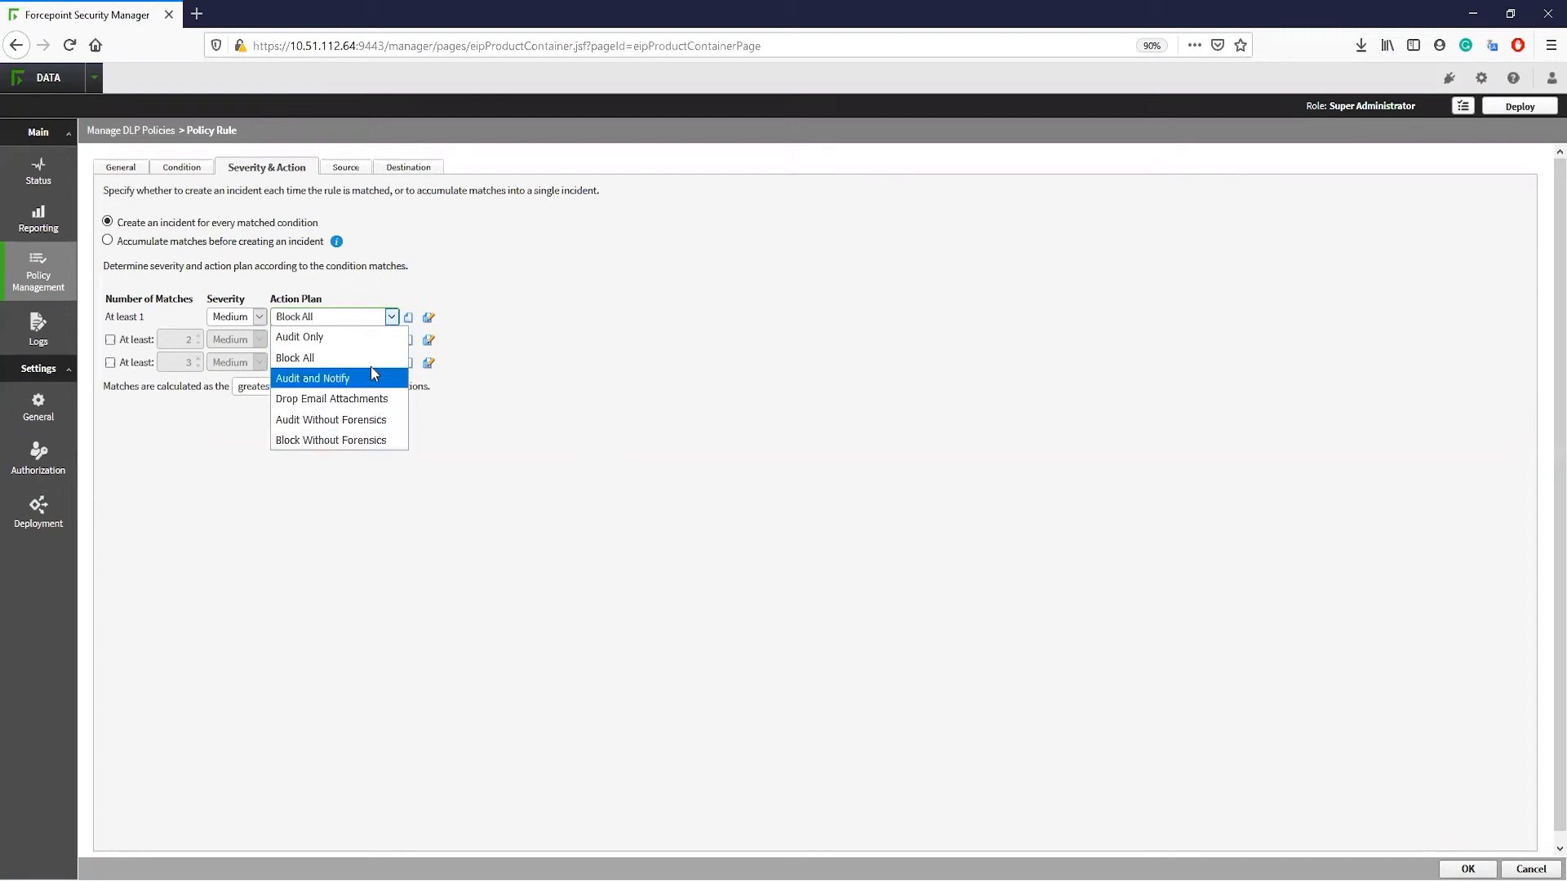
pyautogui.moveTo(395, 337)
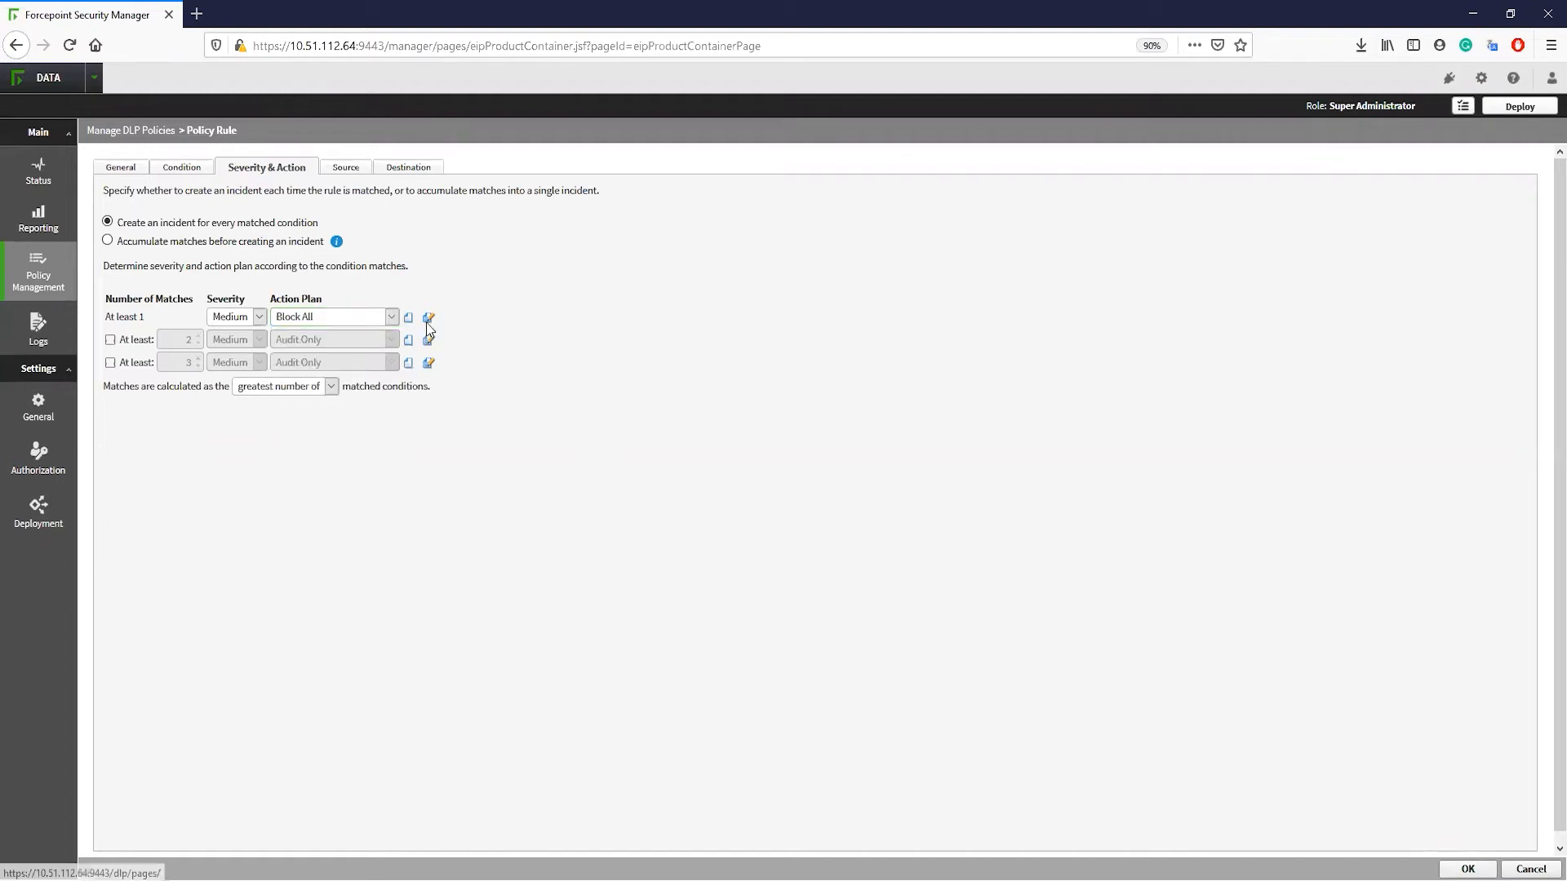
# Inspect the Block All plan's channel actions and the Email action options.
pyautogui.click(428, 316)
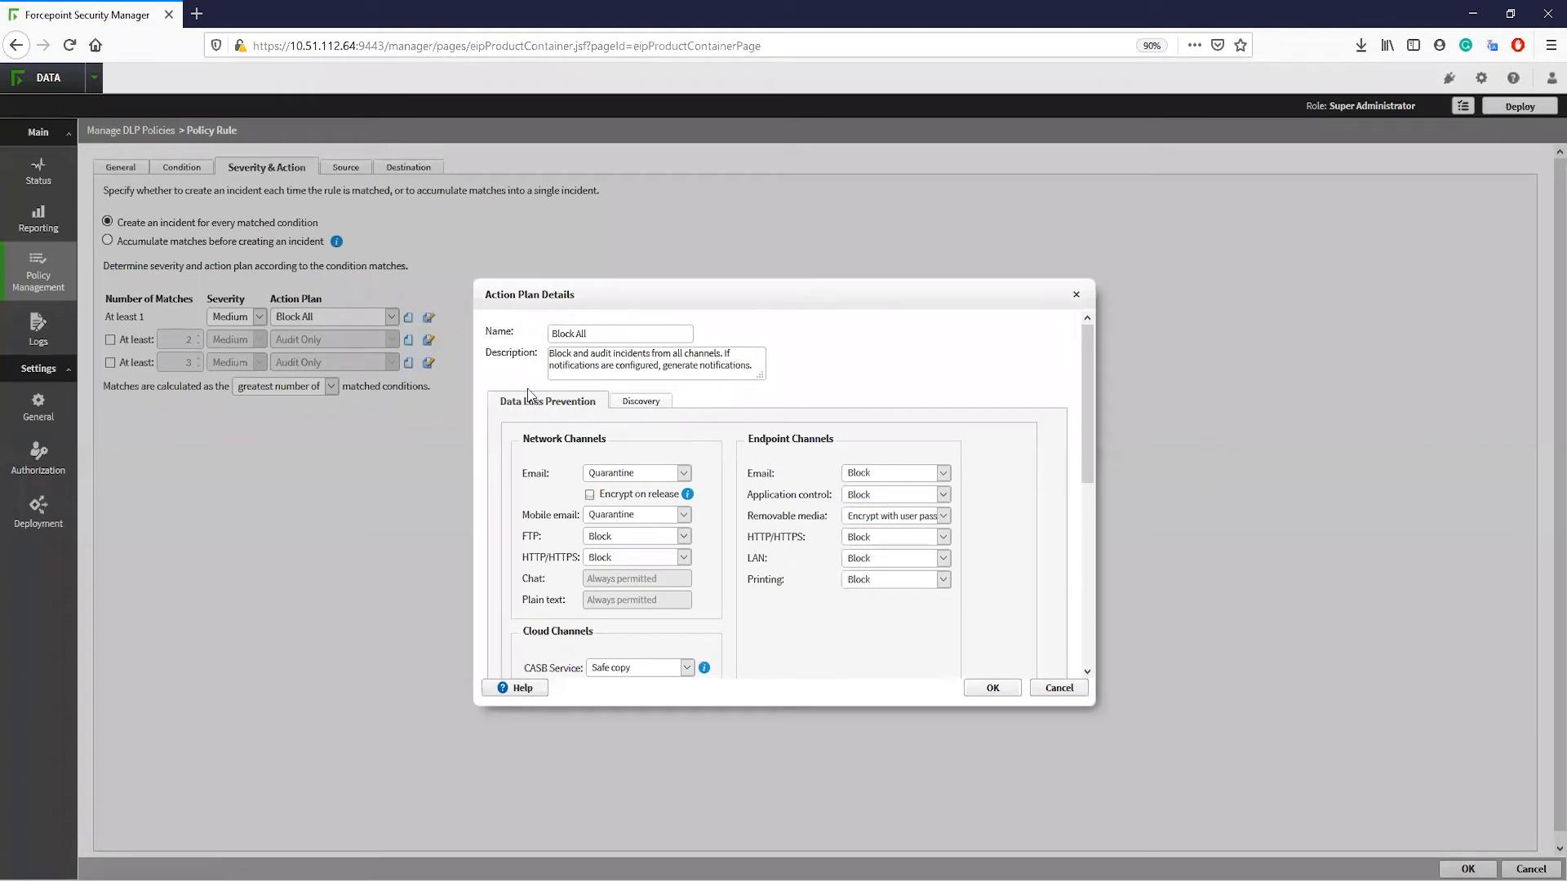
pyautogui.moveTo(478, 539)
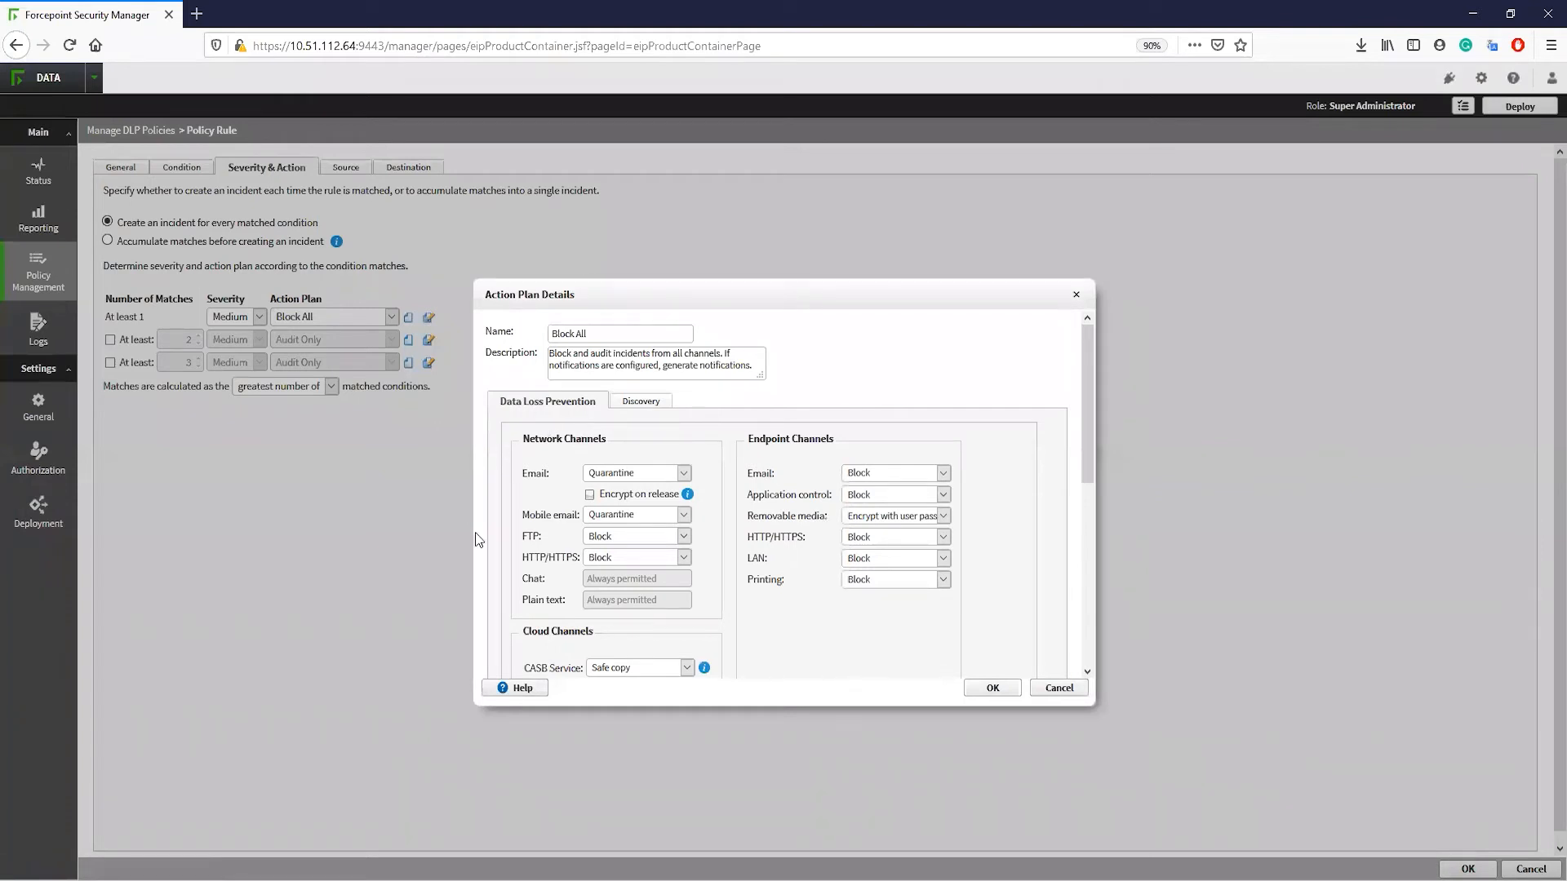
pyautogui.moveTo(706, 533)
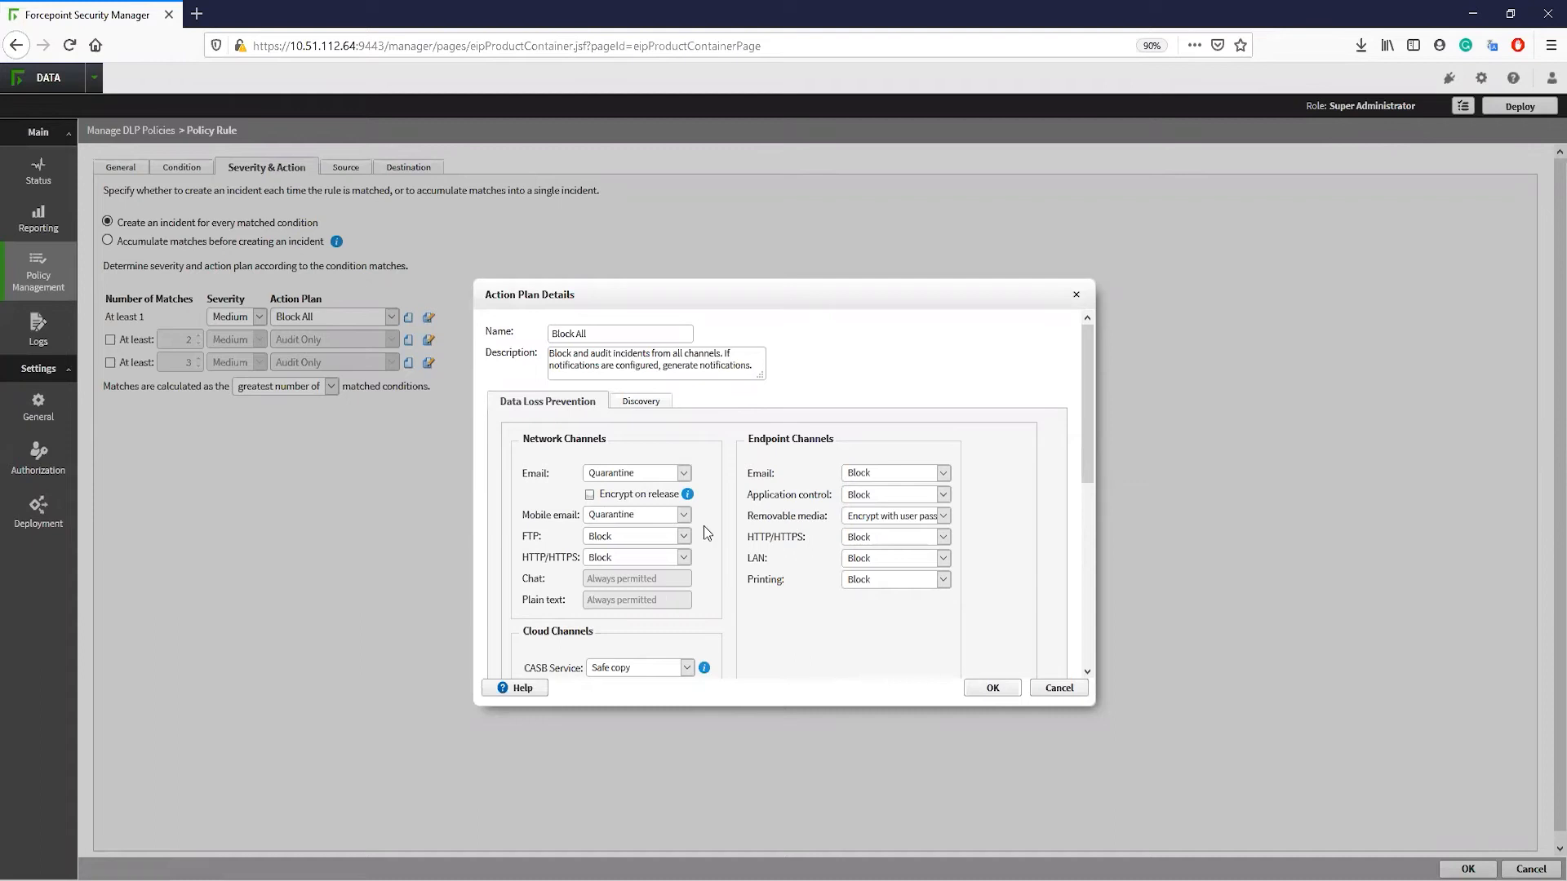
pyautogui.click(684, 473)
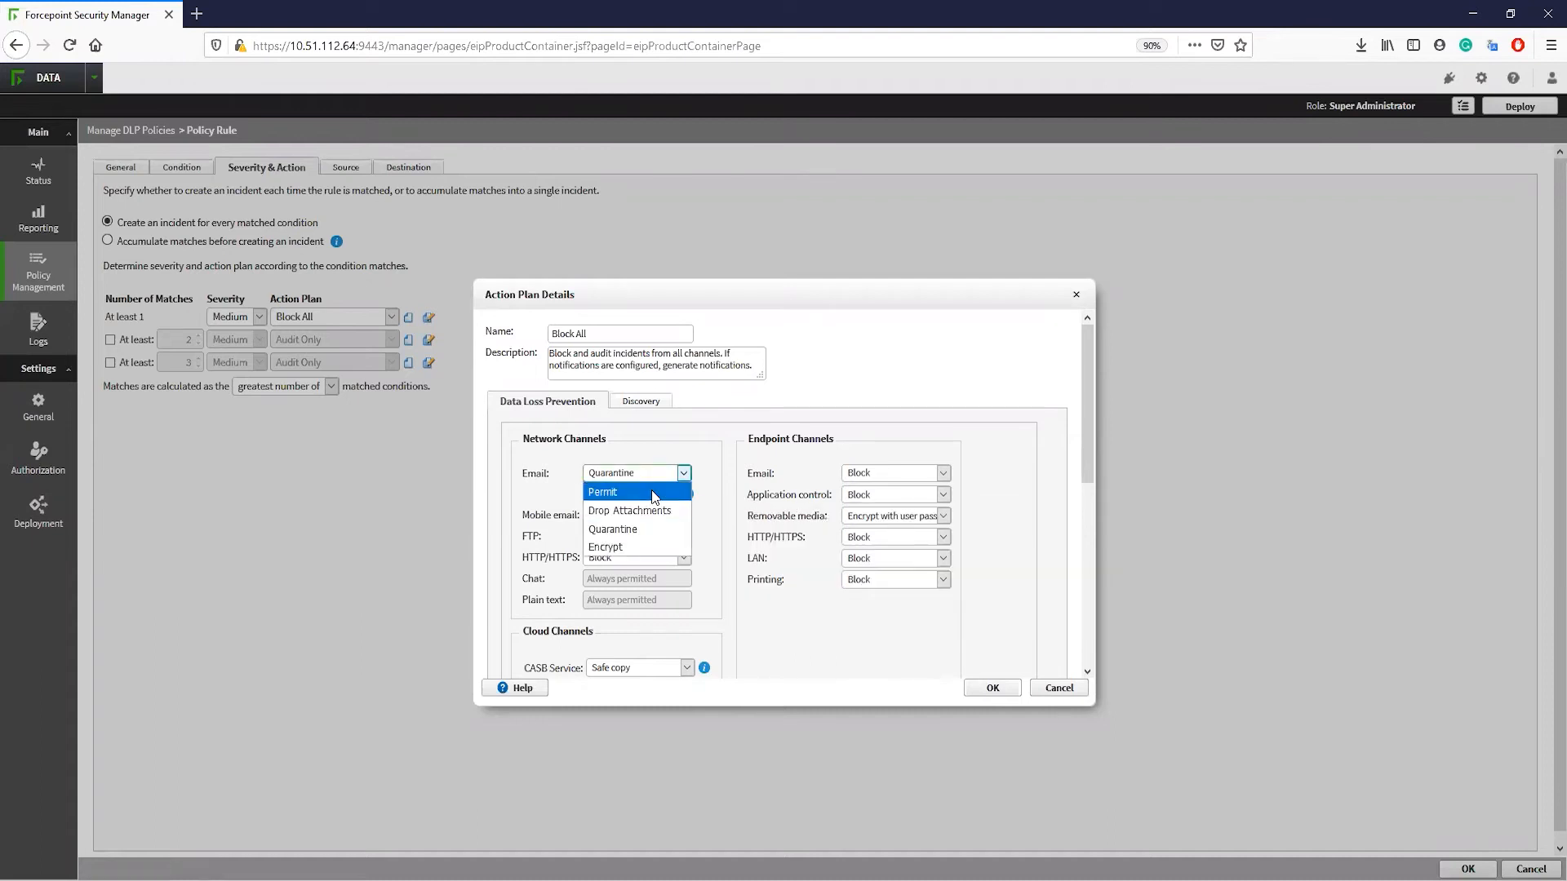
pyautogui.moveTo(629, 511)
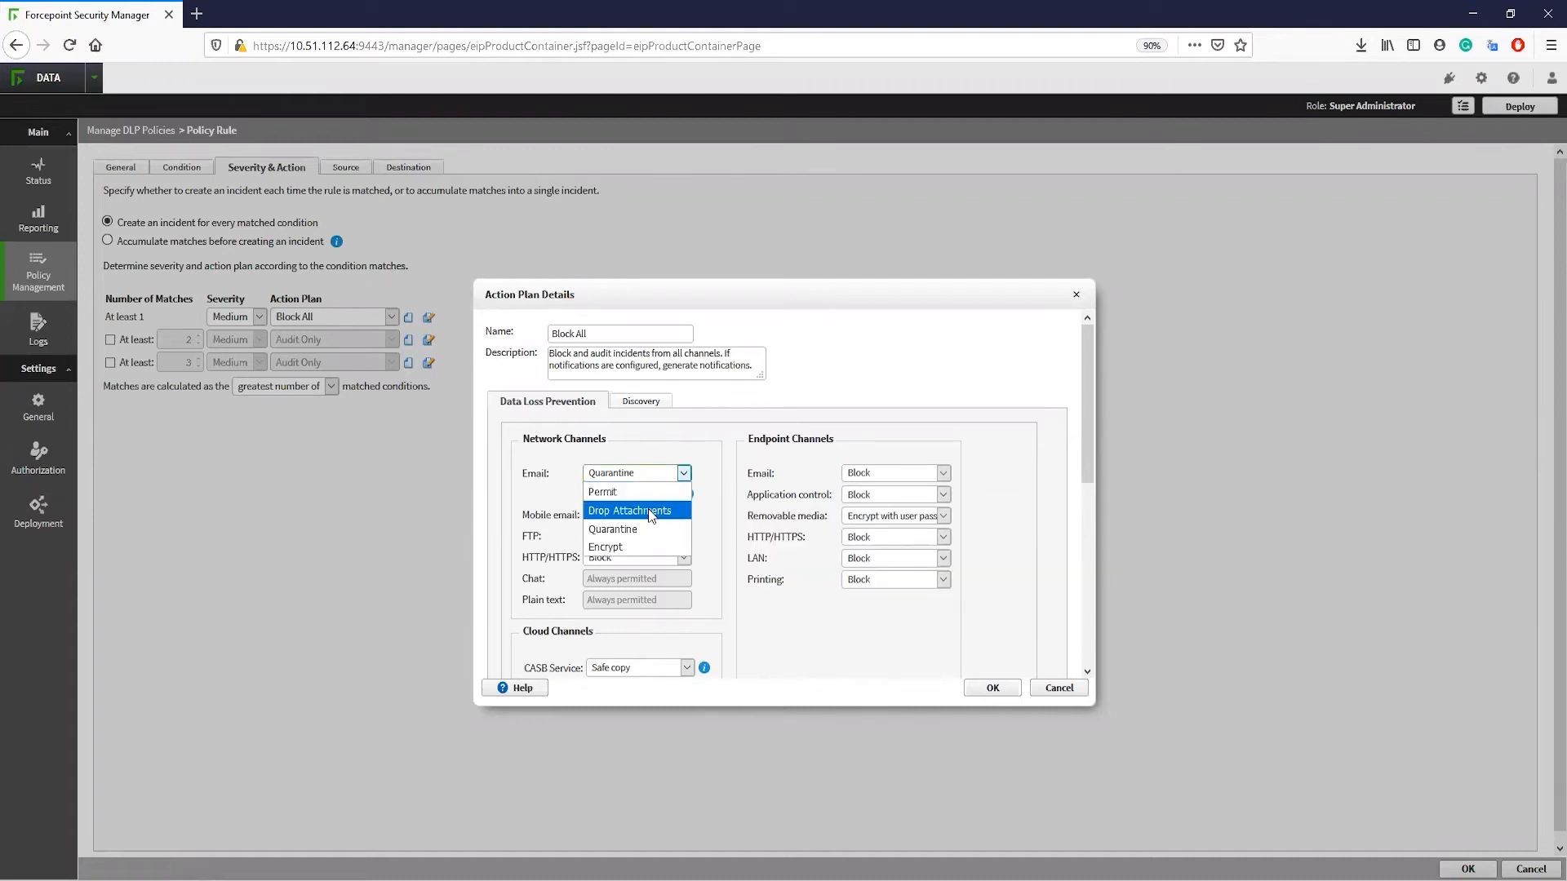
pyautogui.moveTo(643, 529)
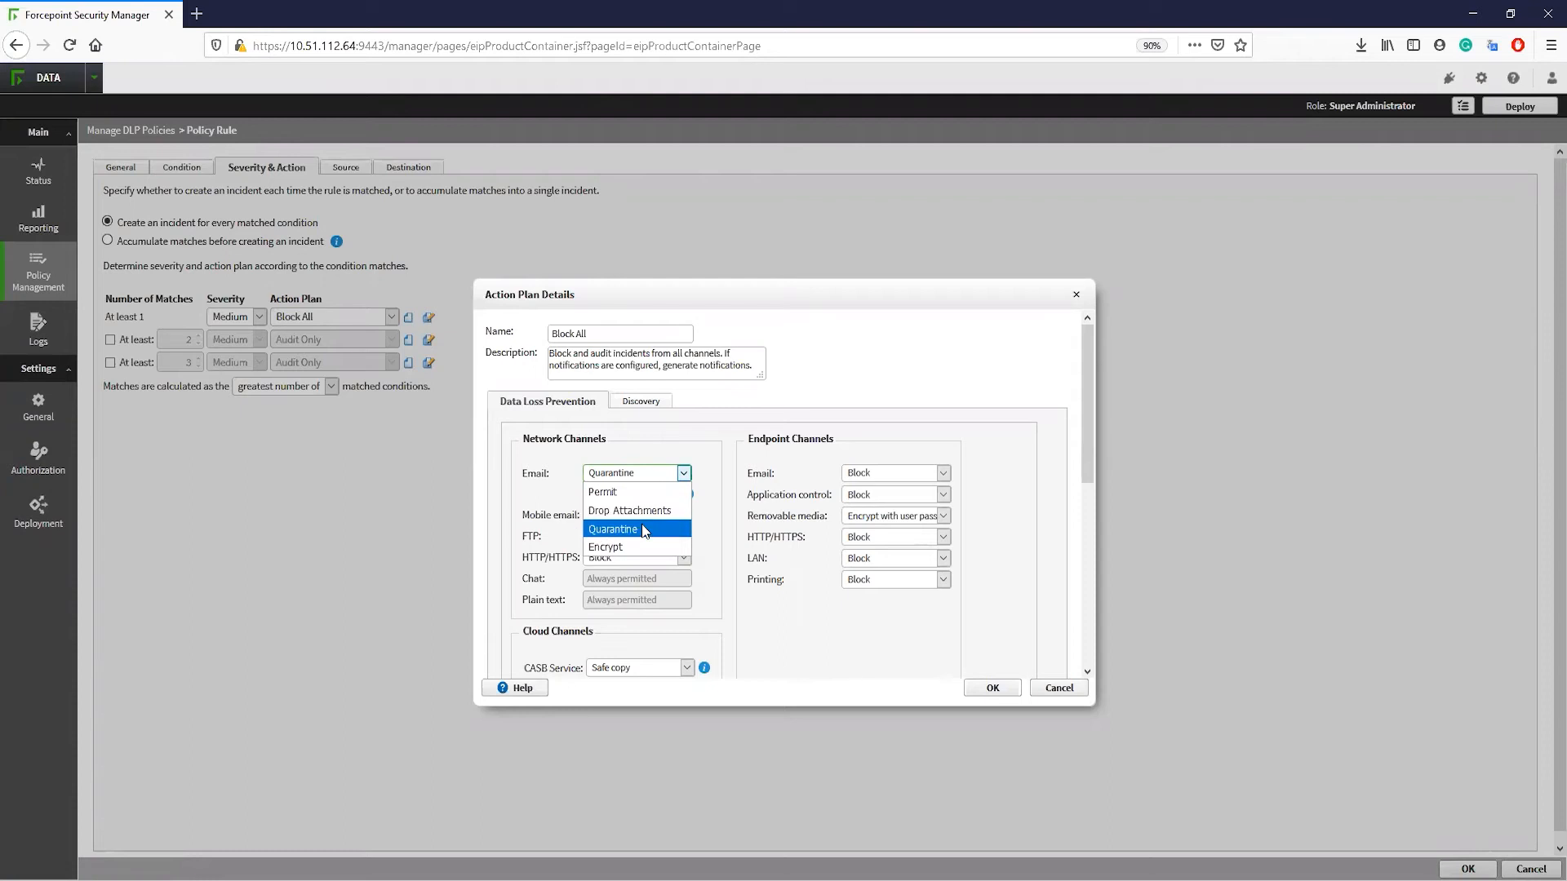
pyautogui.moveTo(637, 546)
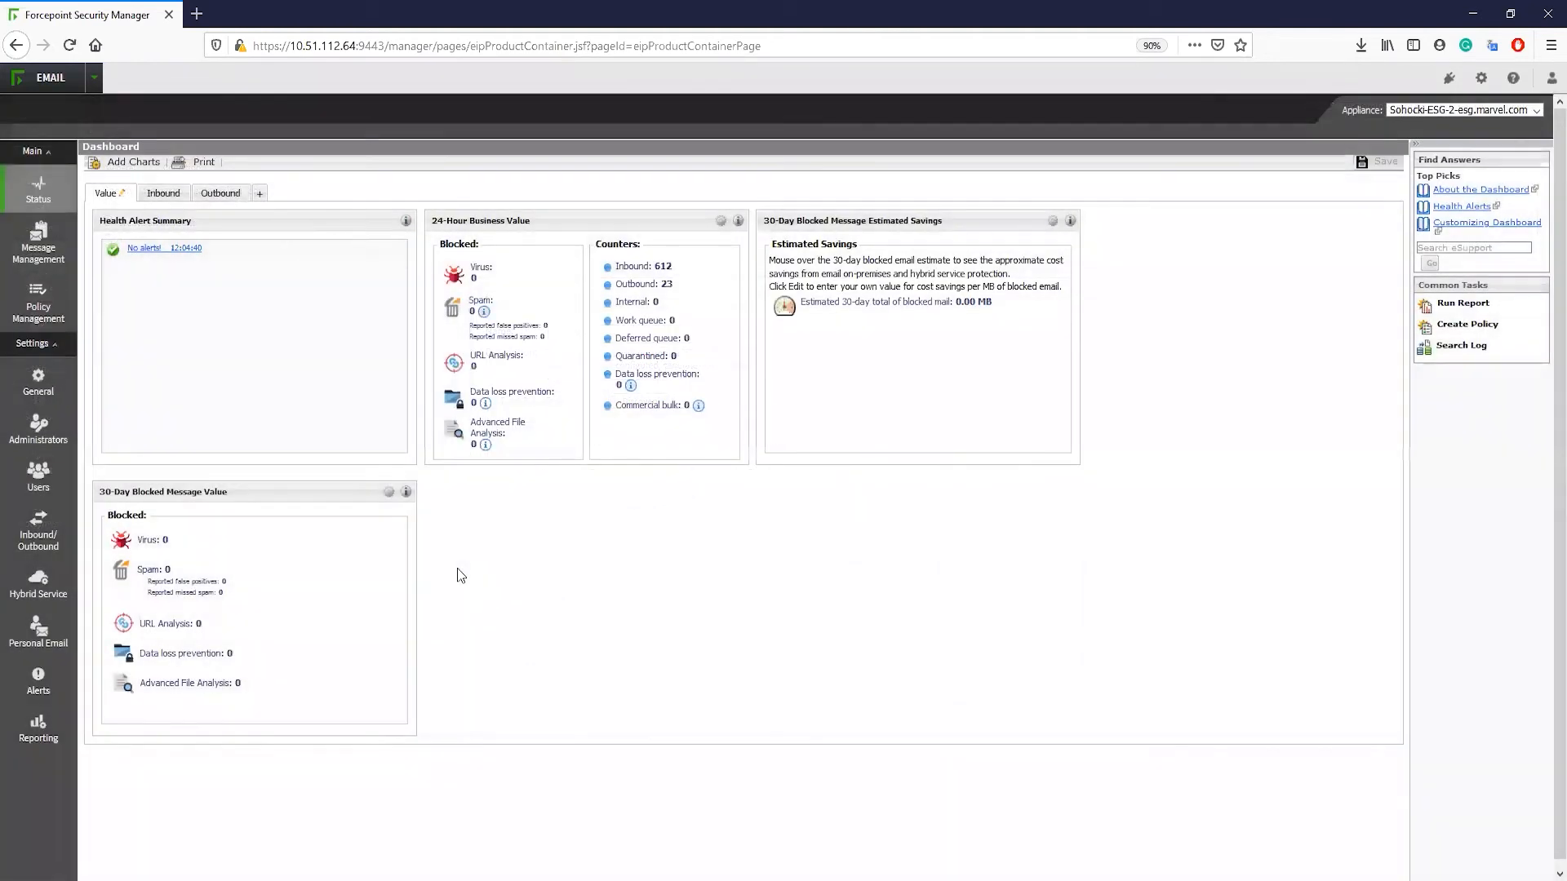
# Open Inbound/Outbound encryption settings and compare the available encryption methods.
pyautogui.click(38, 528)
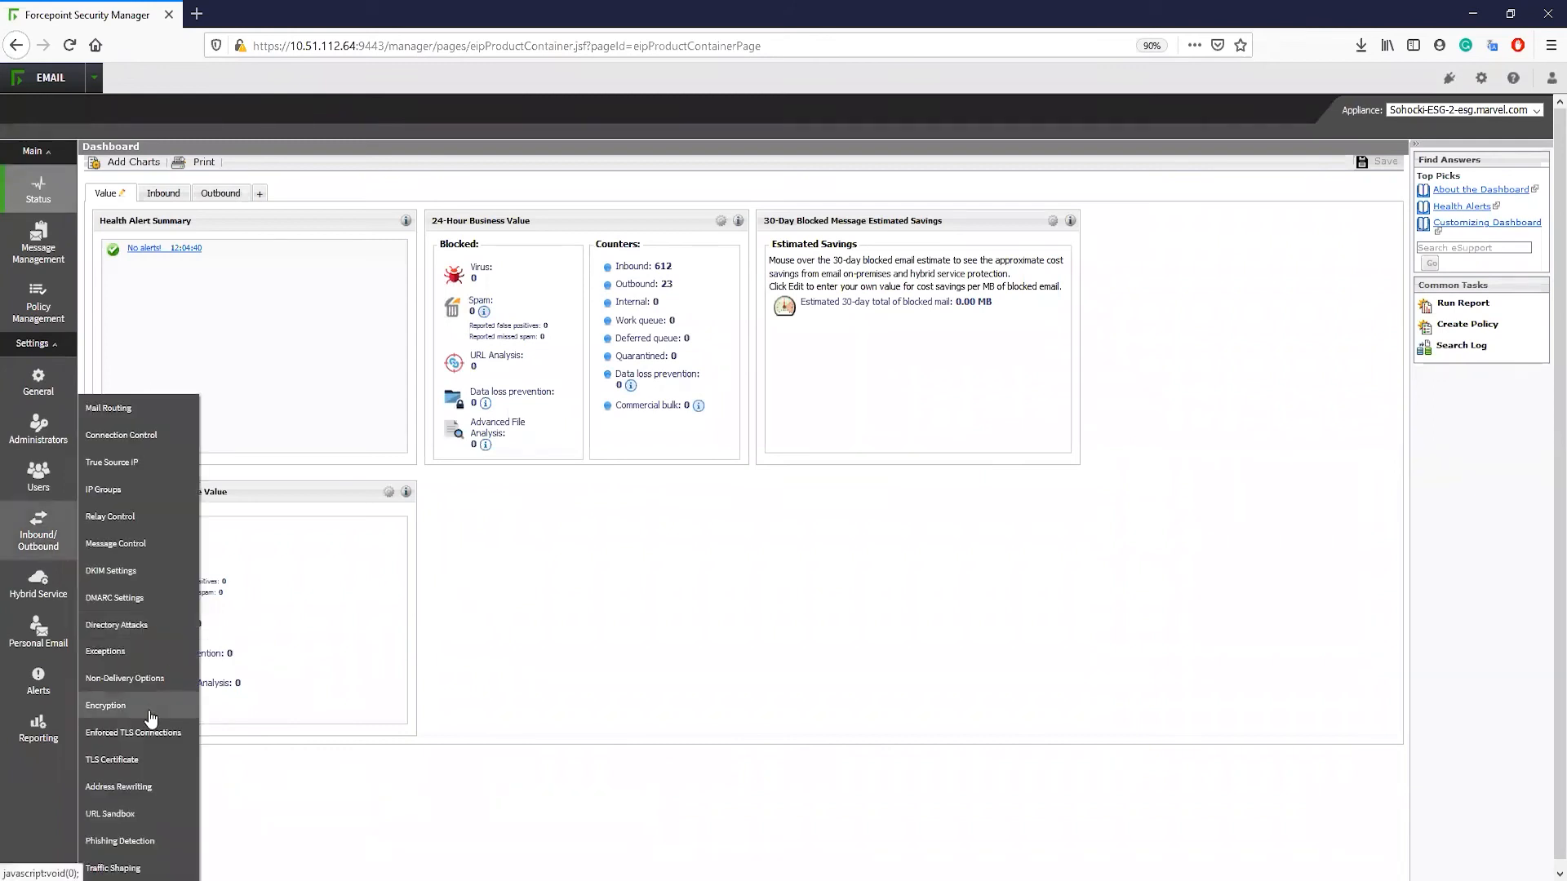
pyautogui.click(106, 704)
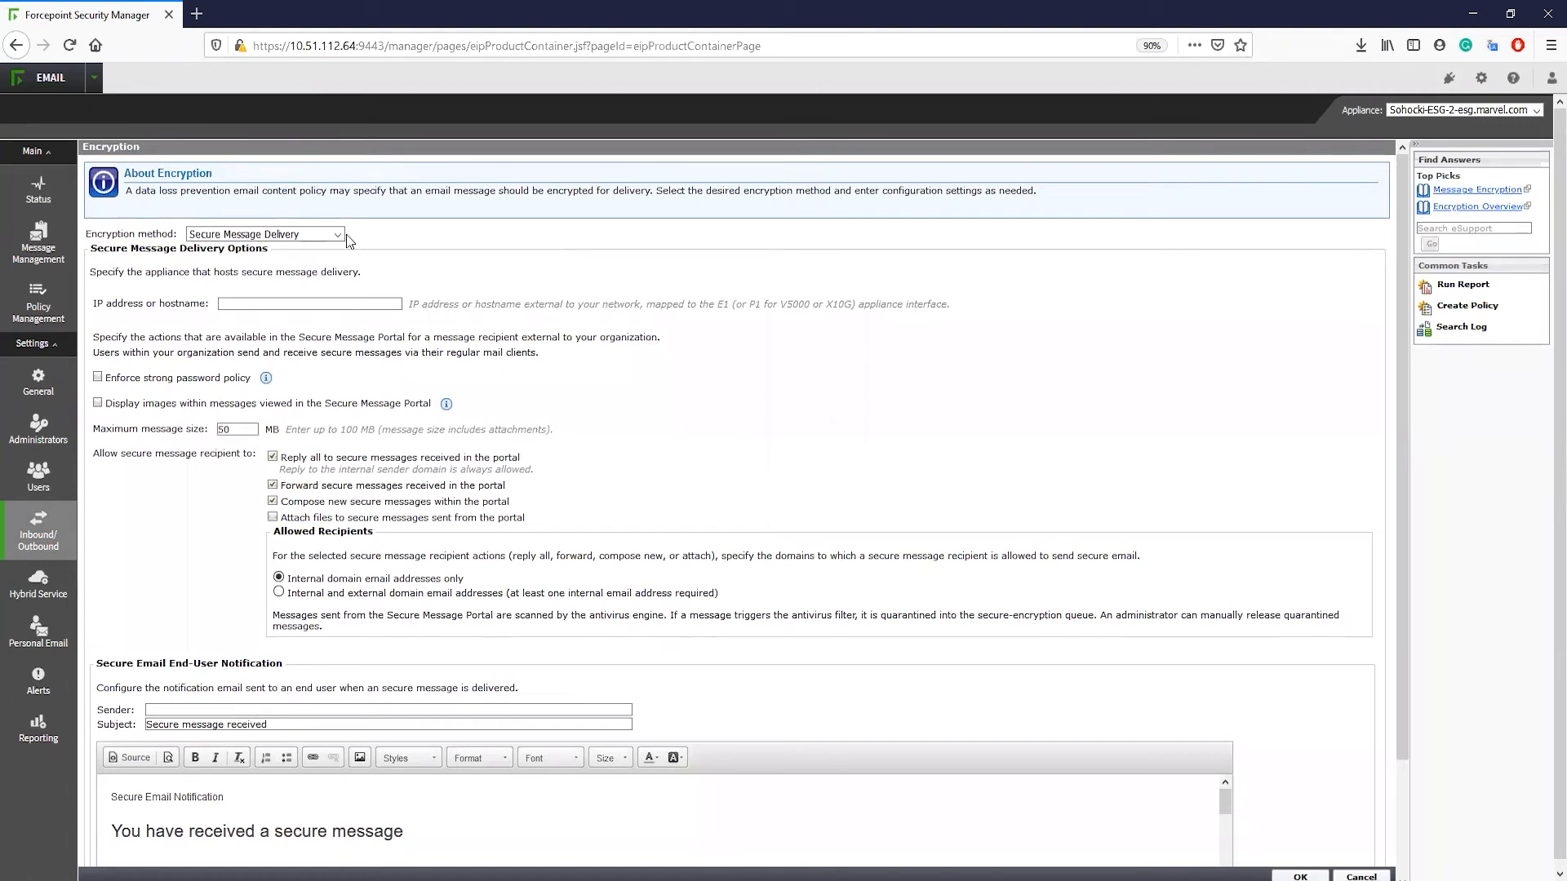
pyautogui.click(337, 234)
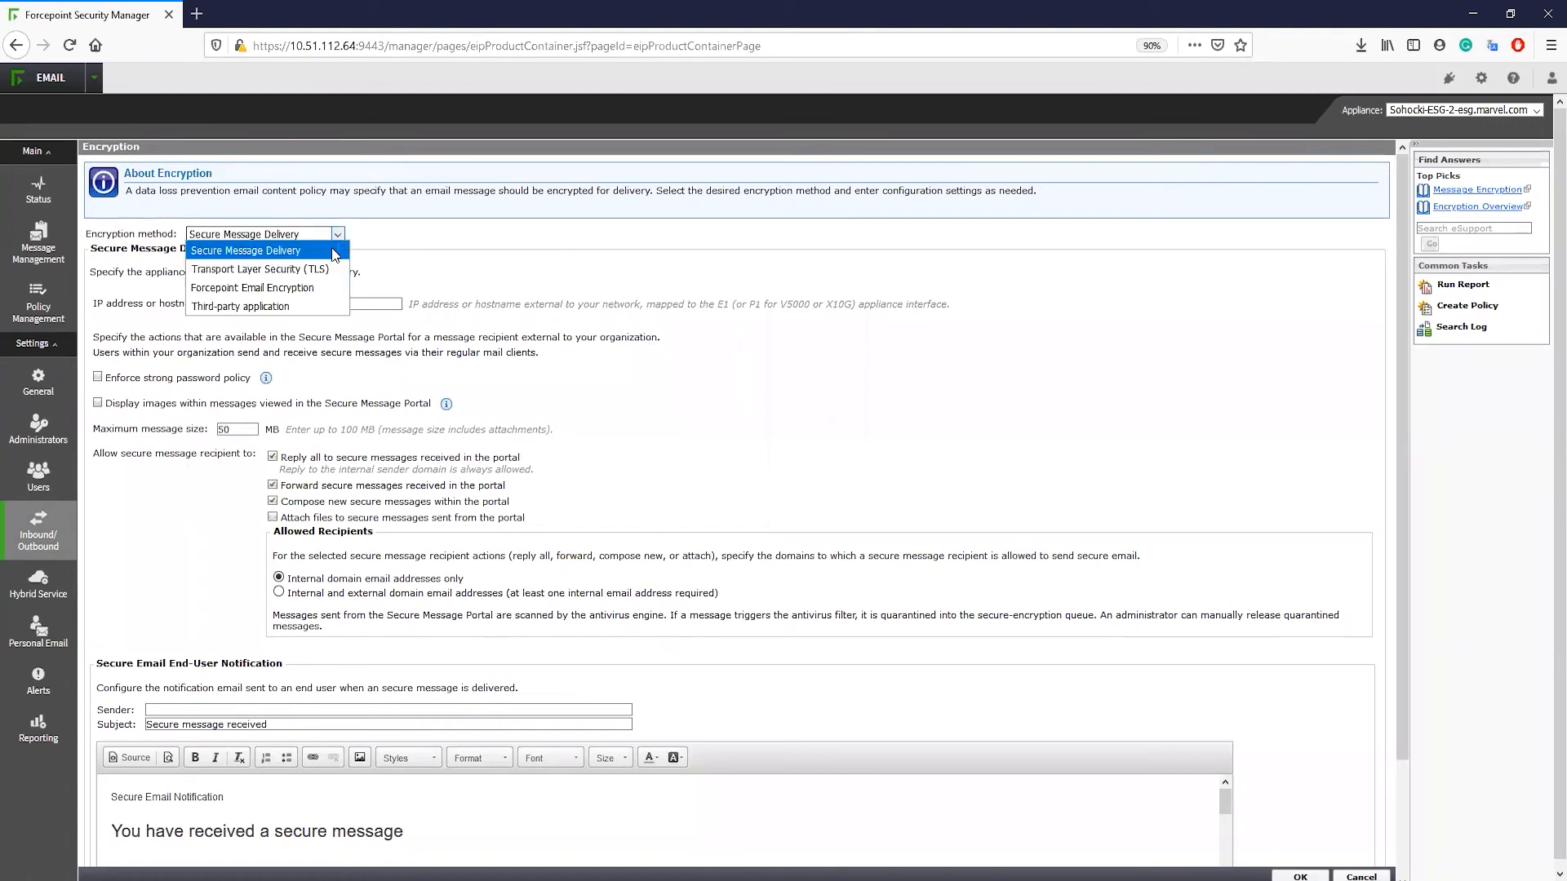
pyautogui.click(252, 288)
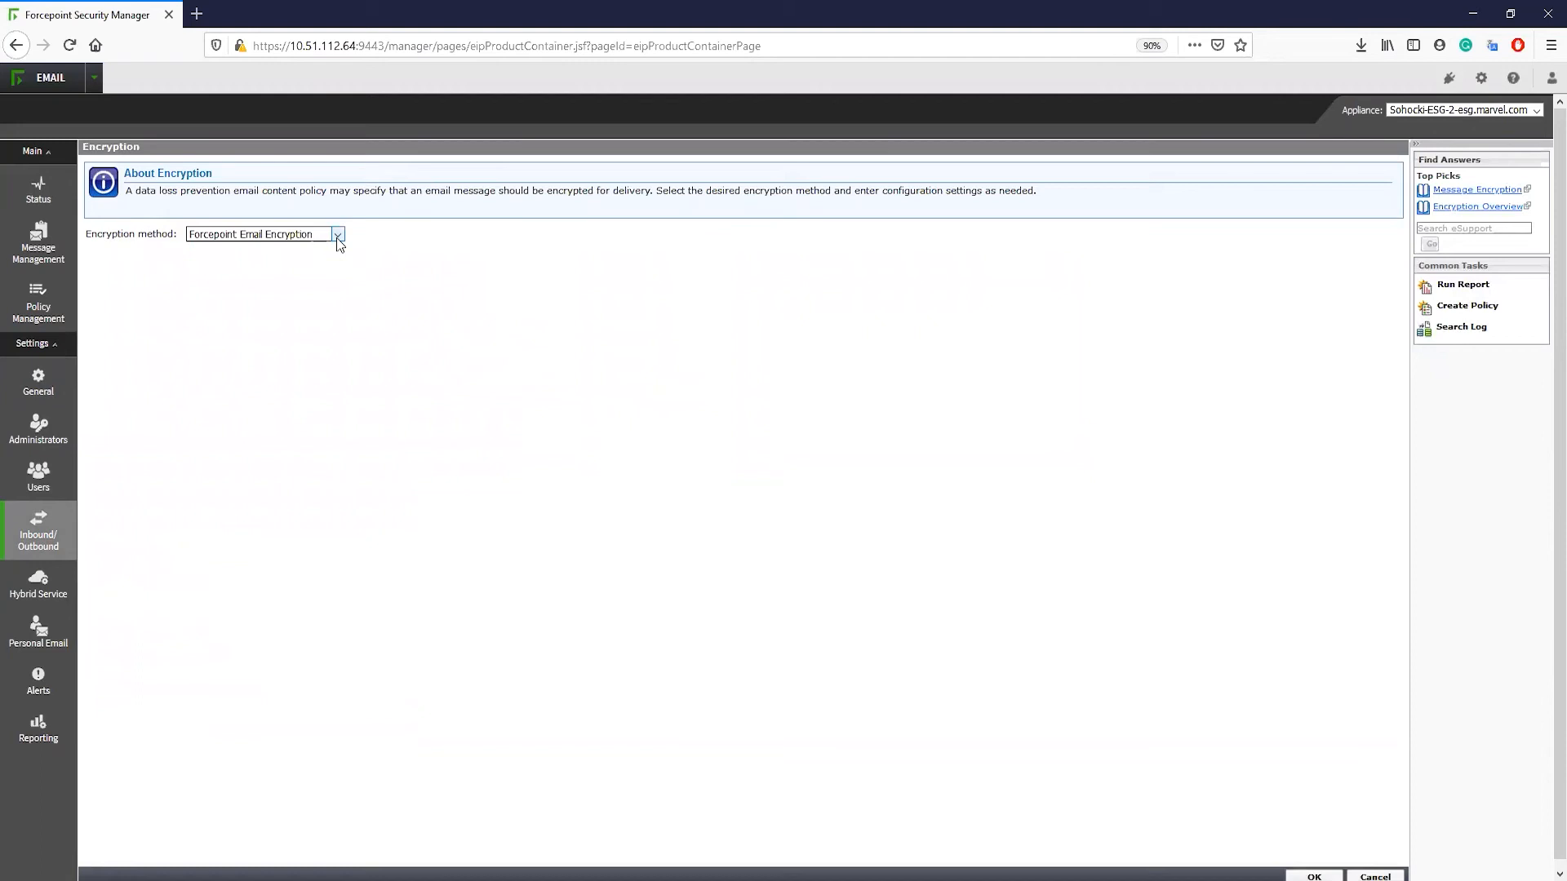
pyautogui.click(338, 234)
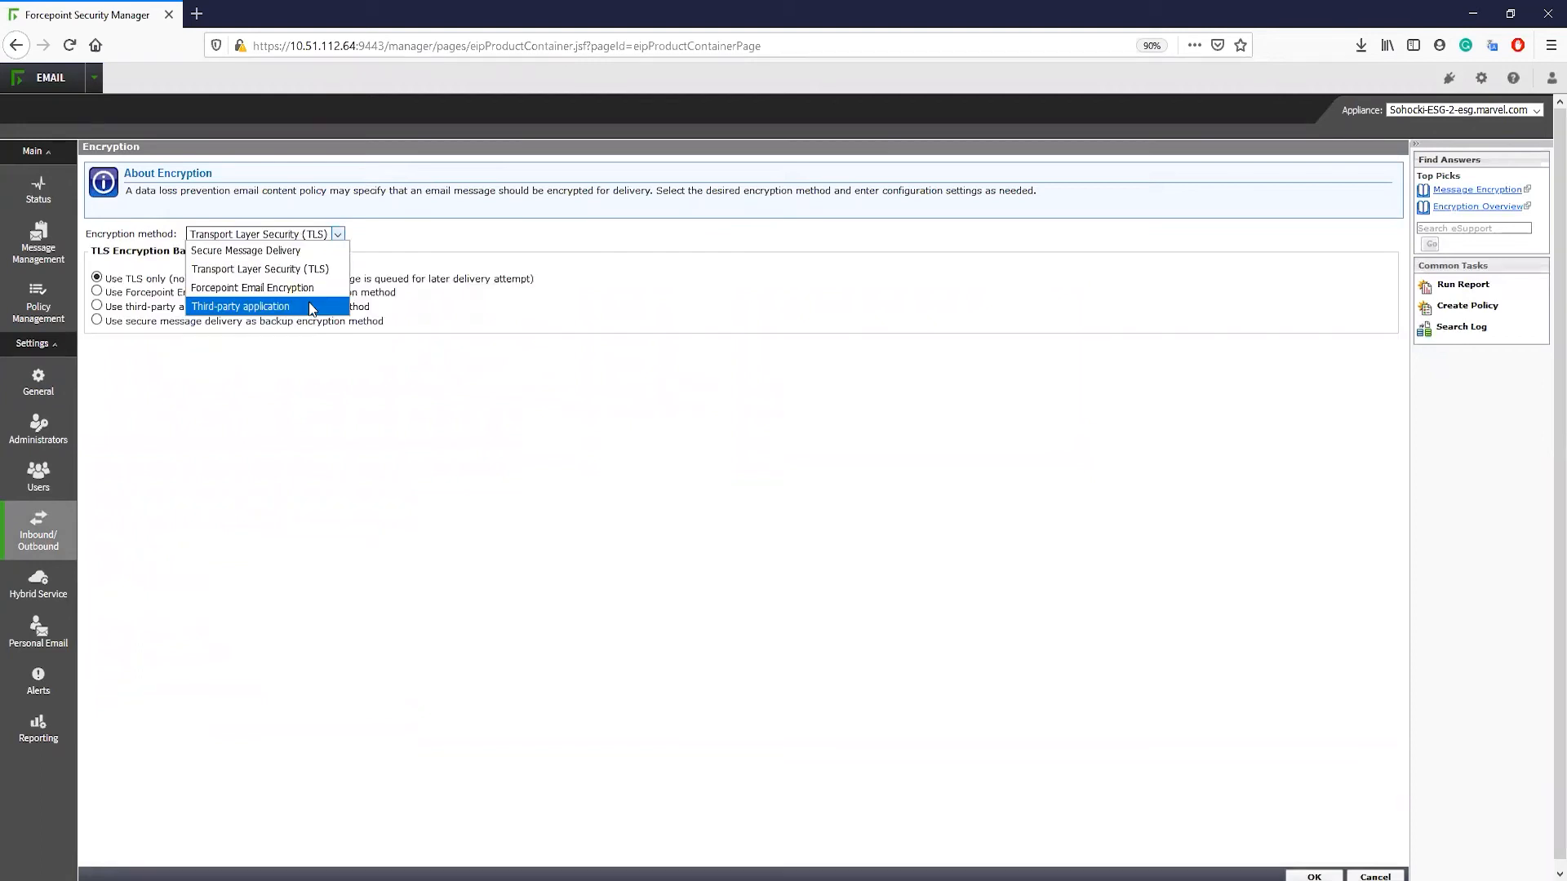
pyautogui.click(240, 306)
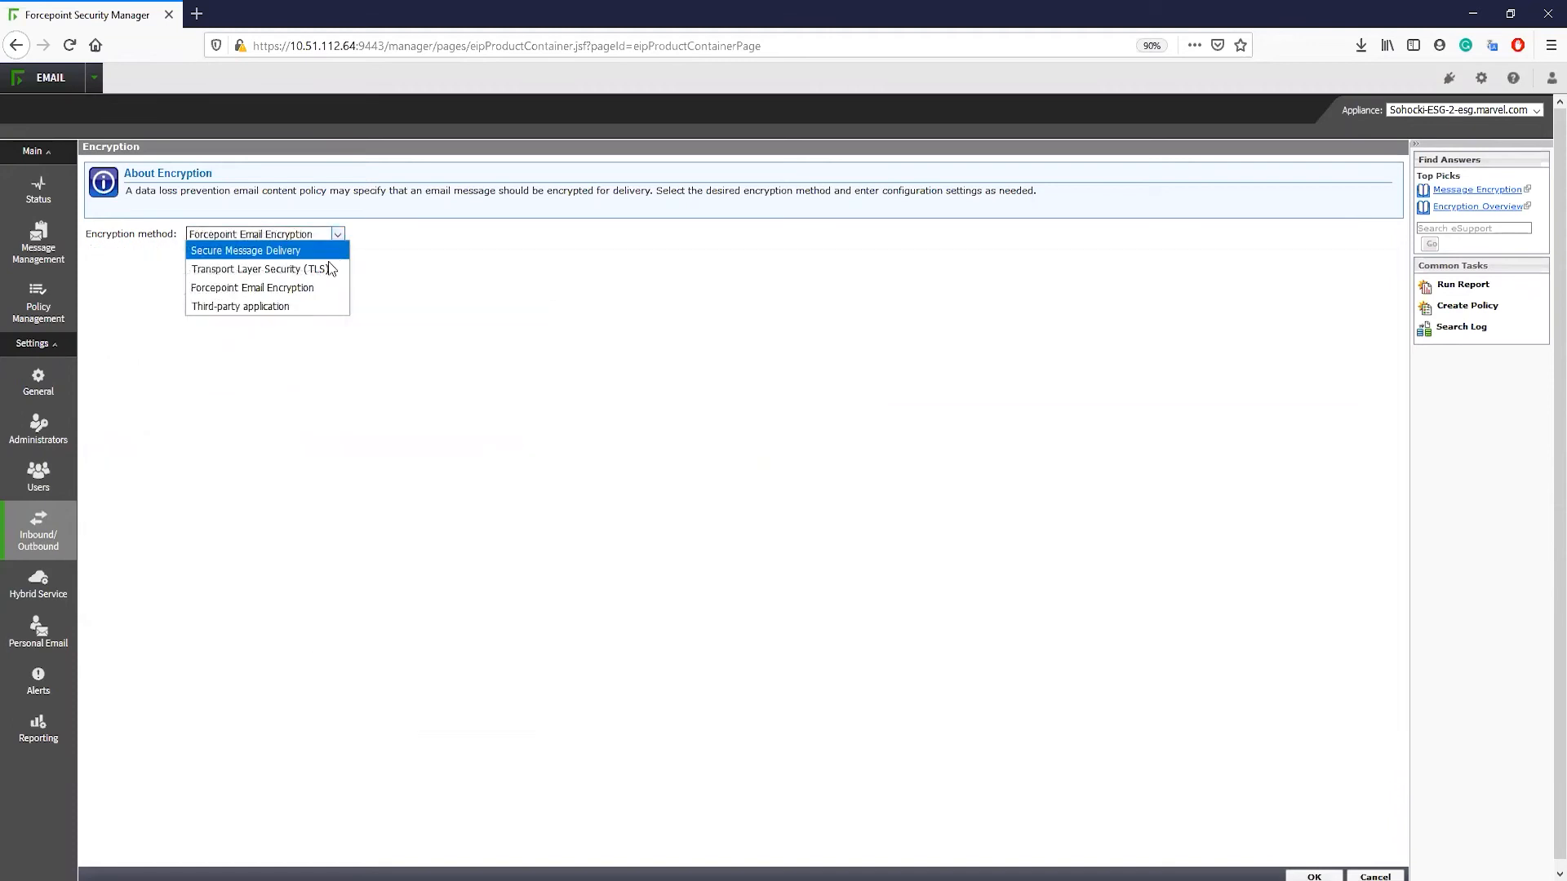
pyautogui.click(262, 269)
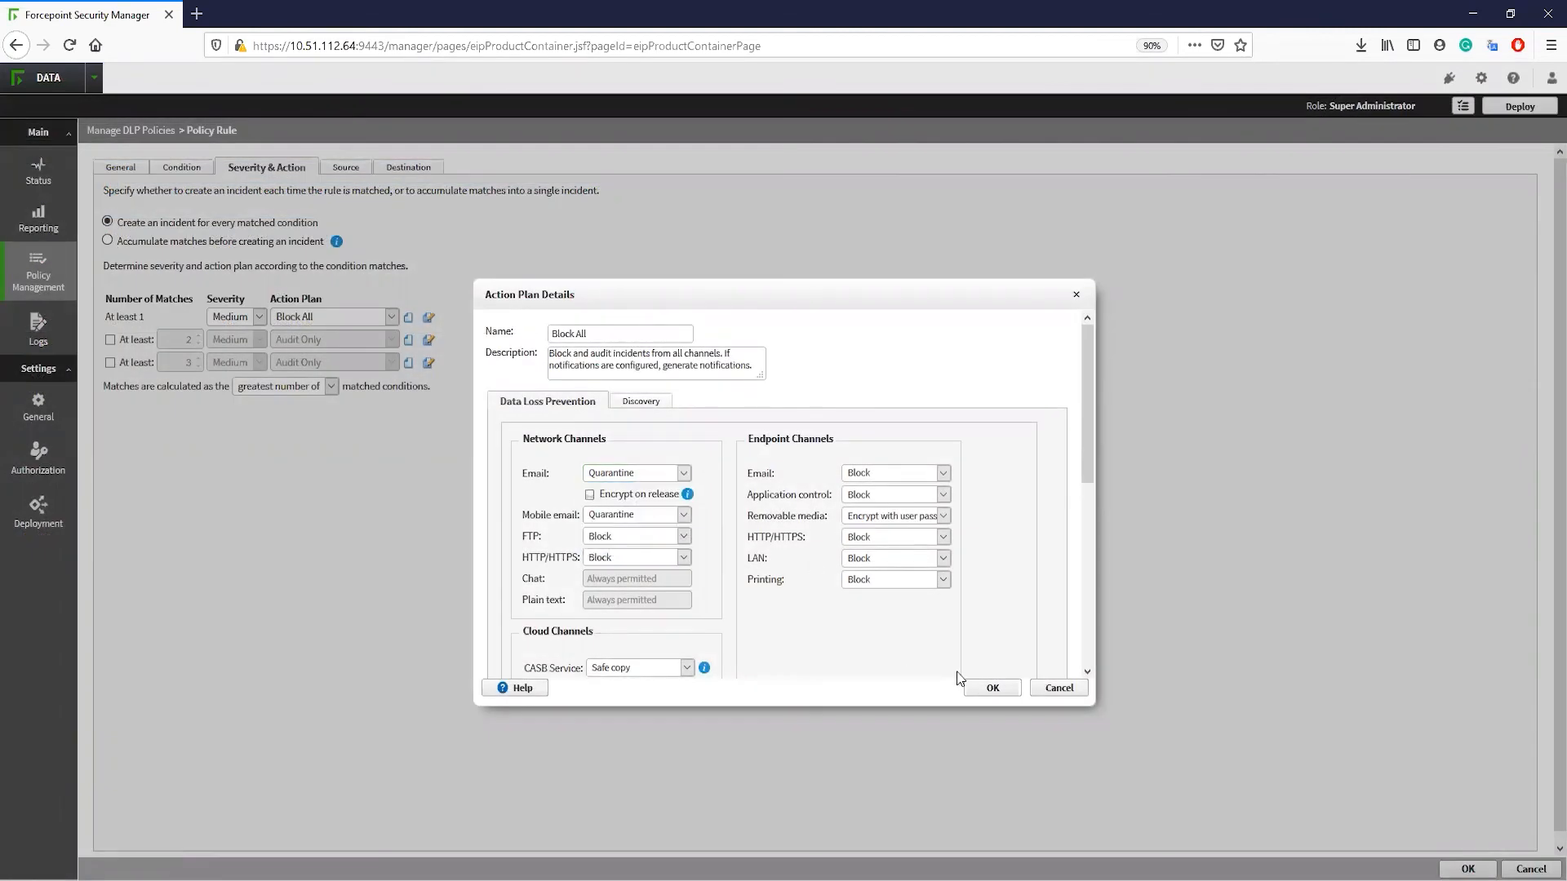
# Close the plan details, review the Source and Destination tabs, then open Incident Risk Ranking.
pyautogui.click(990, 687)
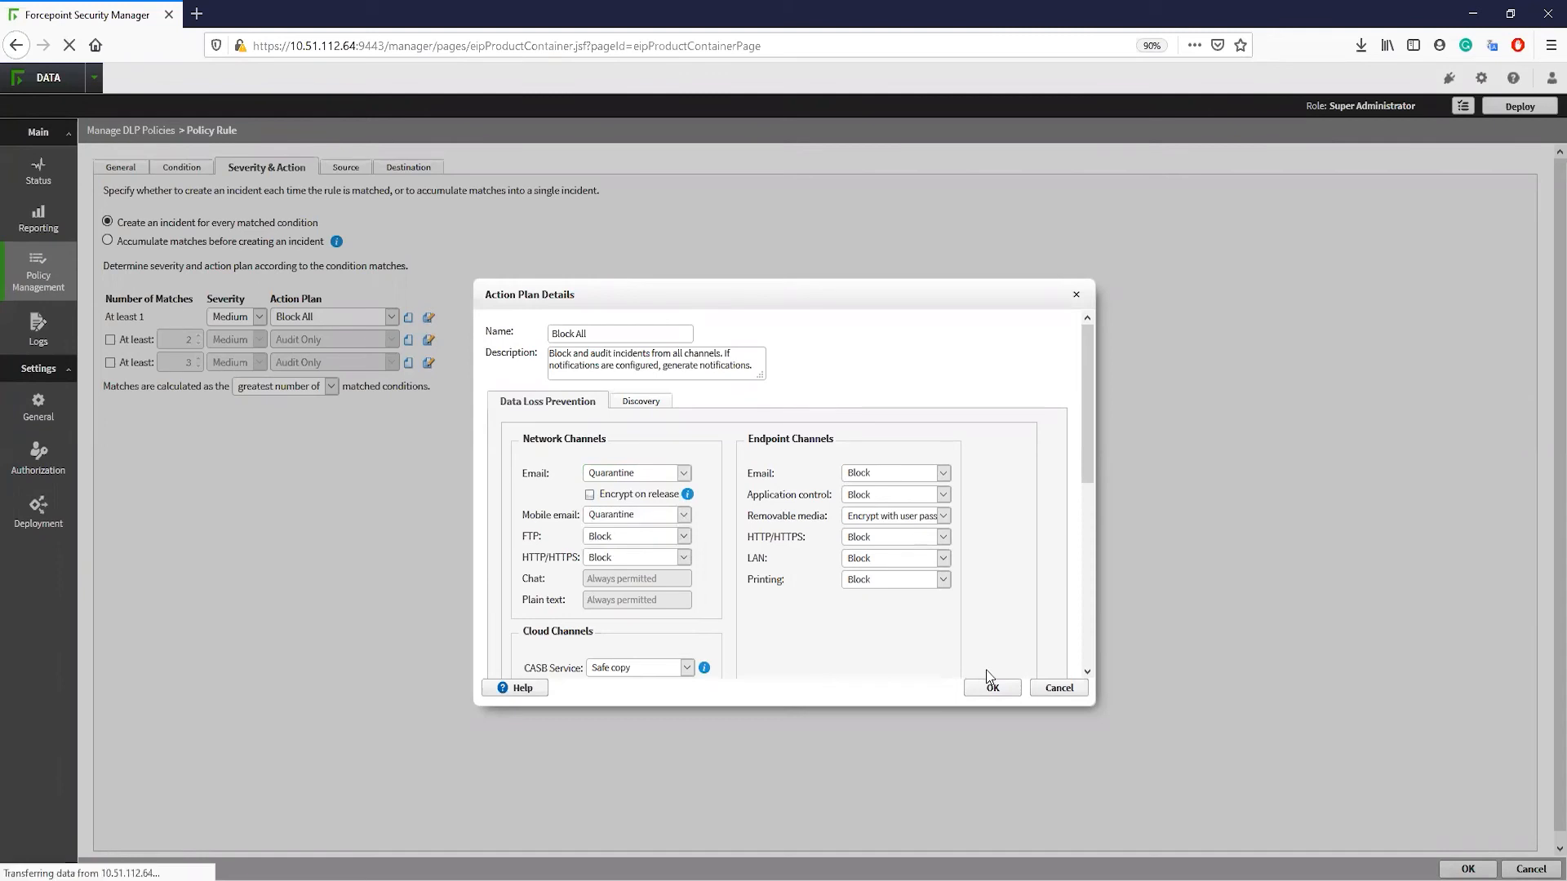
pyautogui.click(990, 687)
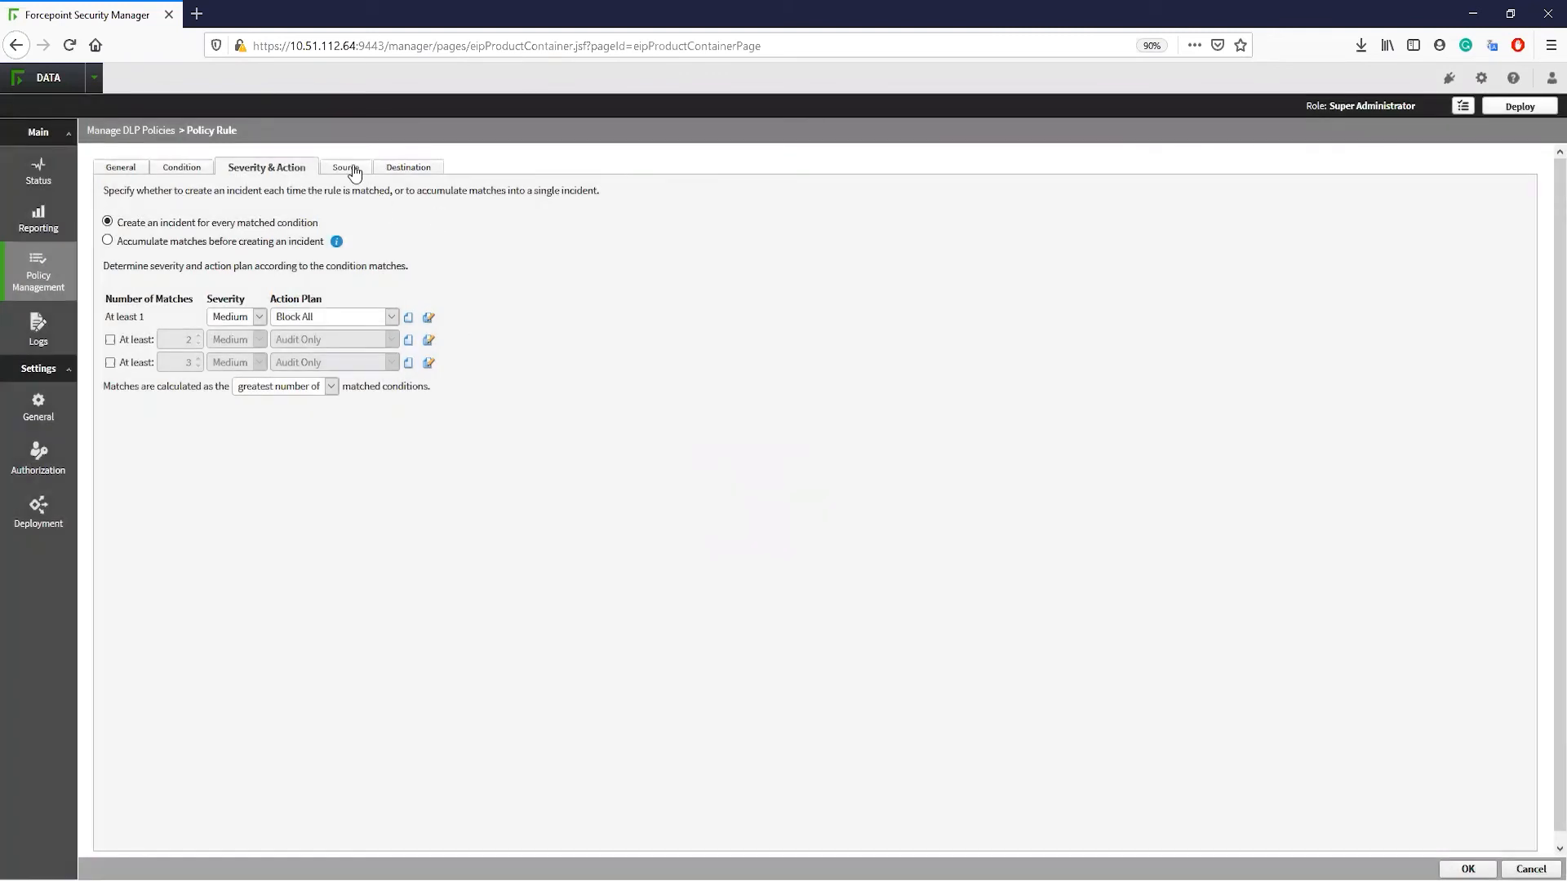
pyautogui.click(342, 167)
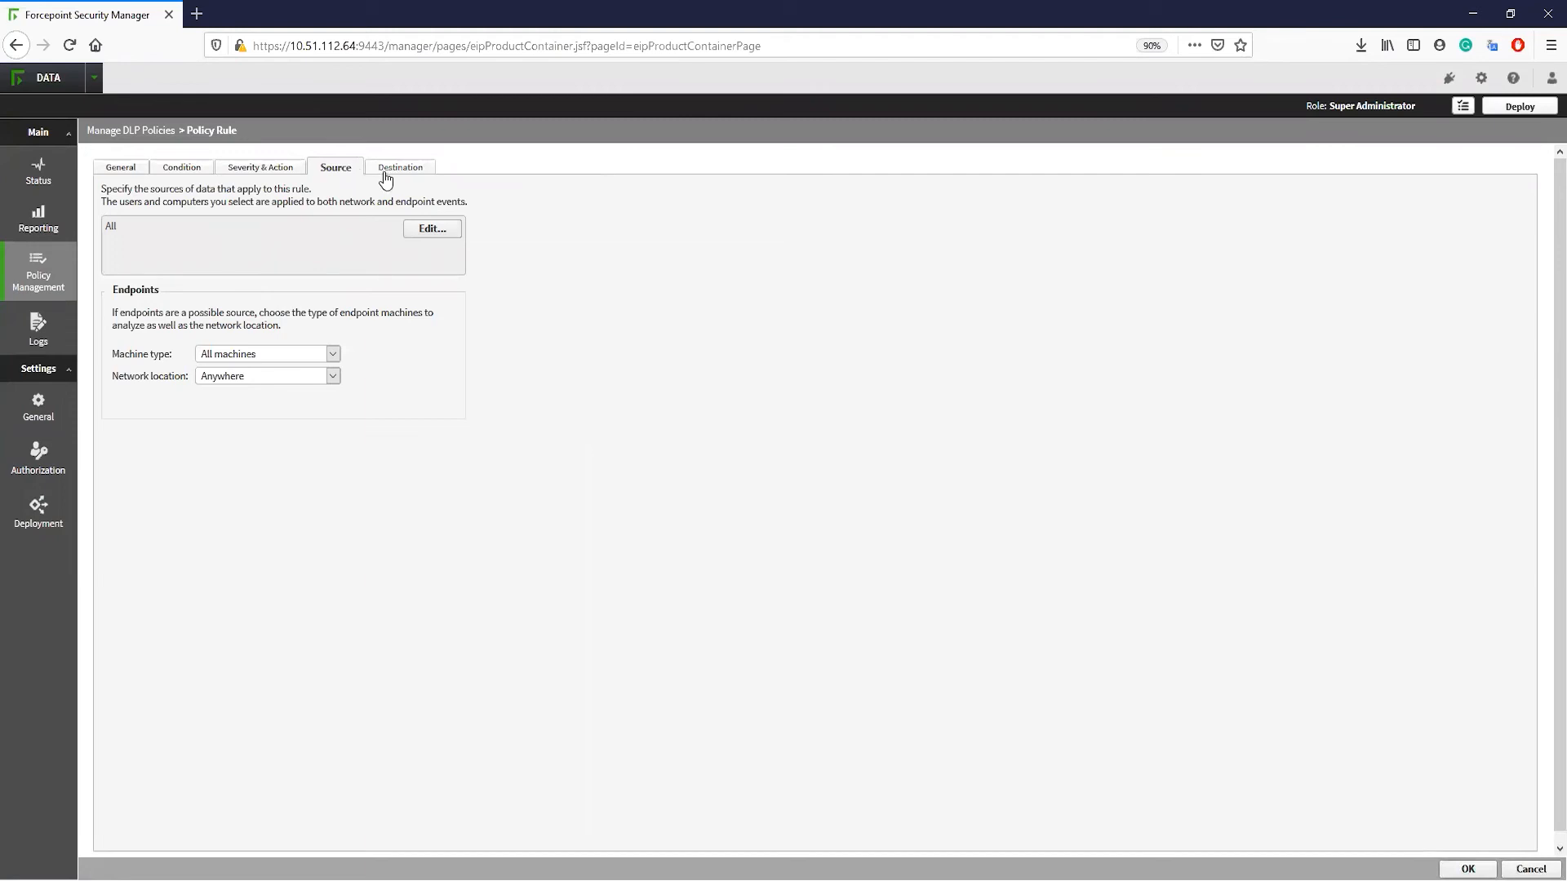
pyautogui.click(399, 166)
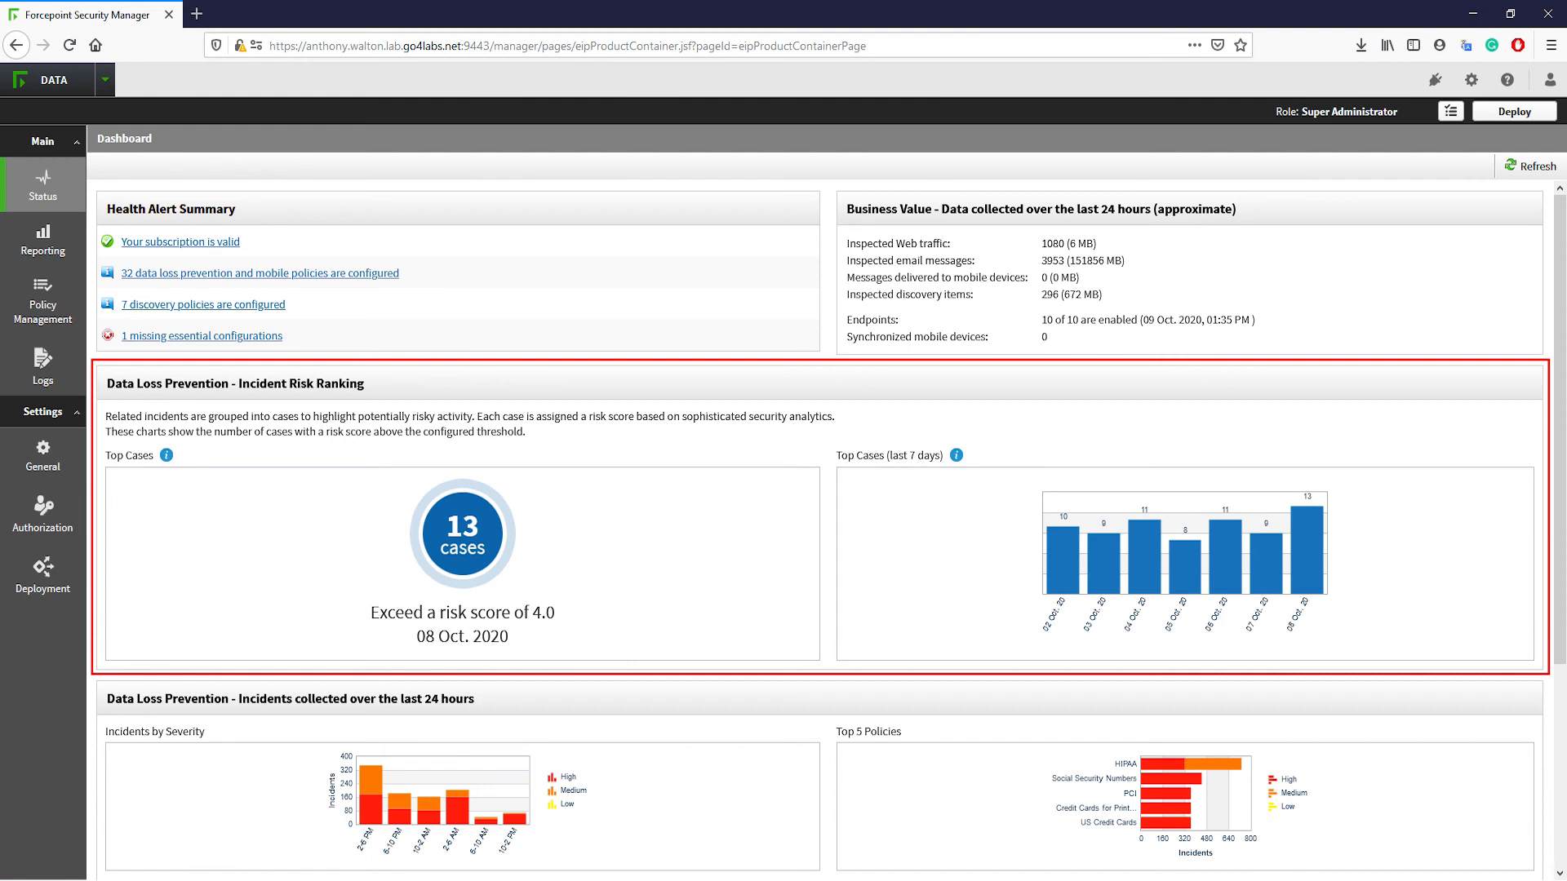
pyautogui.click(461, 533)
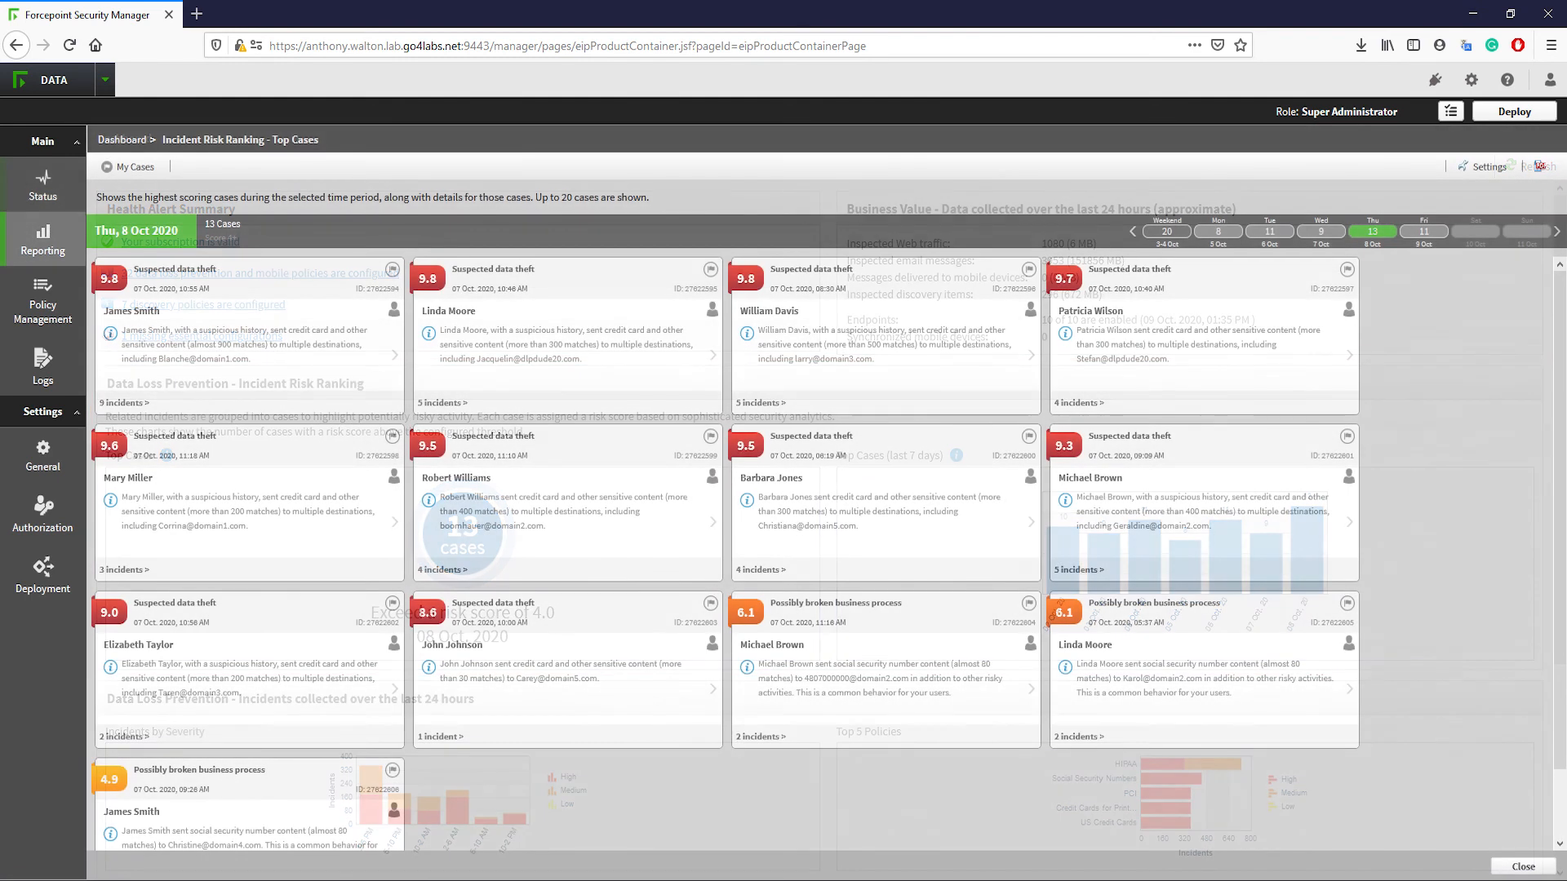